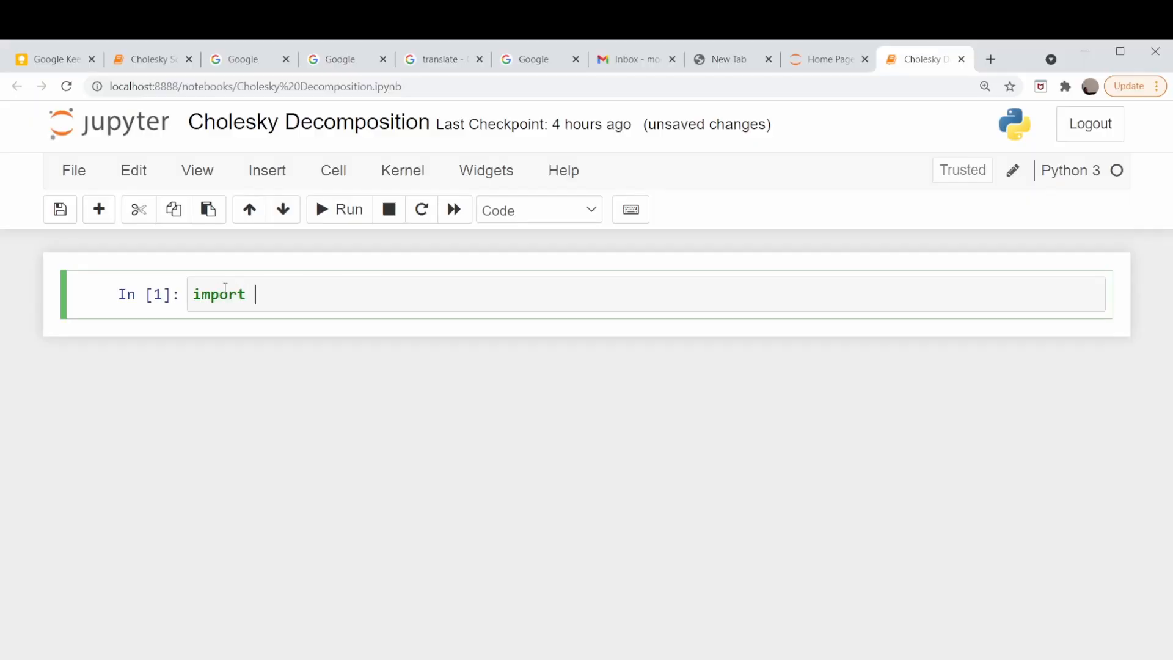
# Step: Write the setup cell importing numpy as np and cho_factor, cho_solve from scipy.linalg
pyautogui.write('numpy')
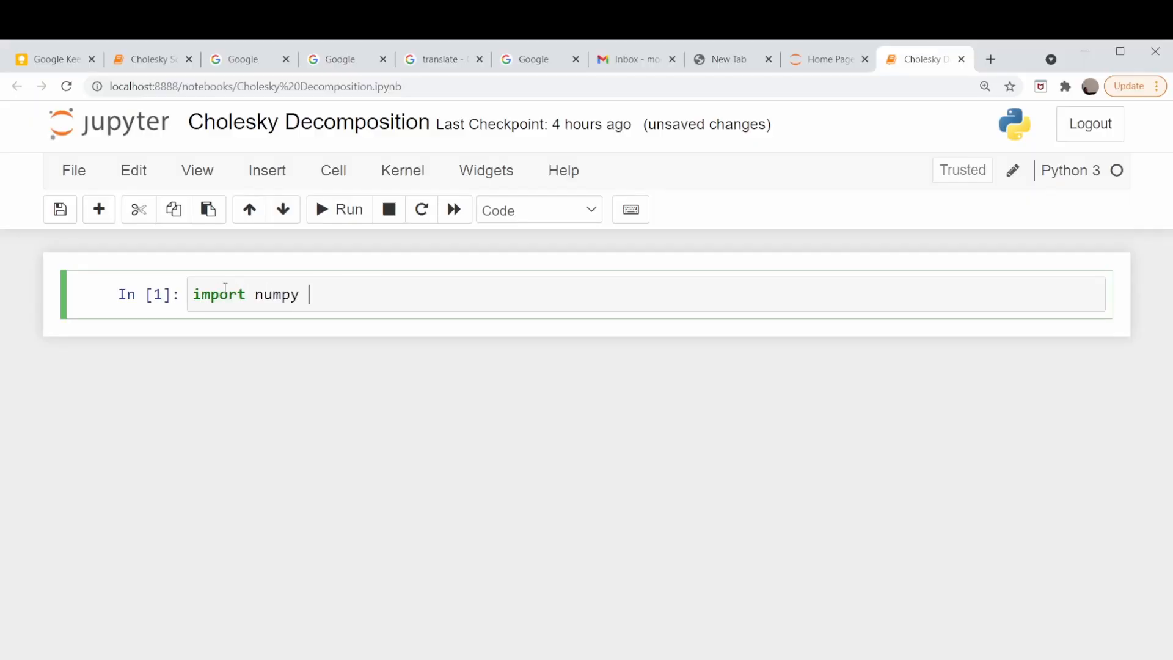
pyautogui.write('as np')
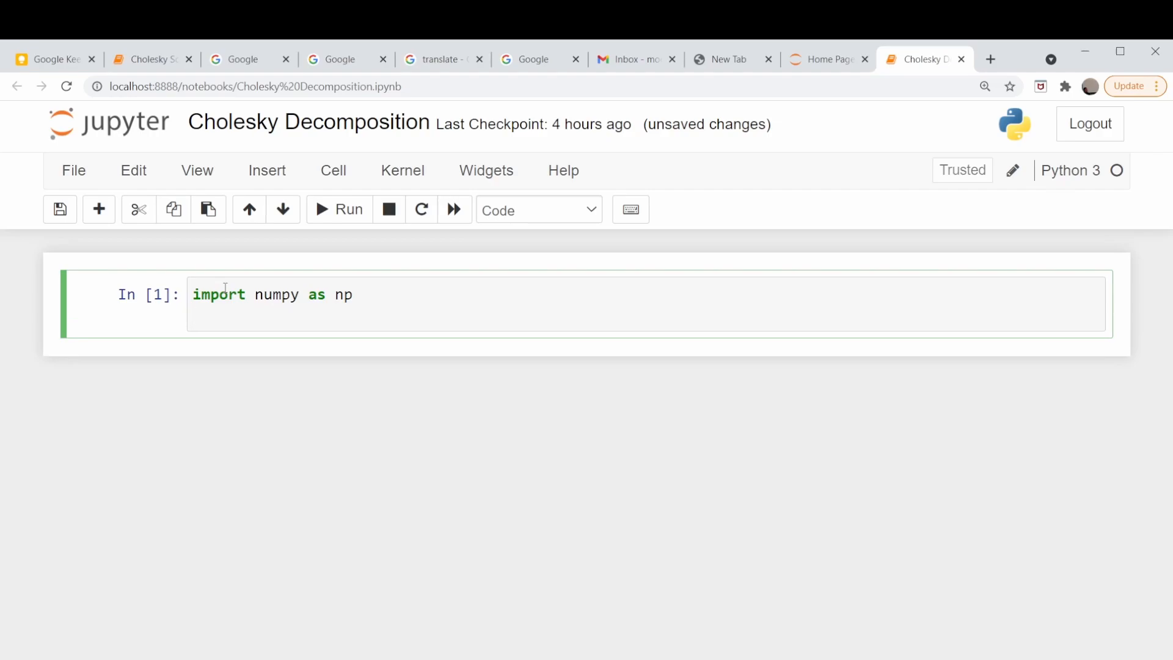
pyautogui.write('from scipy.')
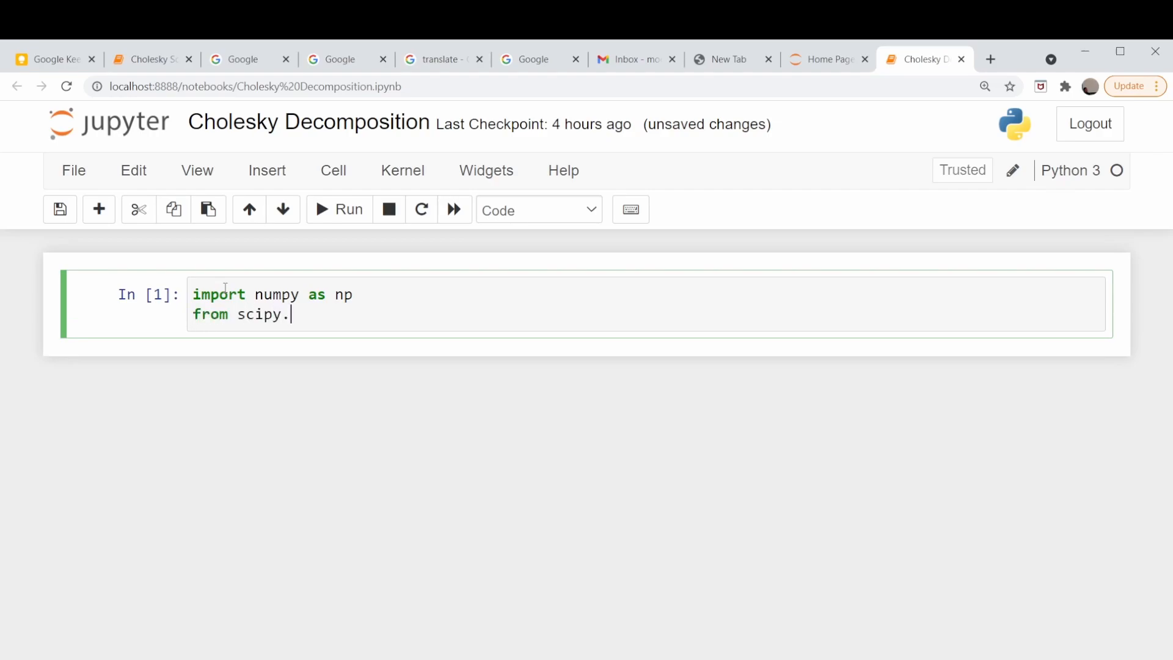
pyautogui.write('linalg imp')
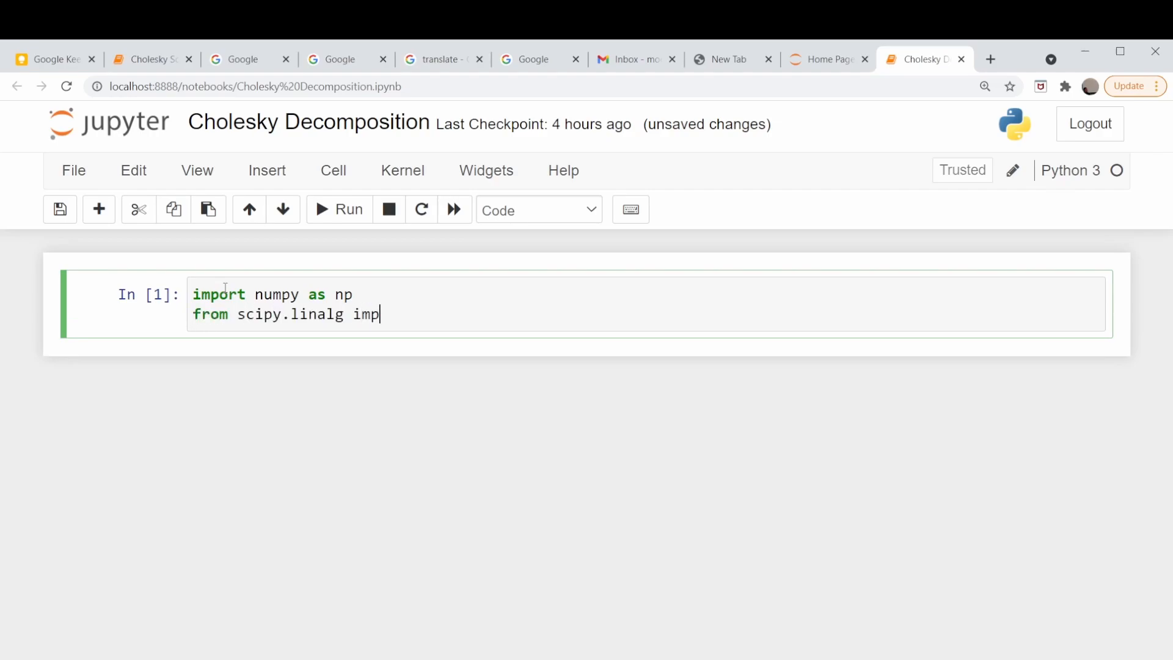
pyautogui.write('ort cho')
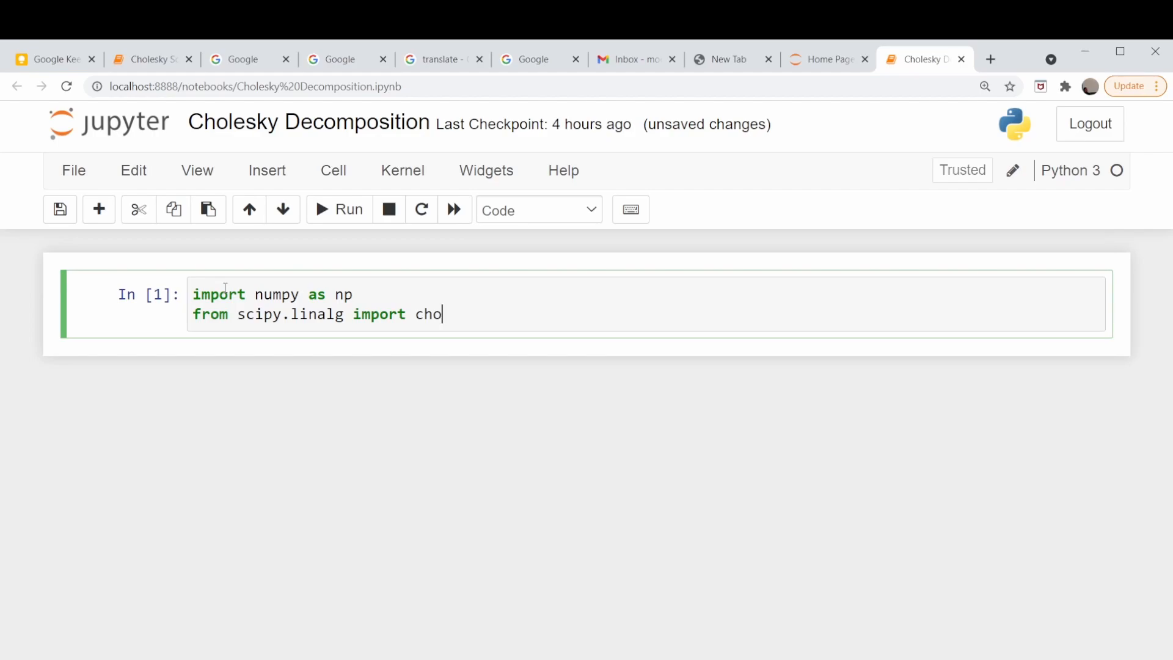
pyautogui.write('_factor')
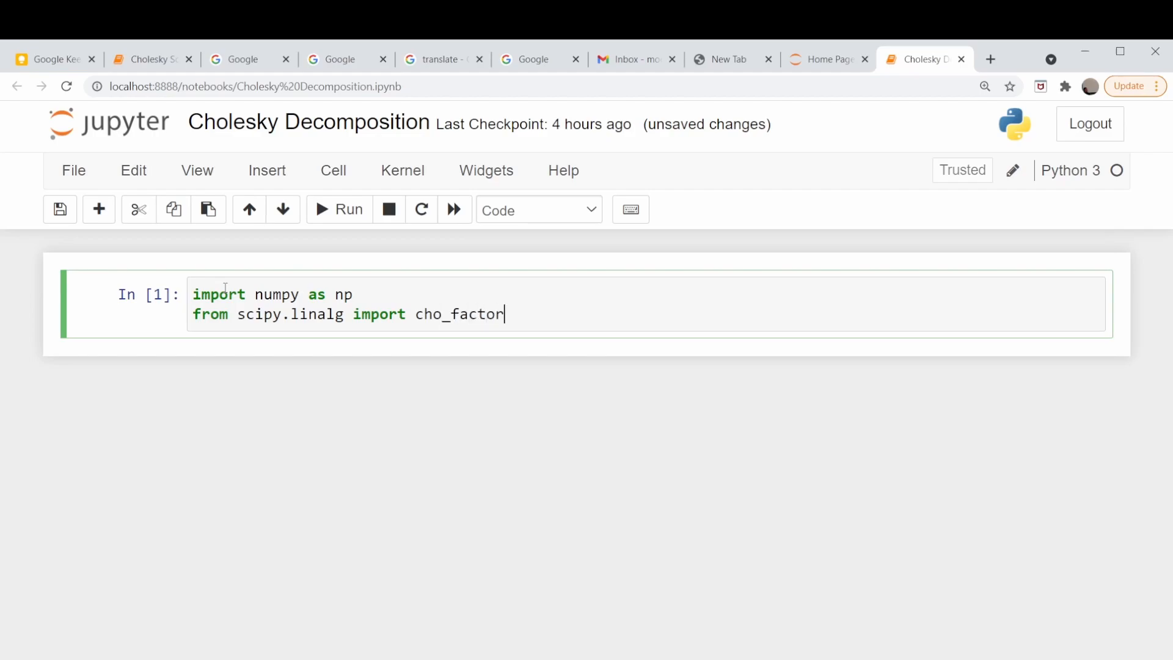
pyautogui.write(',')
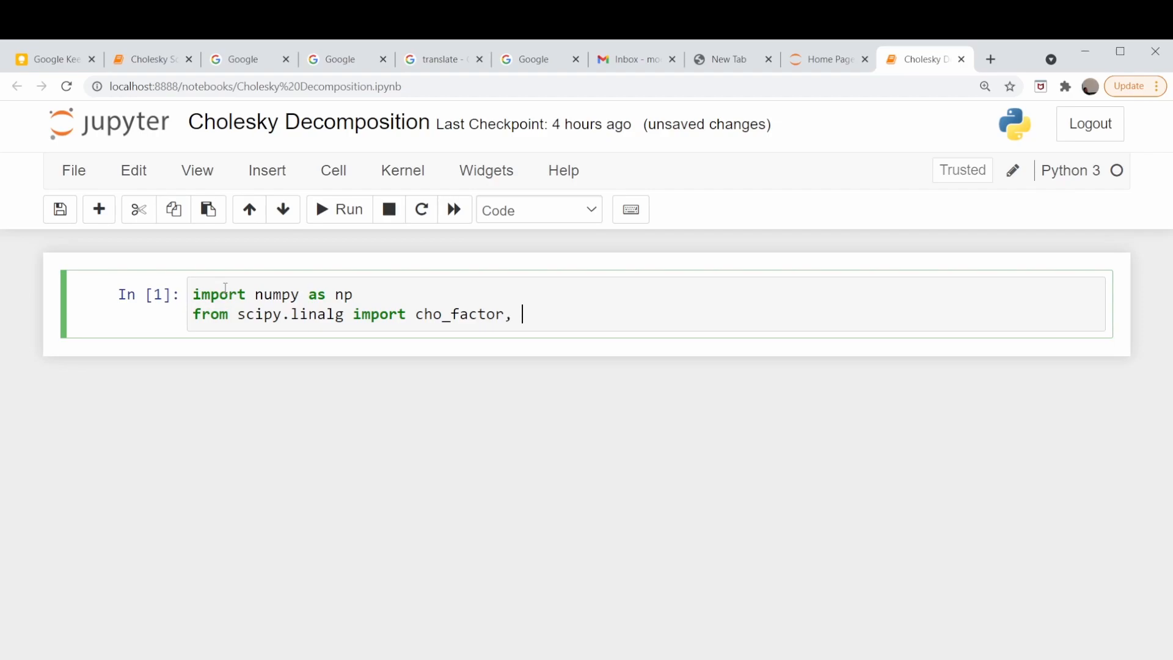
pyautogui.write('cho_solve')
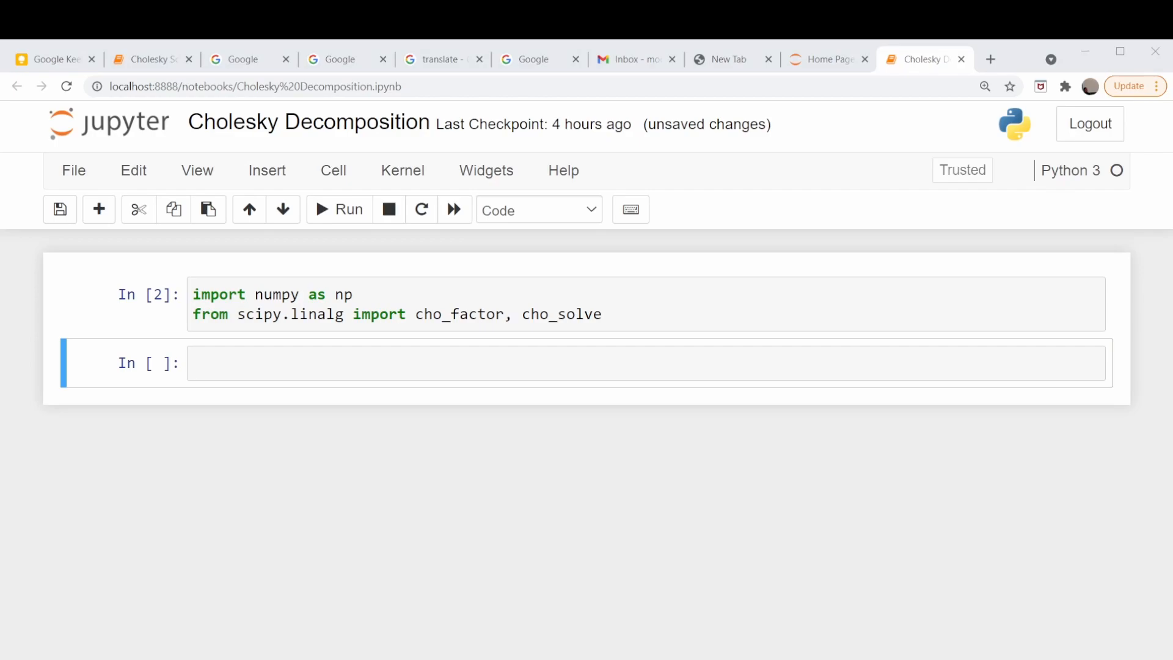
pyautogui.moveTo(109, 433)
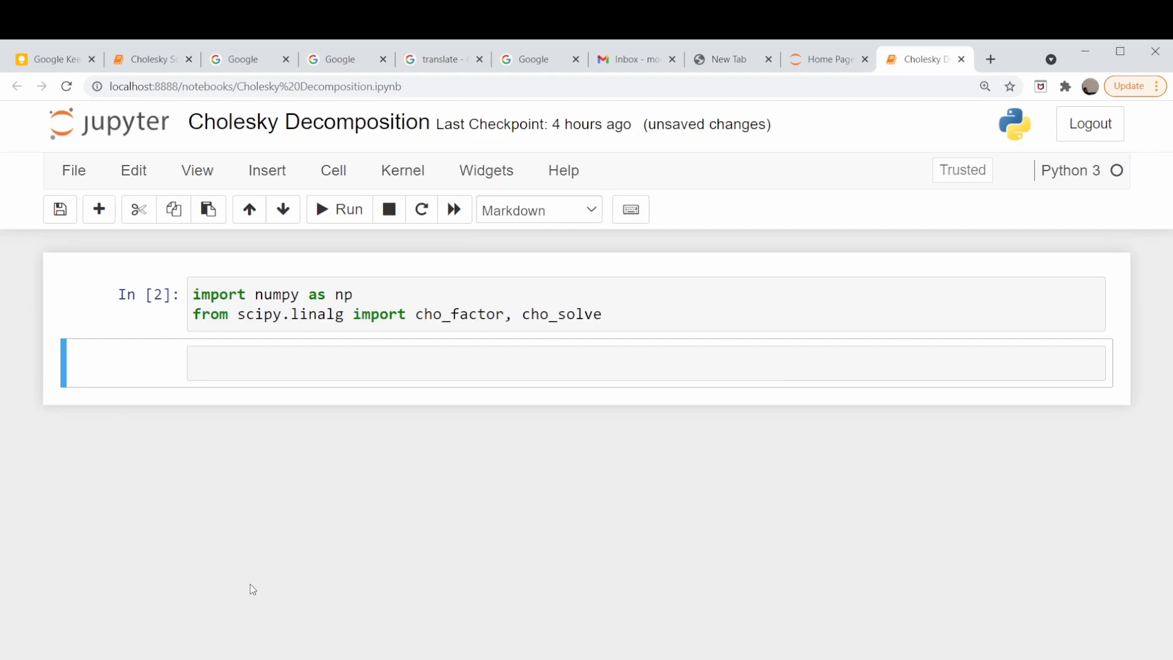
pyautogui.moveTo(468, 449)
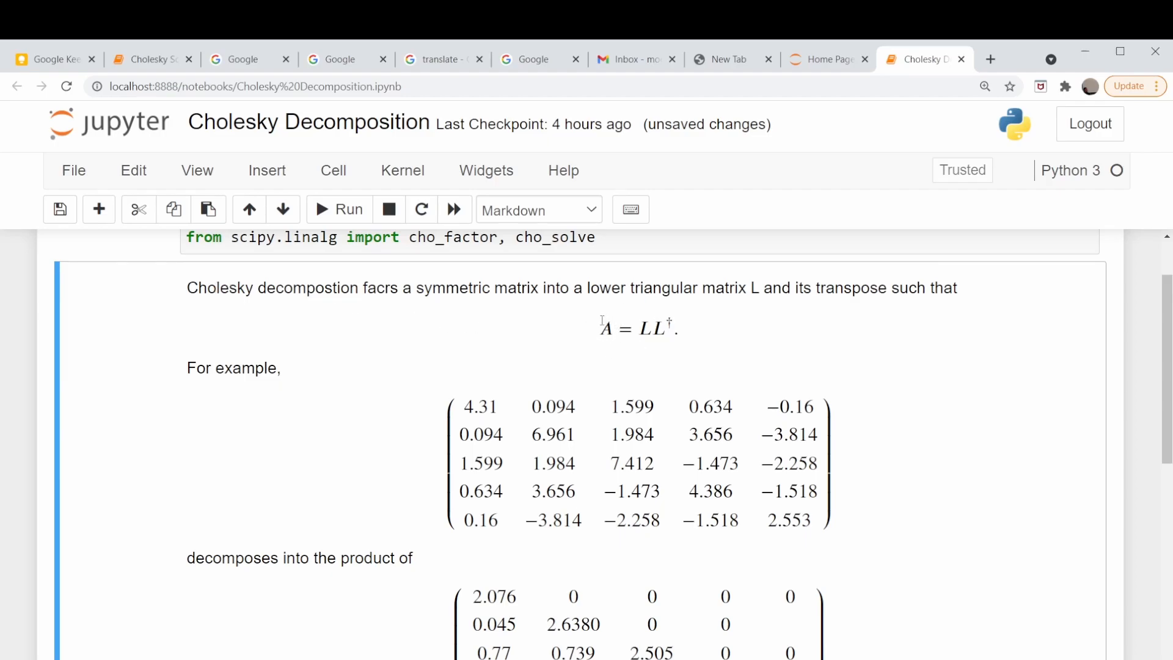
pyautogui.moveTo(388, 277)
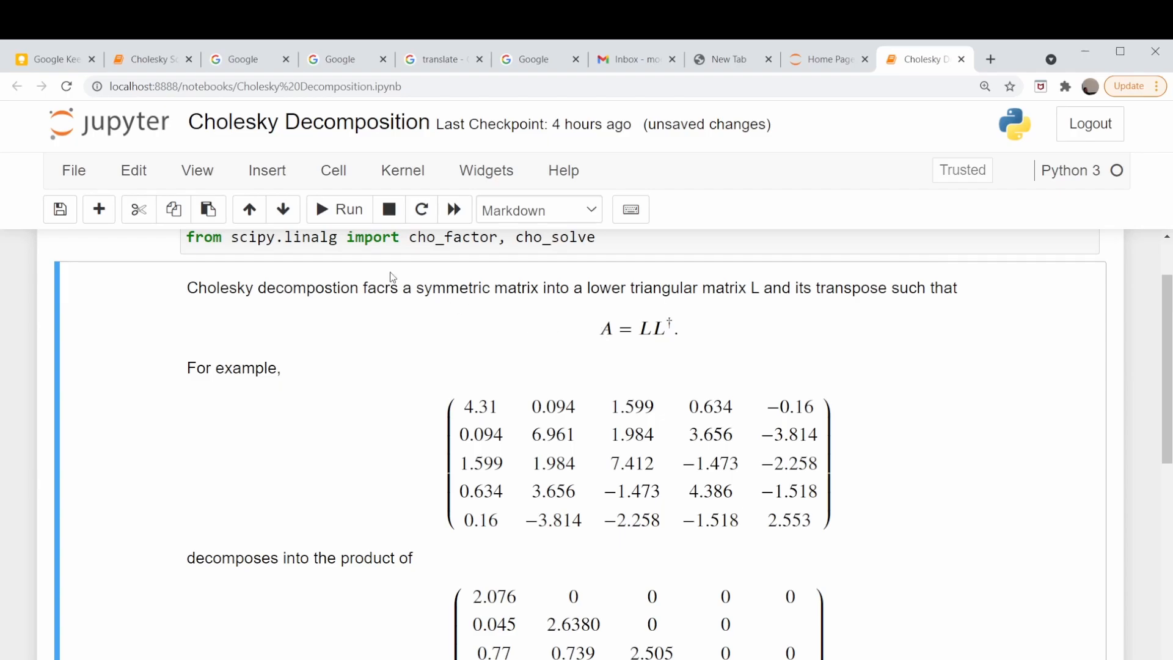
pyautogui.moveTo(735, 354)
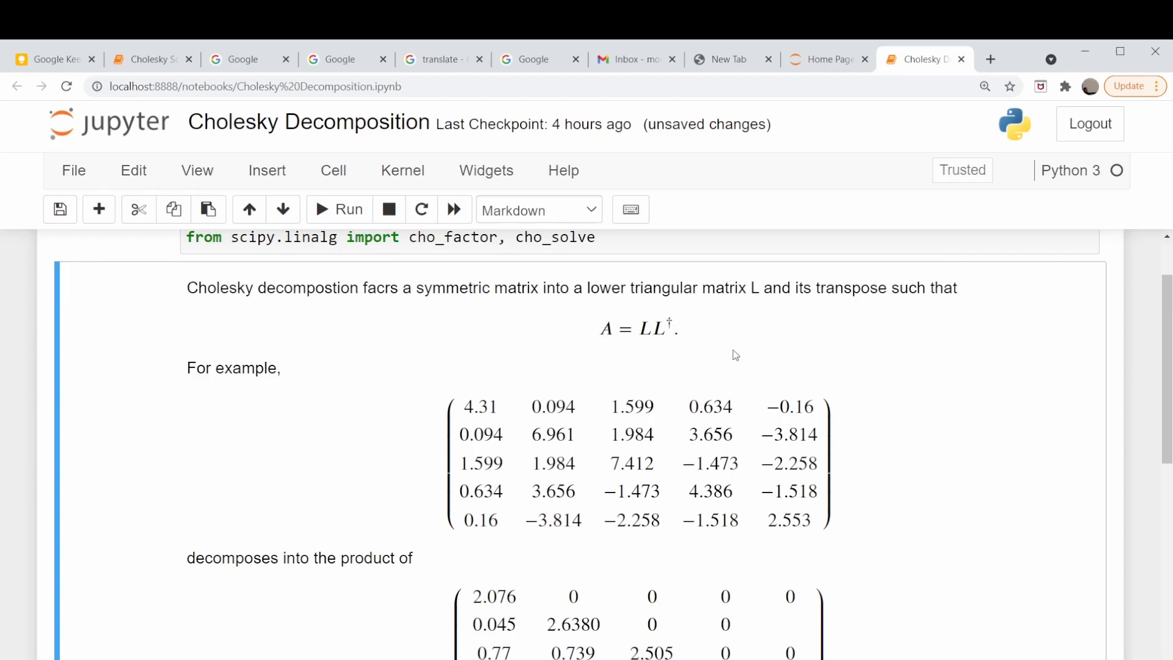
pyautogui.moveTo(618, 350)
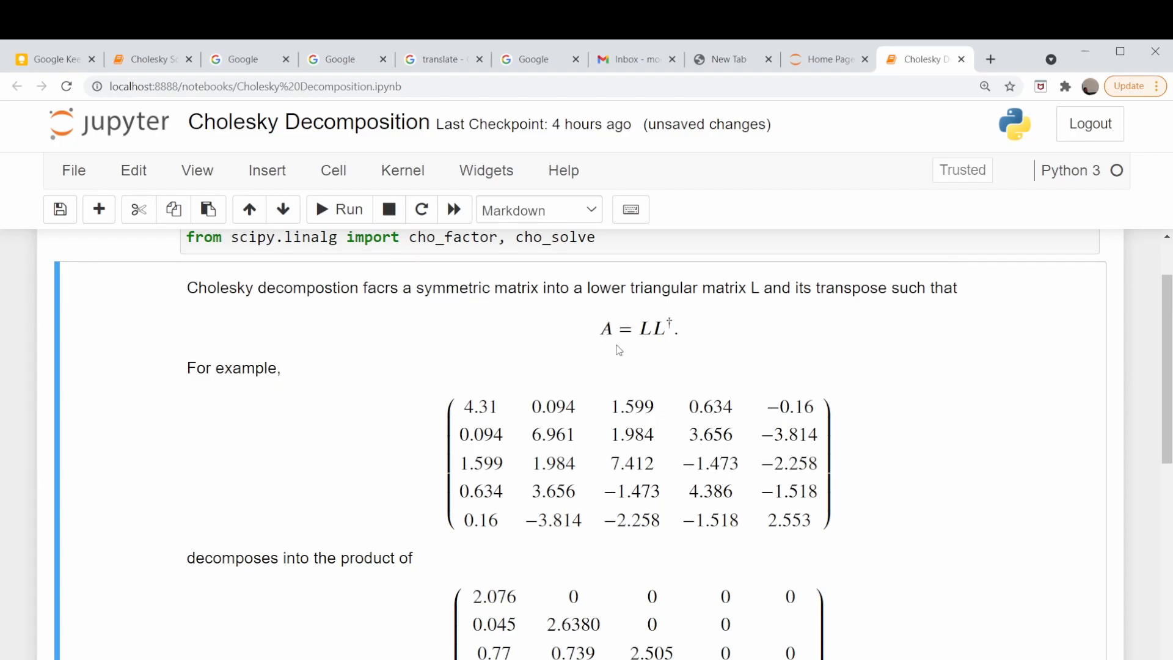
pyautogui.moveTo(668, 320)
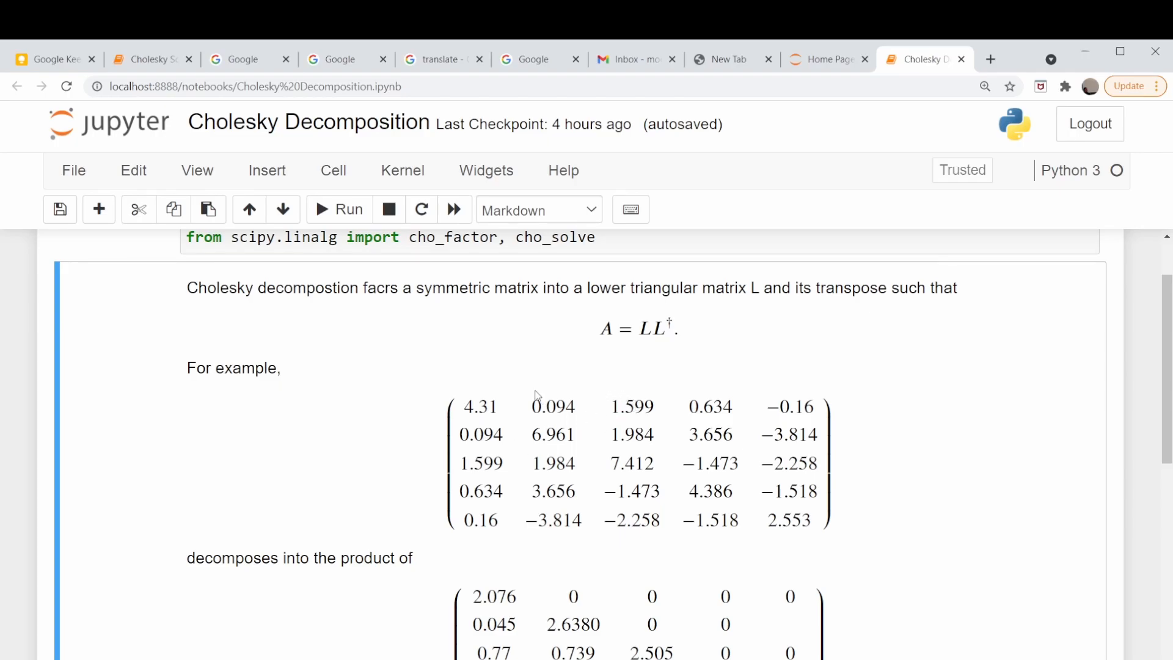
# Step: Scroll down through the rendered Cholesky explanation with the 5×5 matrix and its triangular factors
pyautogui.scroll(-3)
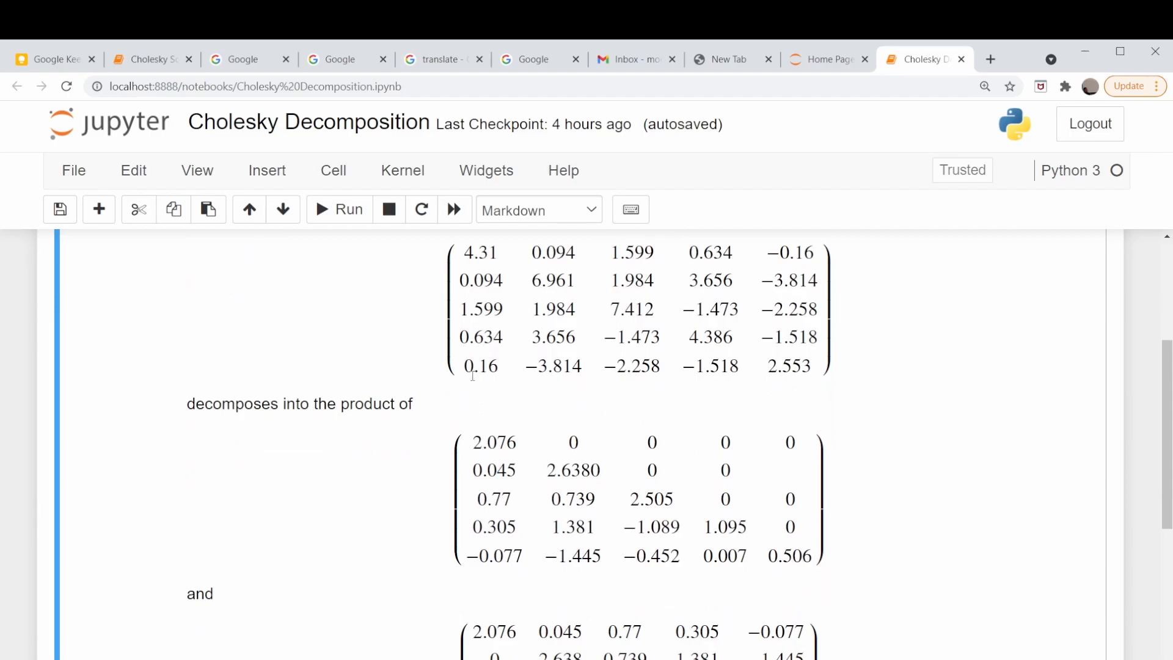
pyautogui.scroll(-3)
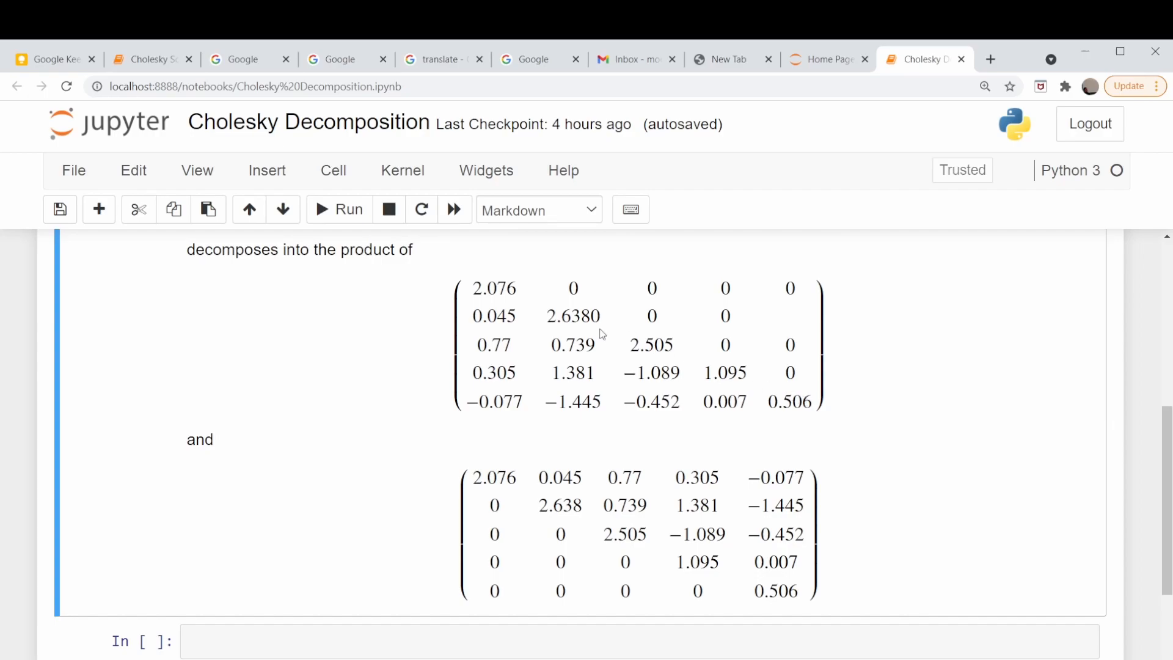
pyautogui.moveTo(624, 327)
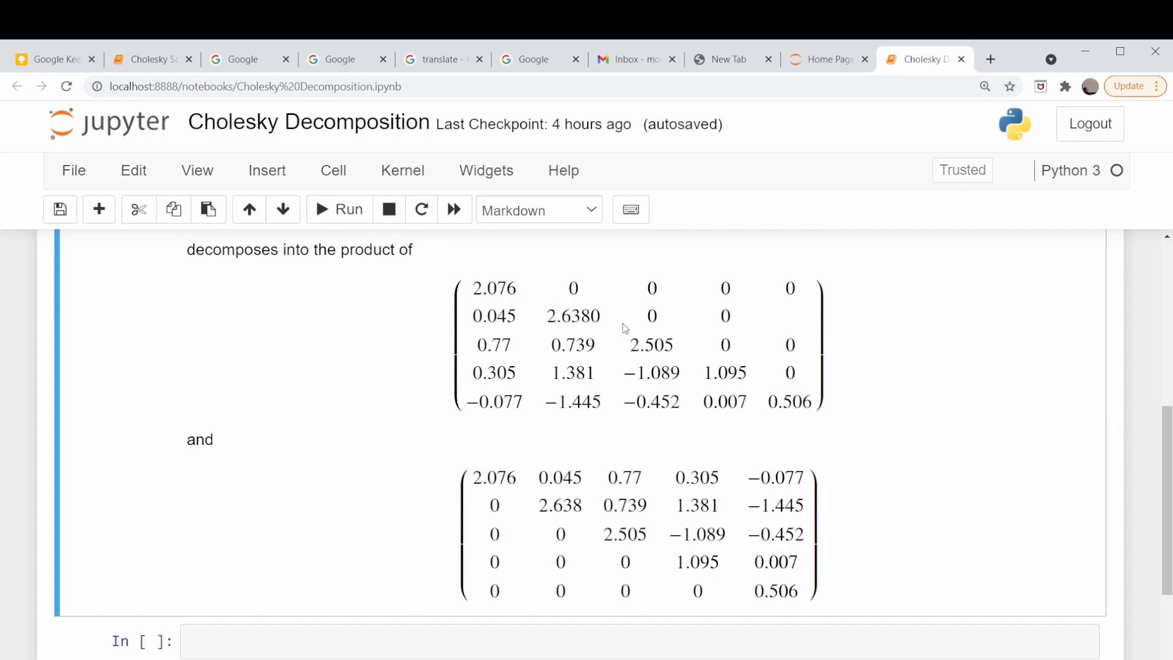
pyautogui.moveTo(570, 365)
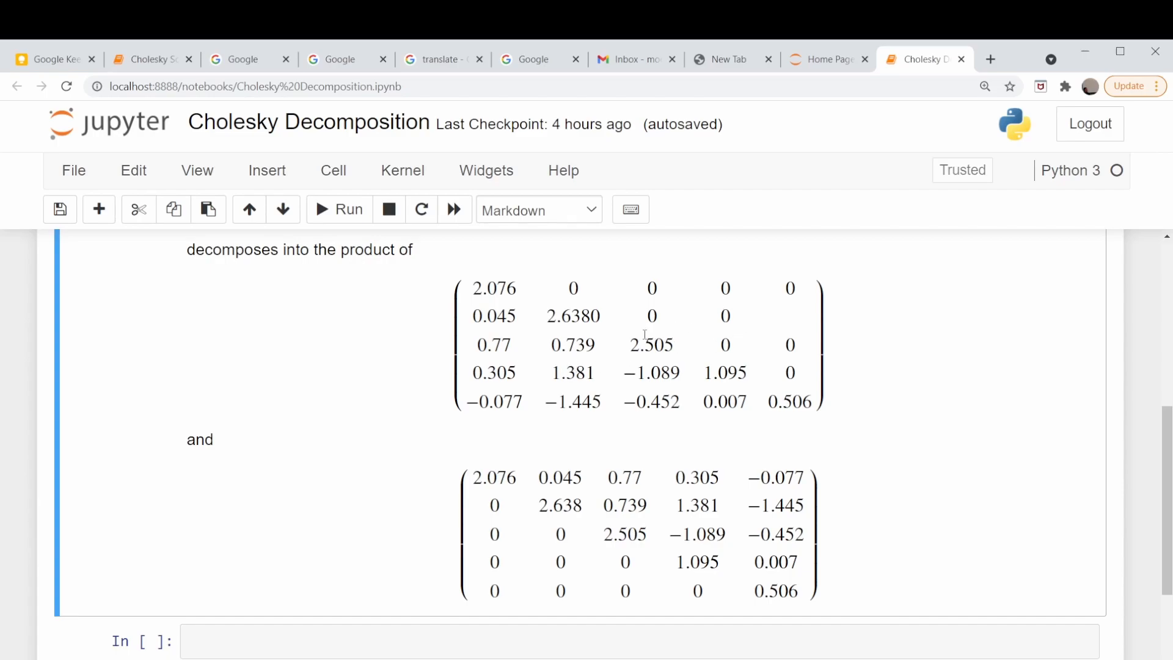
pyautogui.scroll(-3)
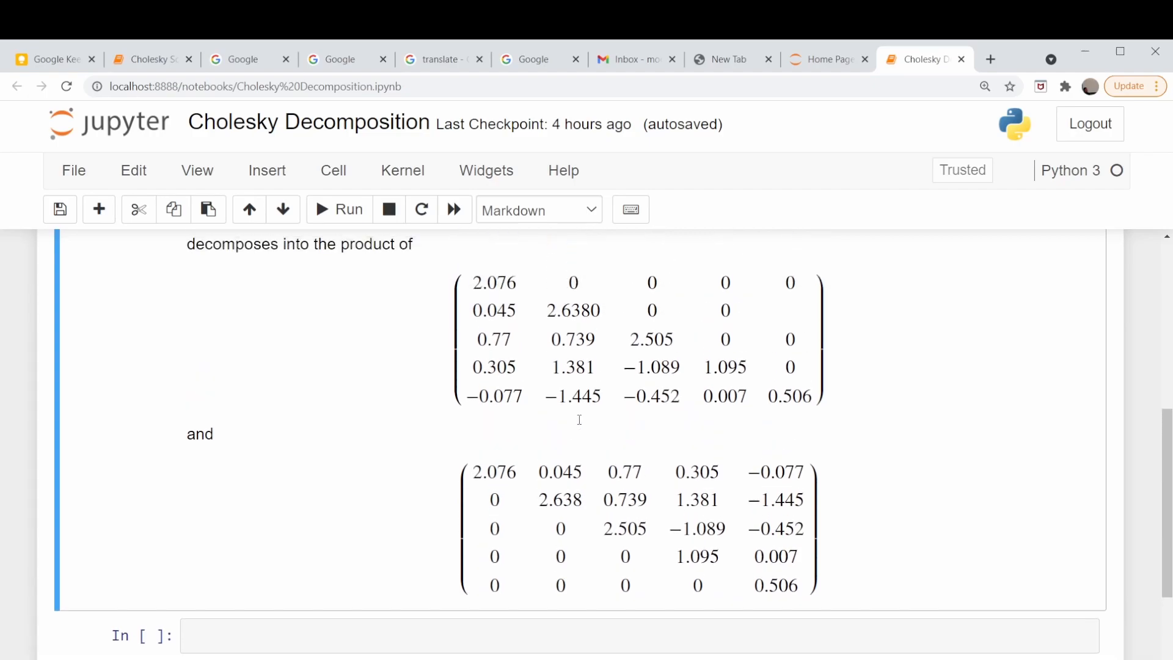
pyautogui.scroll(-3)
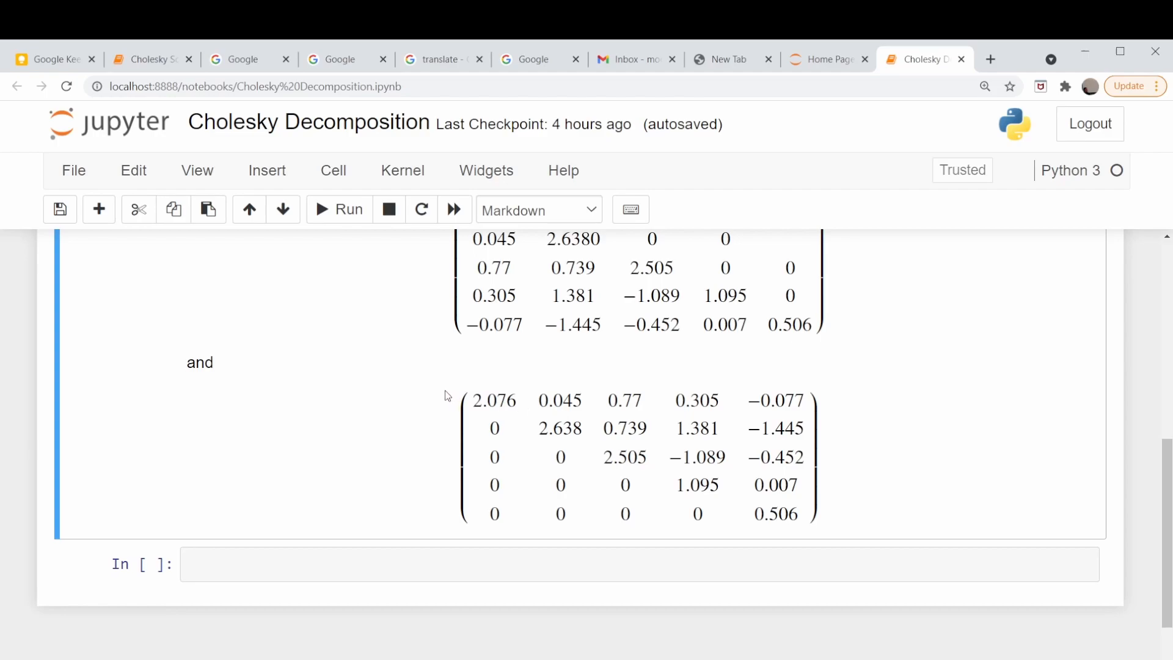
pyautogui.moveTo(327, 598)
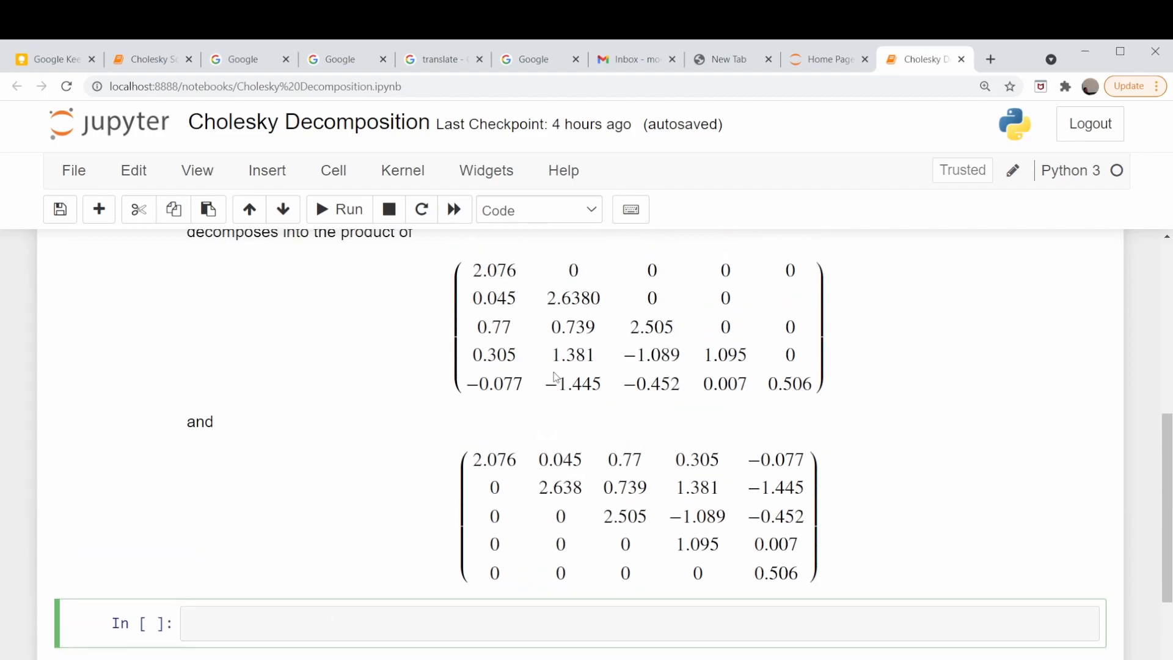
# Step: Review the seeded random 5×5 matrix cell and select its print(A) line for rewriting
pyautogui.scroll(3)
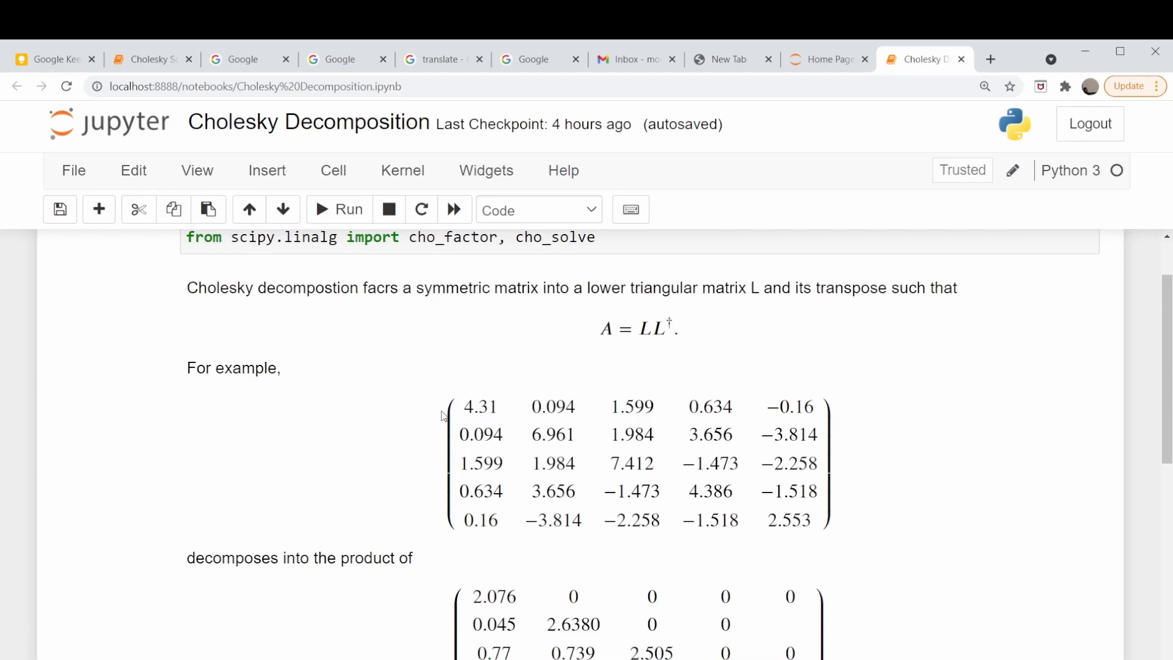
pyautogui.scroll(-3)
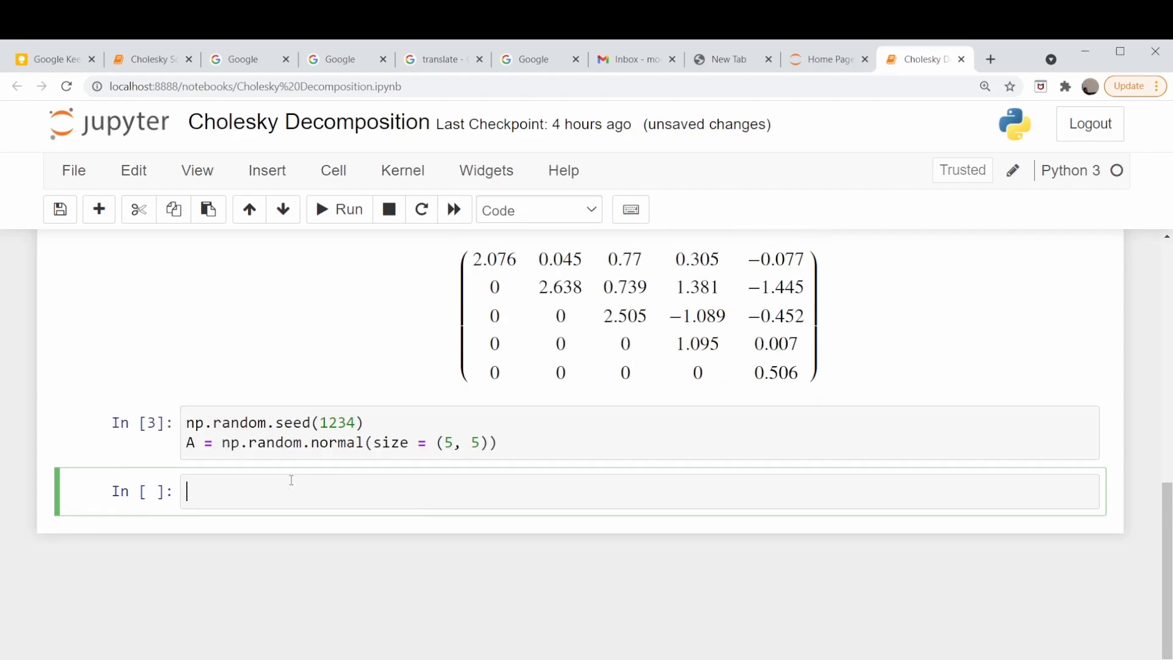
pyautogui.moveTo(528, 471)
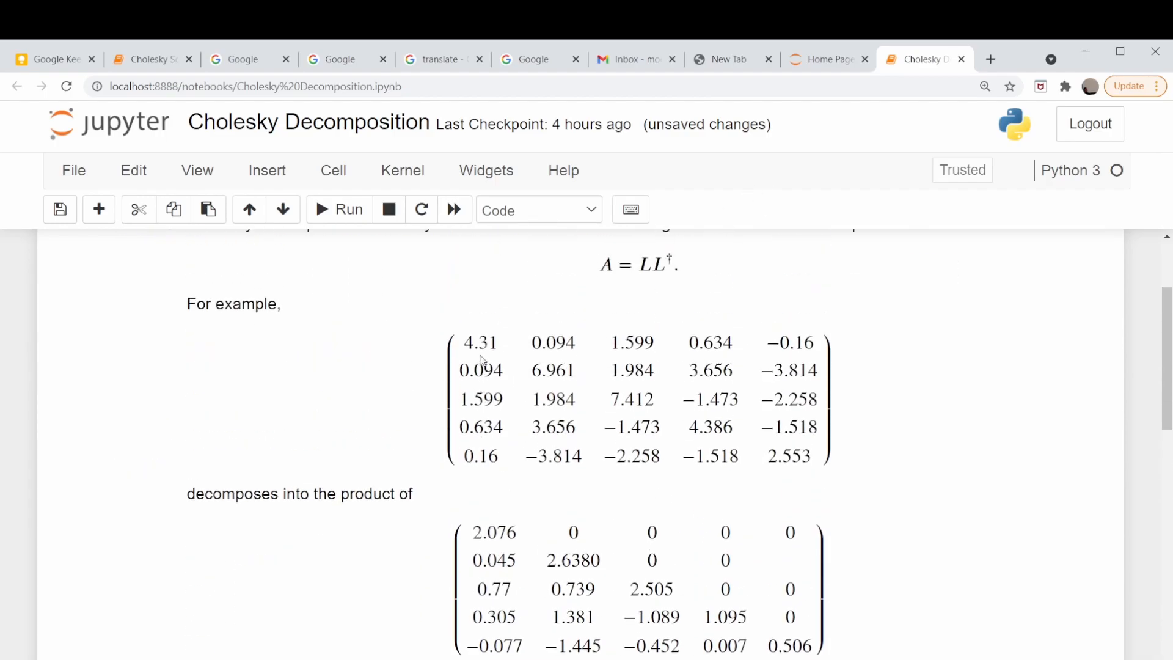
pyautogui.scroll(-3)
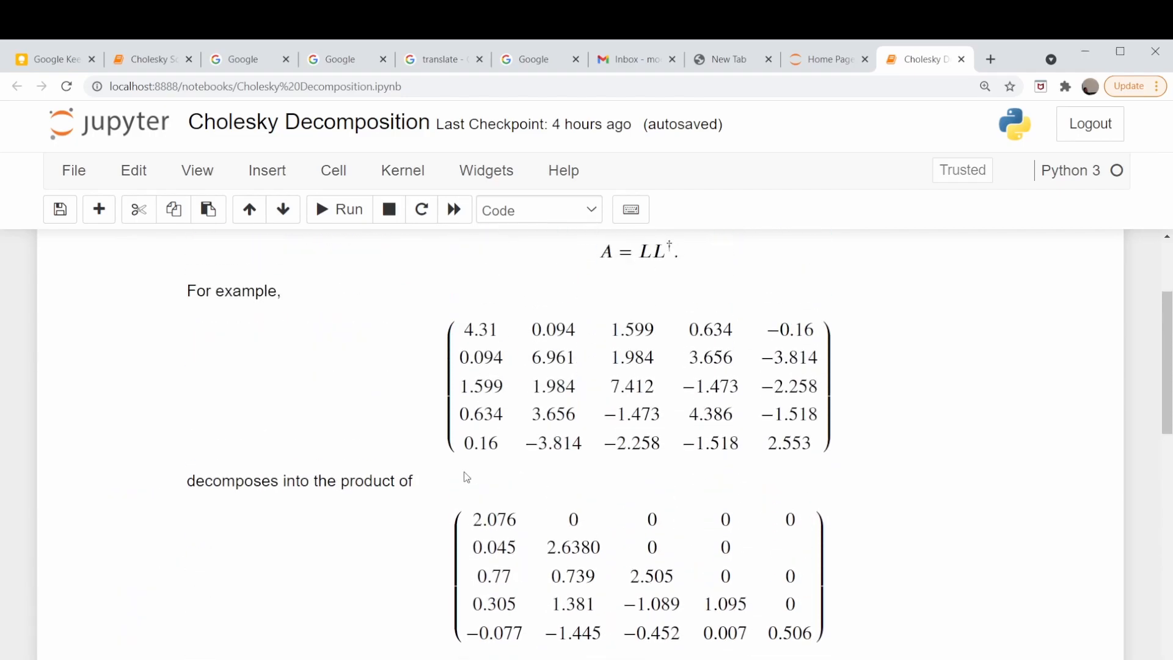
pyautogui.scroll(-3)
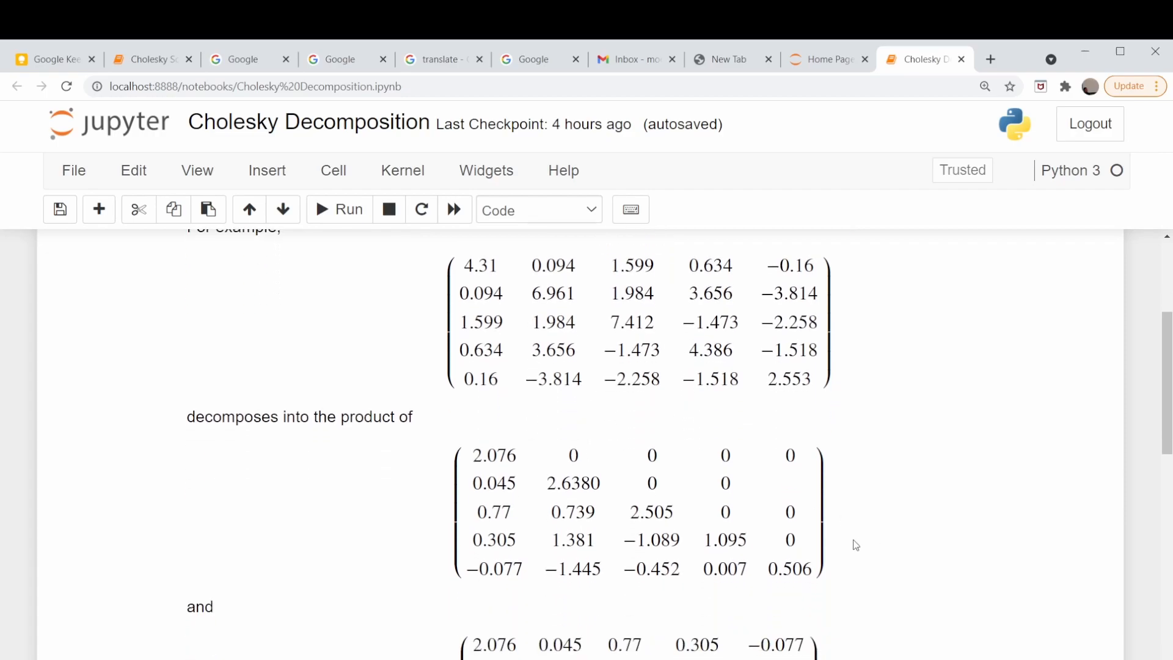
pyautogui.scroll(-3)
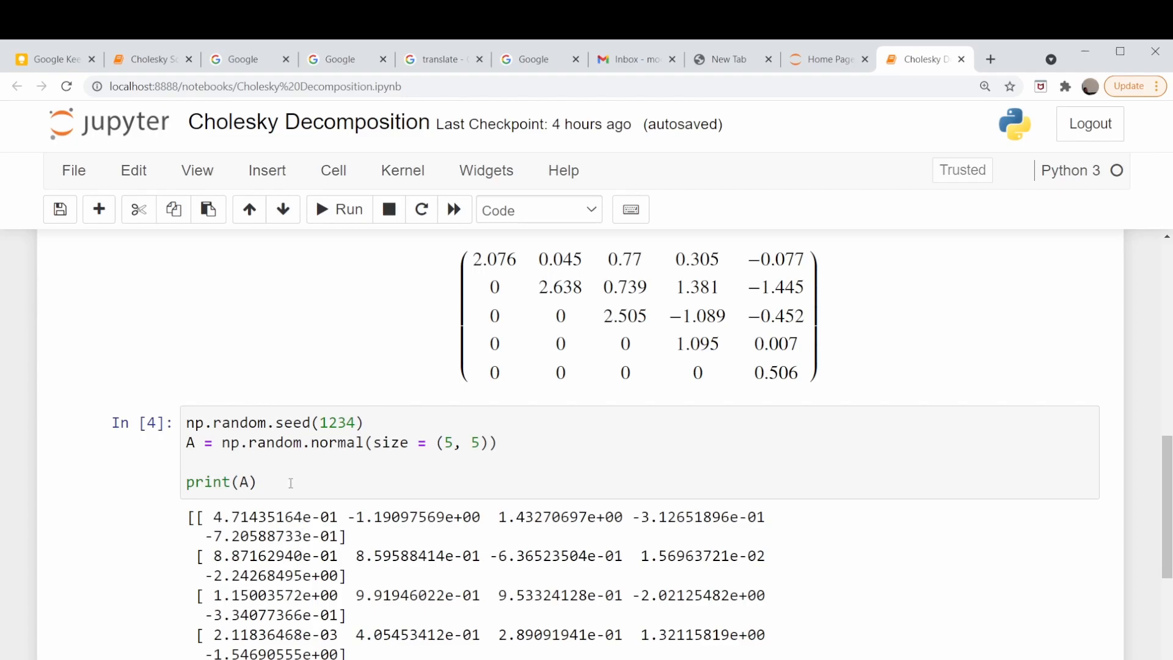
pyautogui.doubleClick(221, 481)
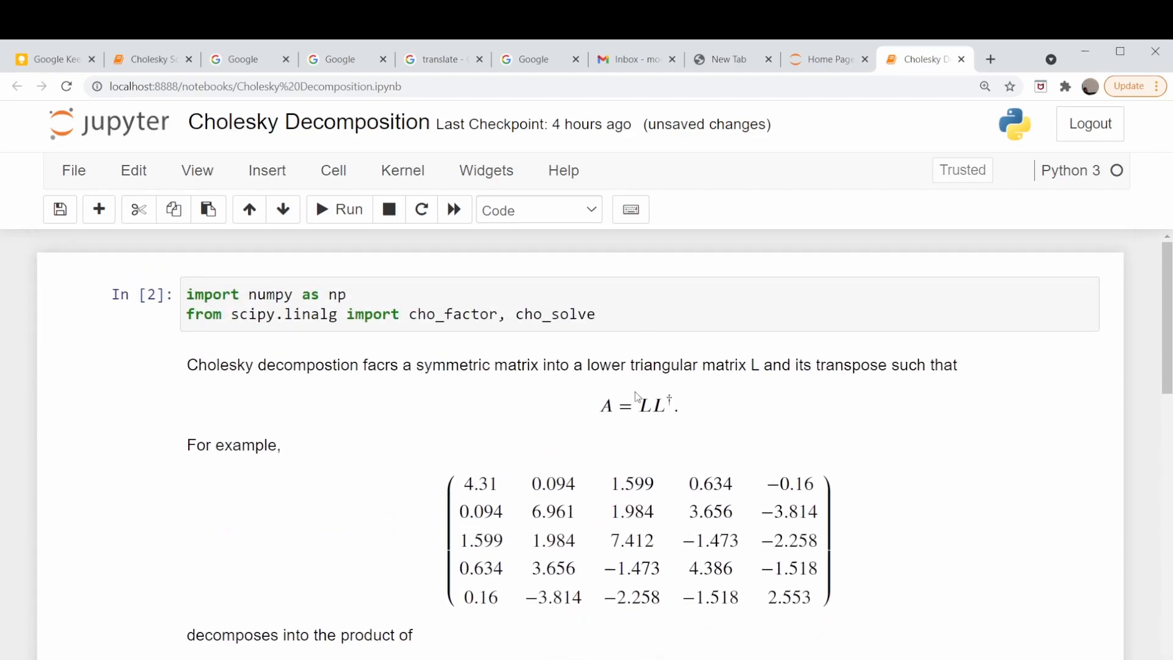
pyautogui.moveTo(568, 428)
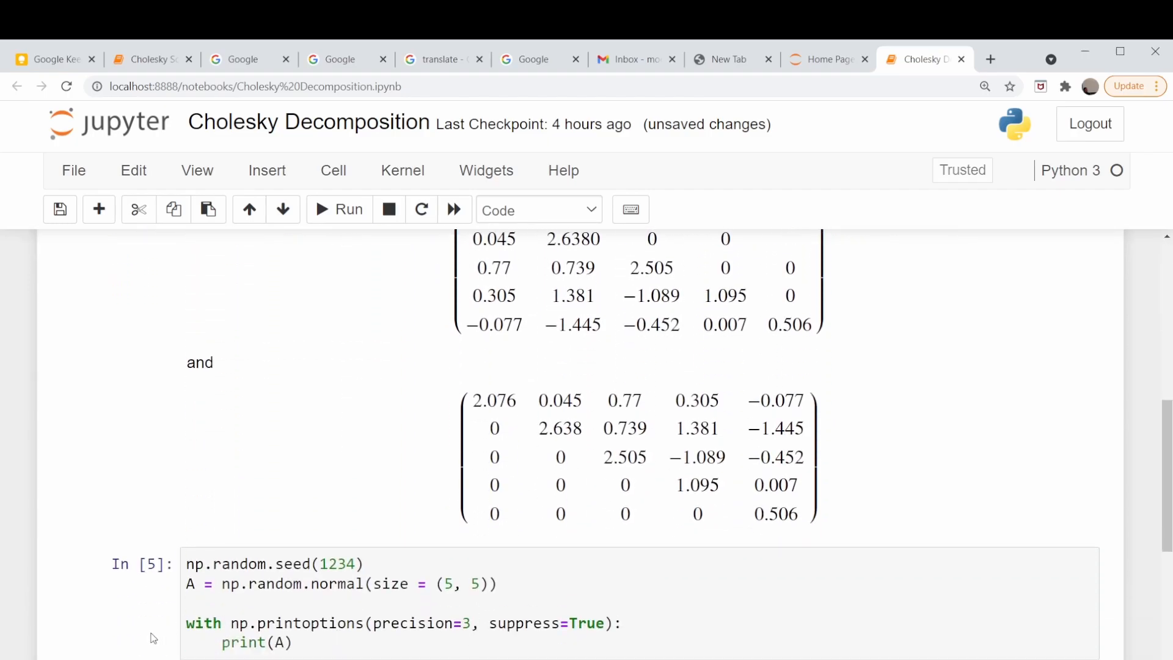
# Step: Add L = np.linalg.cholesky(A) followed by print() and print(A) to the cell
pyautogui.click(347, 209)
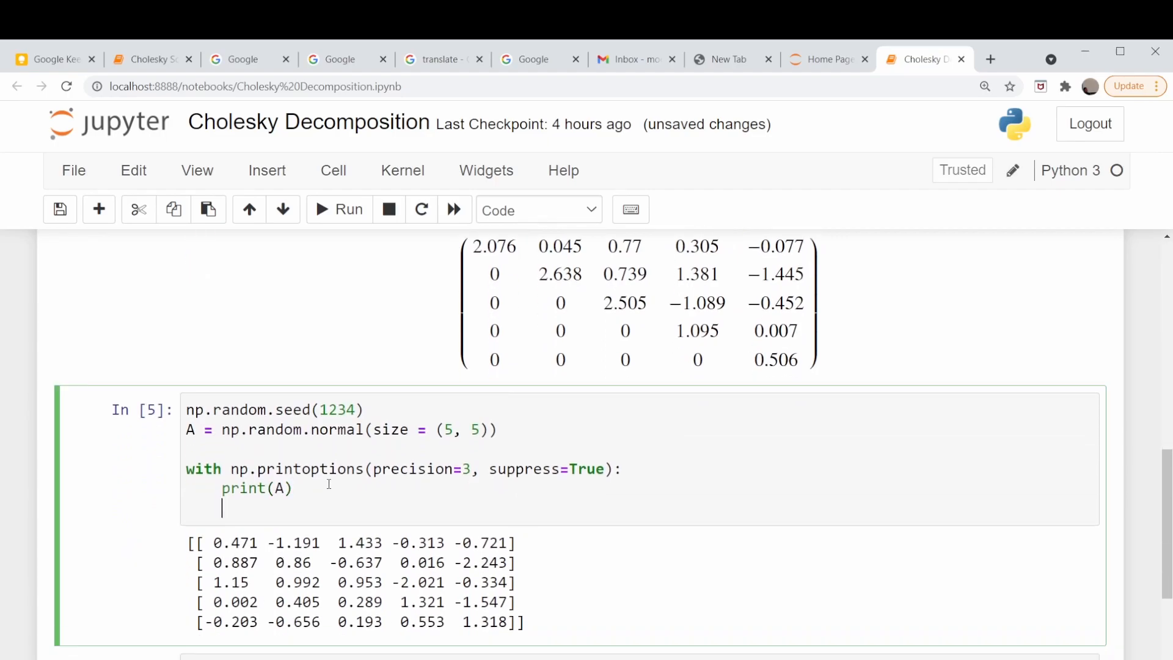
pyautogui.write('L =')
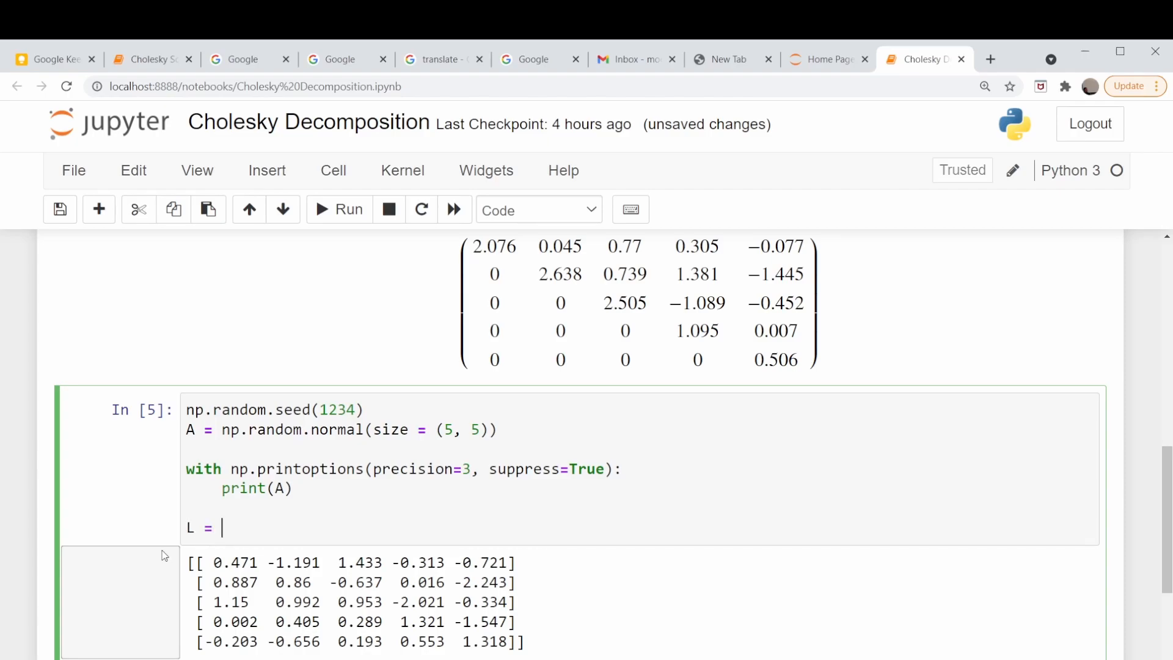
pyautogui.write('np')
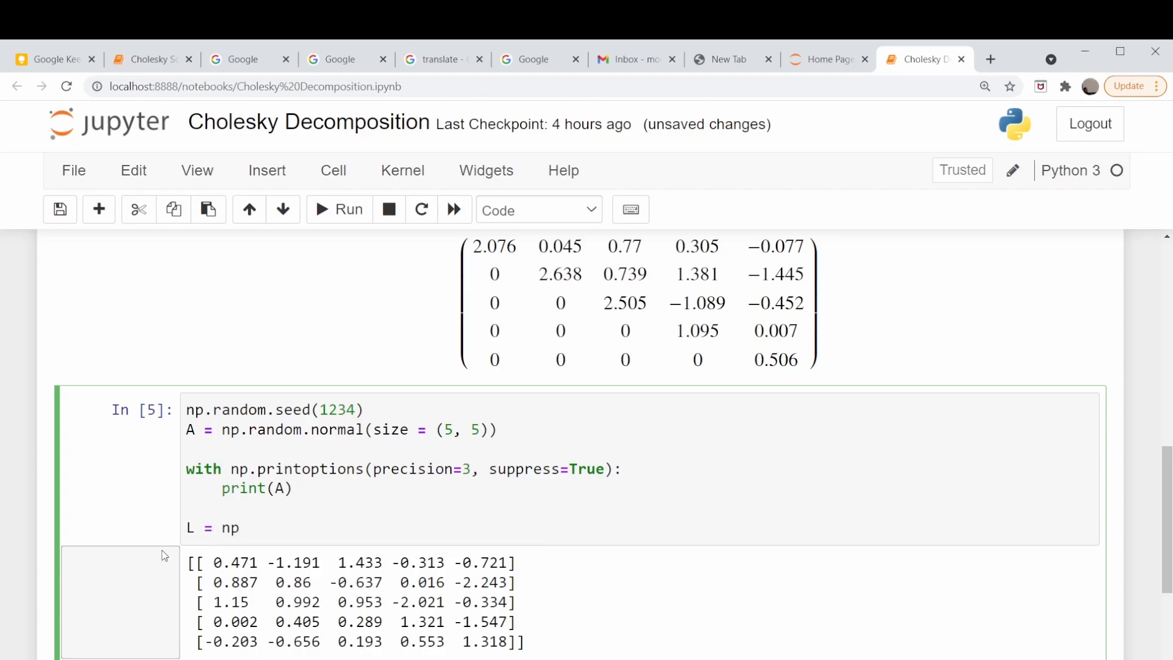
pyautogui.write('.lin')
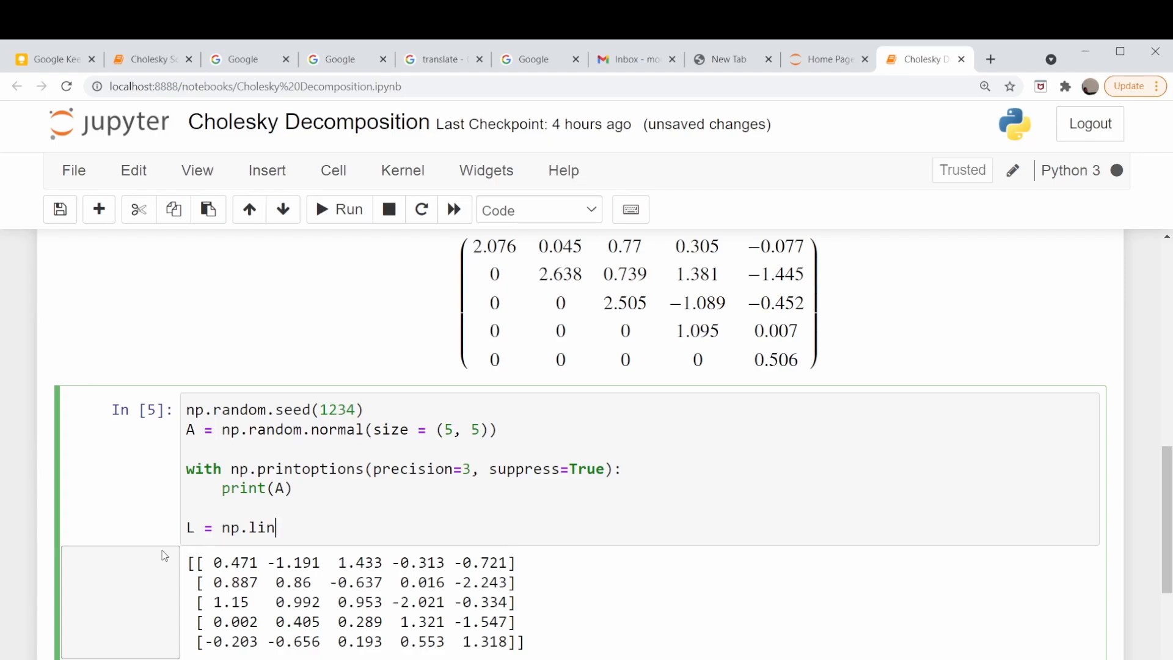
pyautogui.write('alg.')
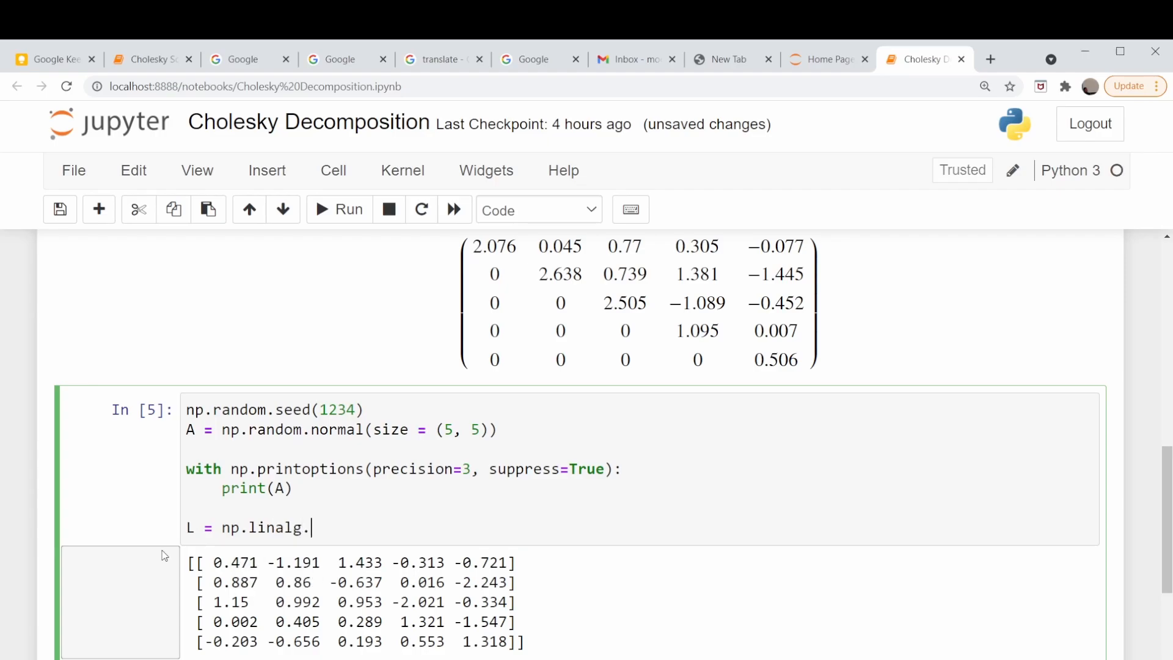
pyautogui.write('cholesky')
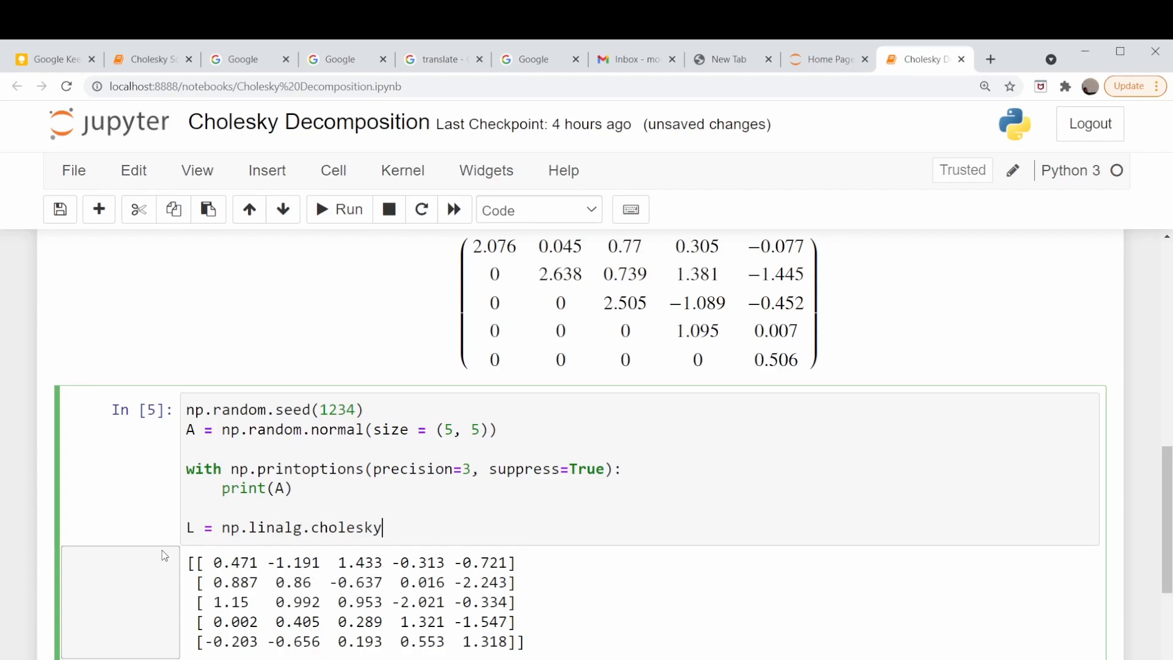
pyautogui.write('(A)')
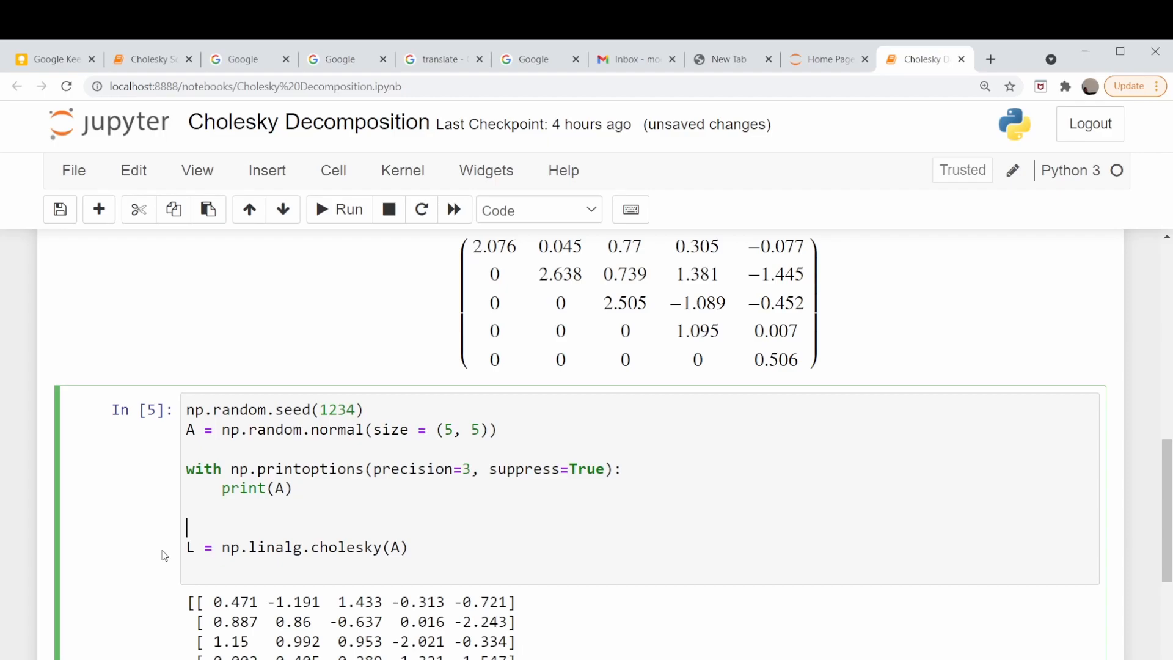
pyautogui.write('print()')
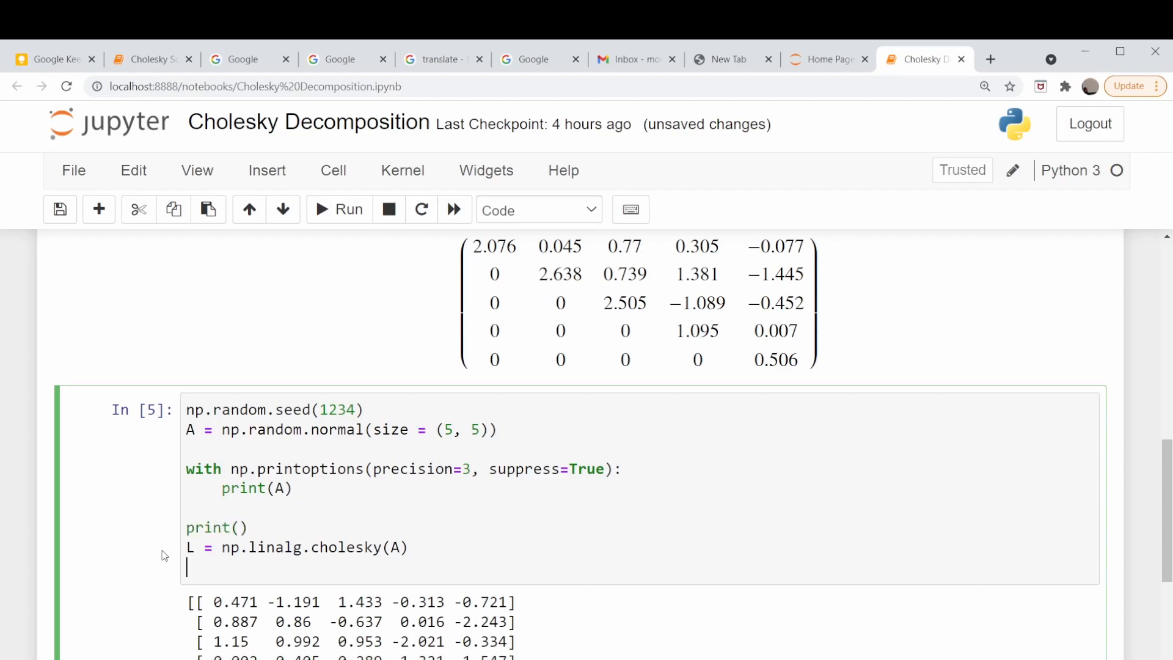
pyautogui.write('print(A)')
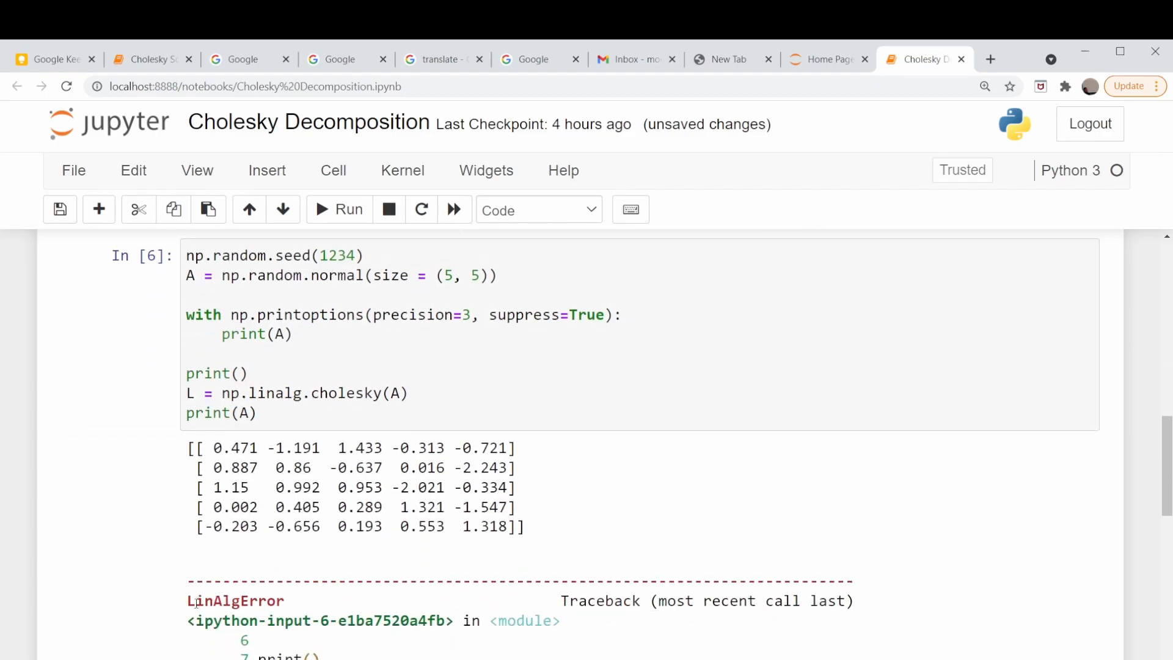
# Step: Scroll past the LinAlgError traceback and insert A = A @ A.T after A is created
pyautogui.scroll(-3)
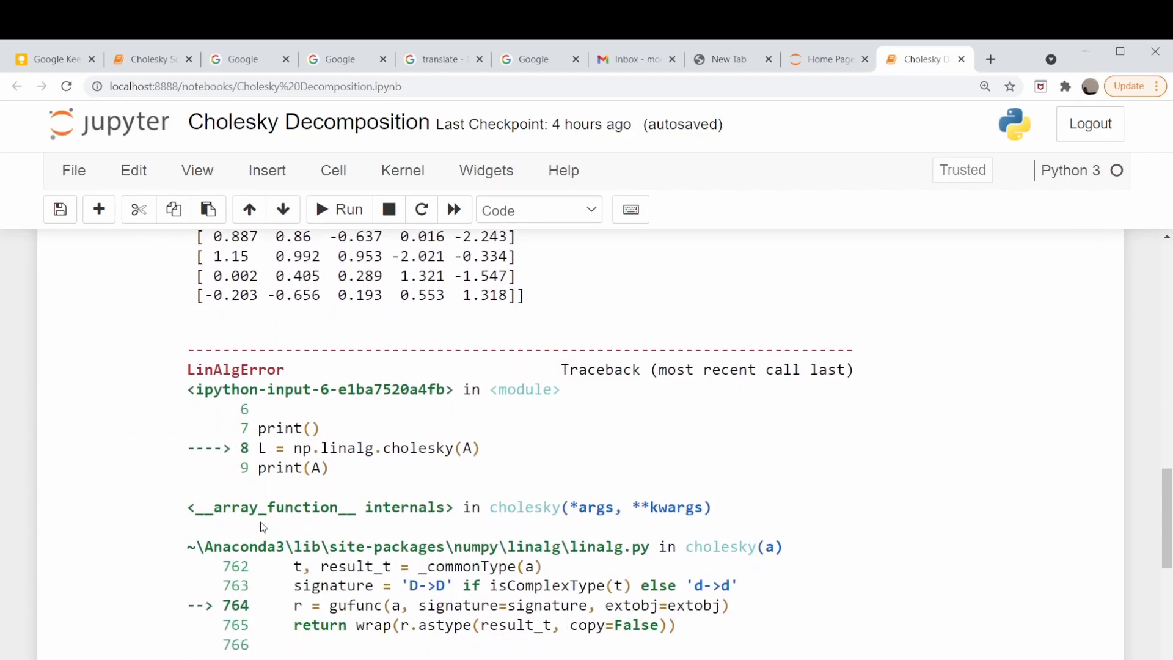
pyautogui.scroll(-3)
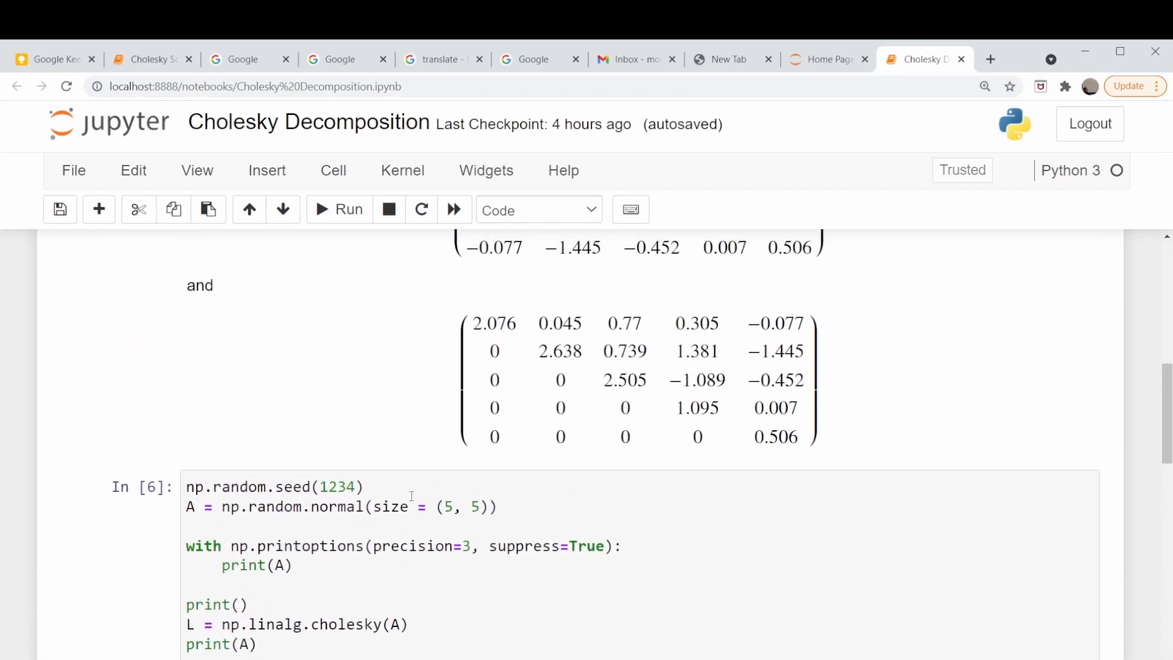
pyautogui.scroll(-3)
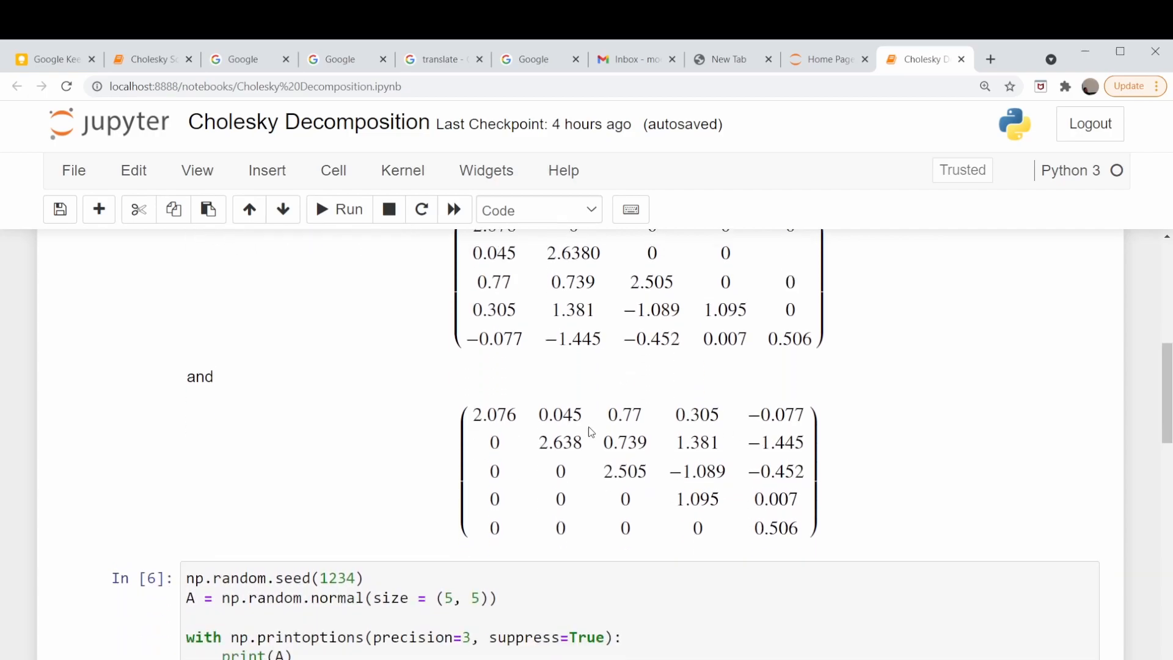
pyautogui.scroll(-3)
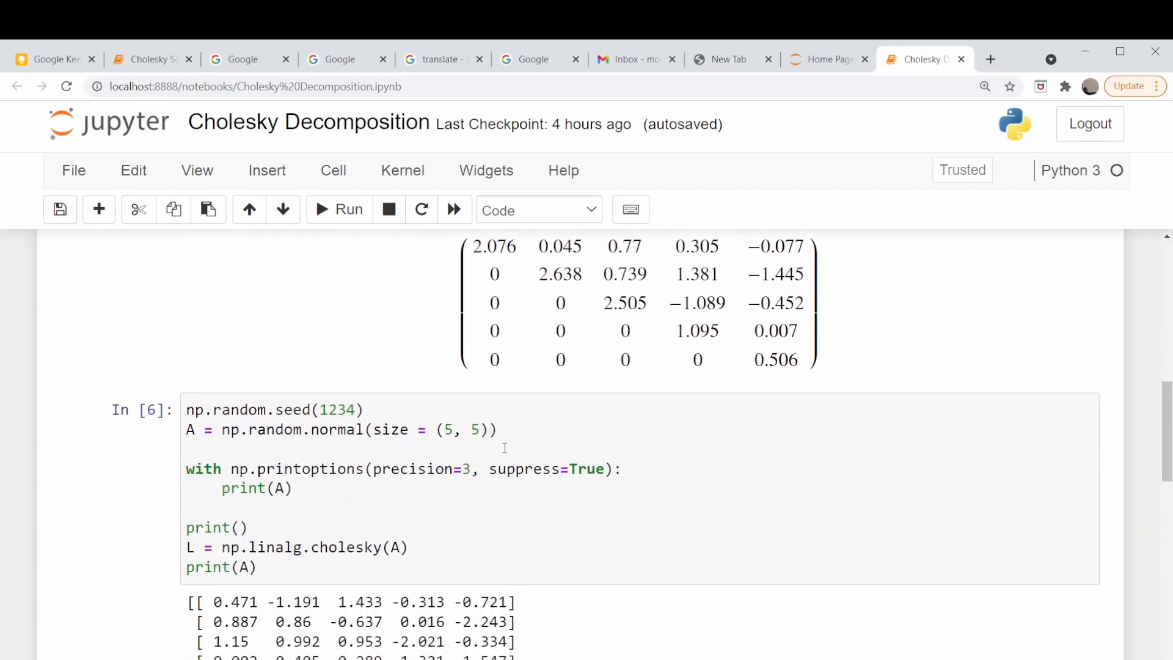
pyautogui.write('A')
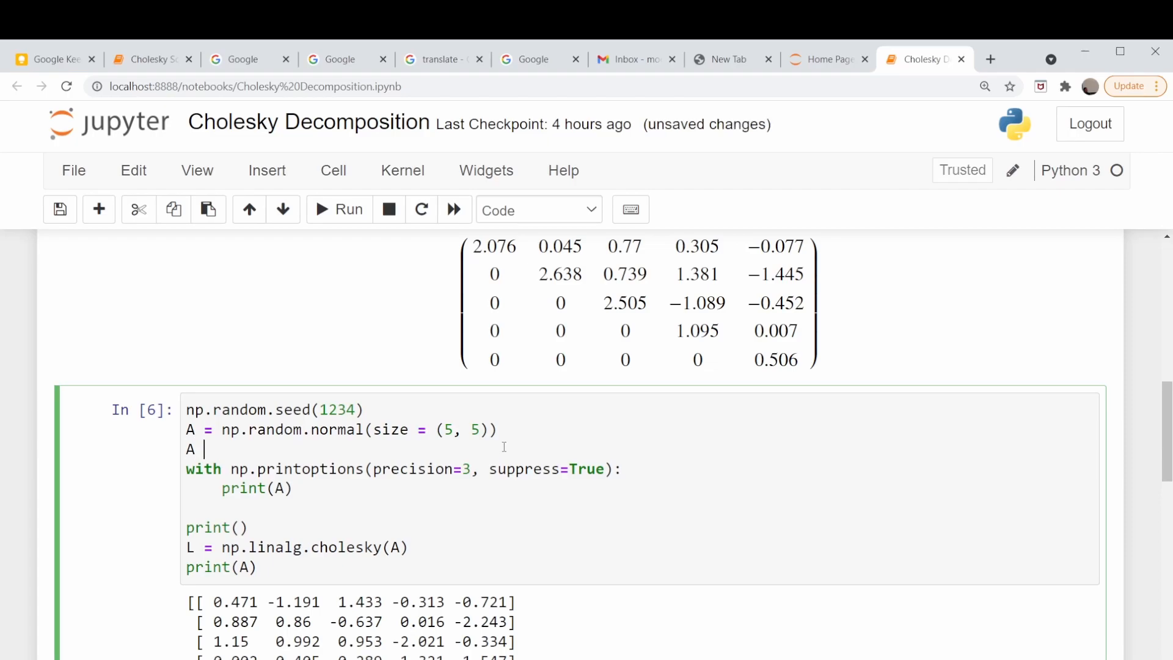
pyautogui.write('= A')
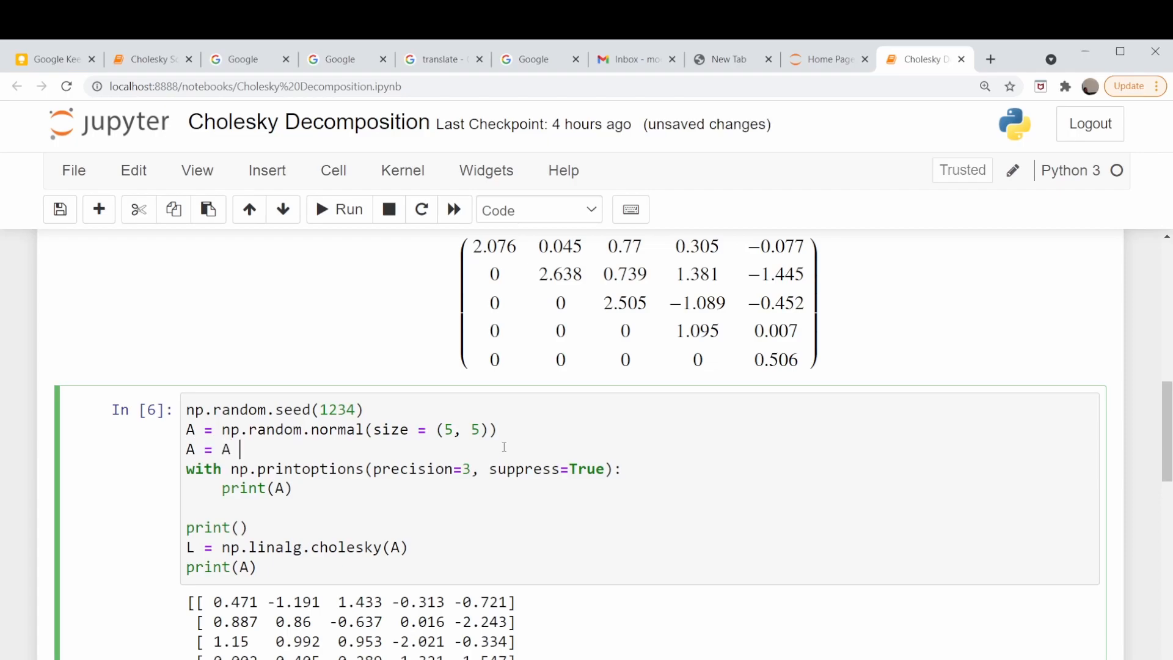
pyautogui.write('@ A.T')
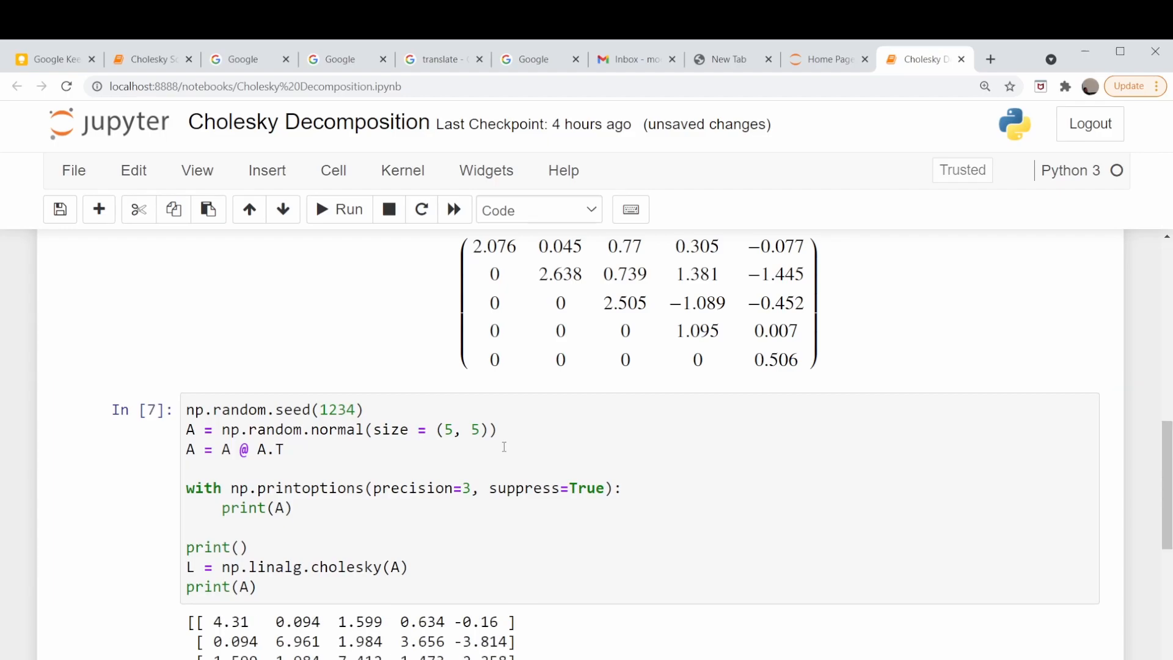
pyautogui.scroll(-3)
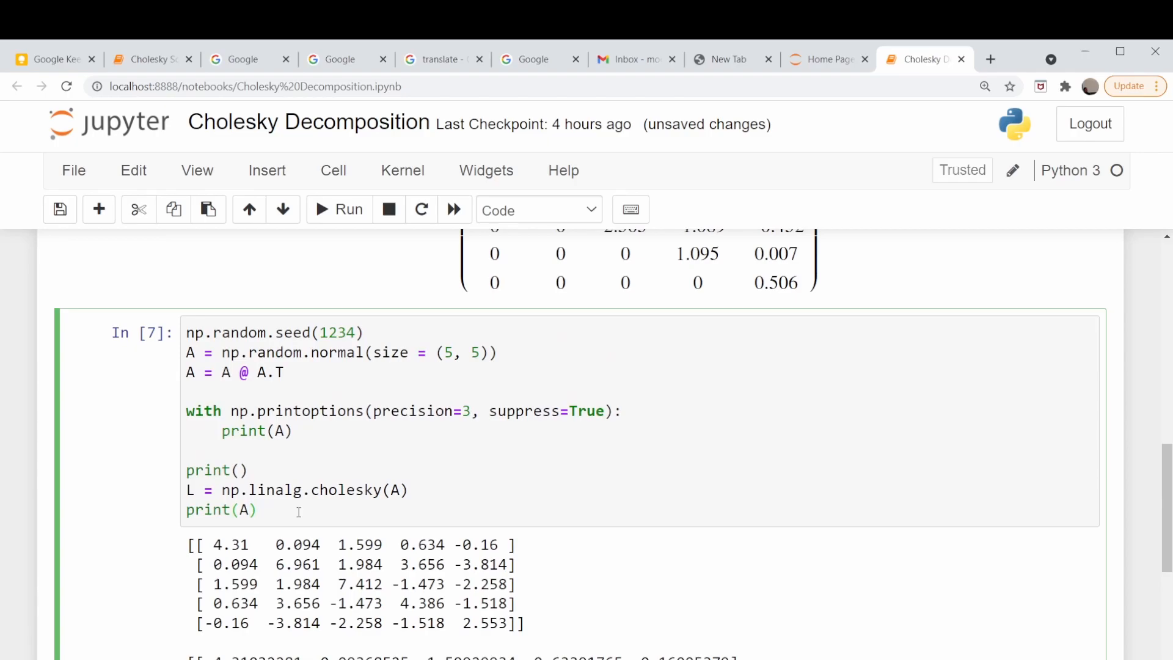
# Step: Change the final print(A) to print(L) so the lower-triangular factor is shown
pyautogui.write('L')
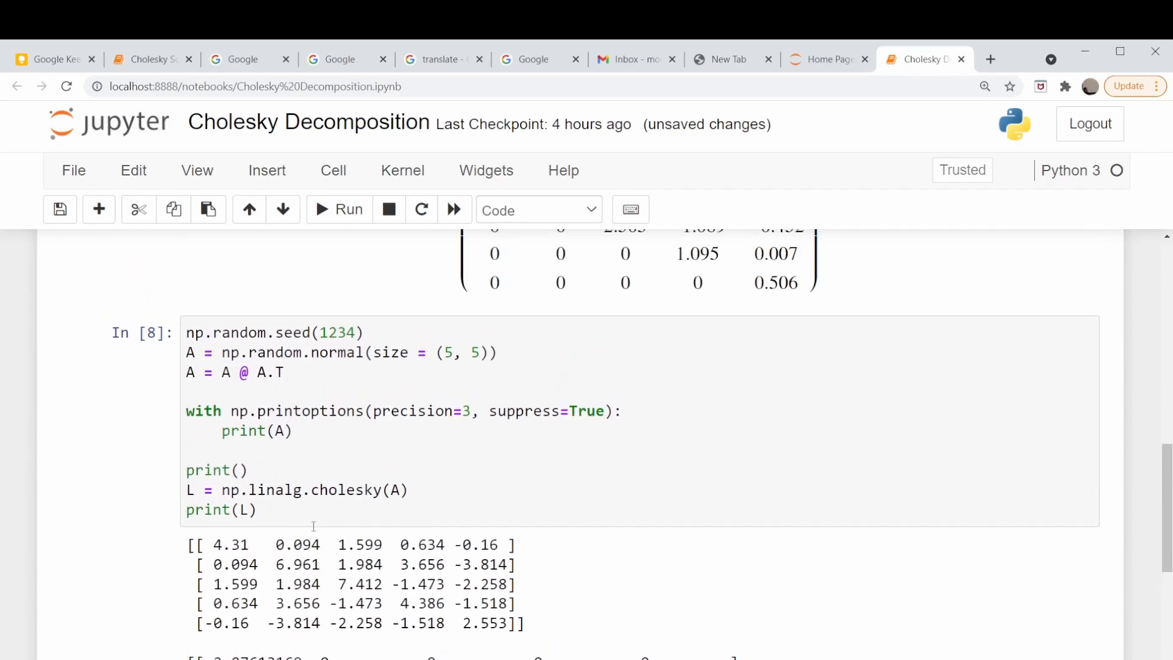
# Step: Reuse the np.printoptions(precision=3, suppress=True) block to print L @ L.T for comparison with A
pyautogui.click(367, 410)
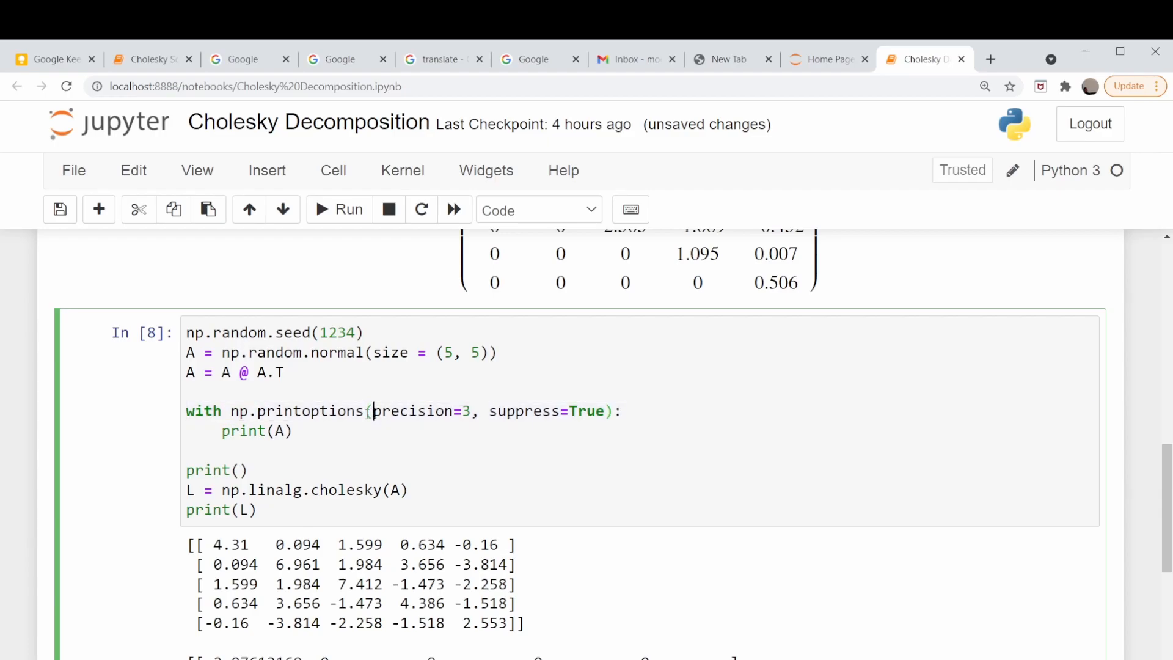
pyautogui.tripleClick(374, 410)
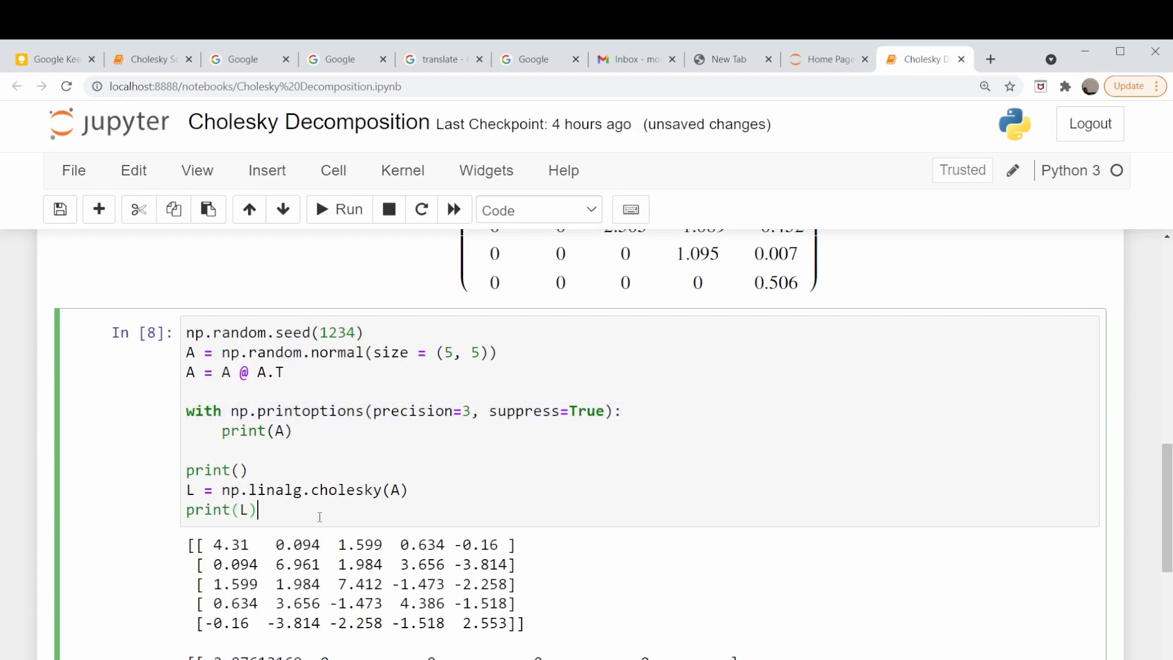
pyautogui.write('with np.printoptions(precision=3, suppress=True):')
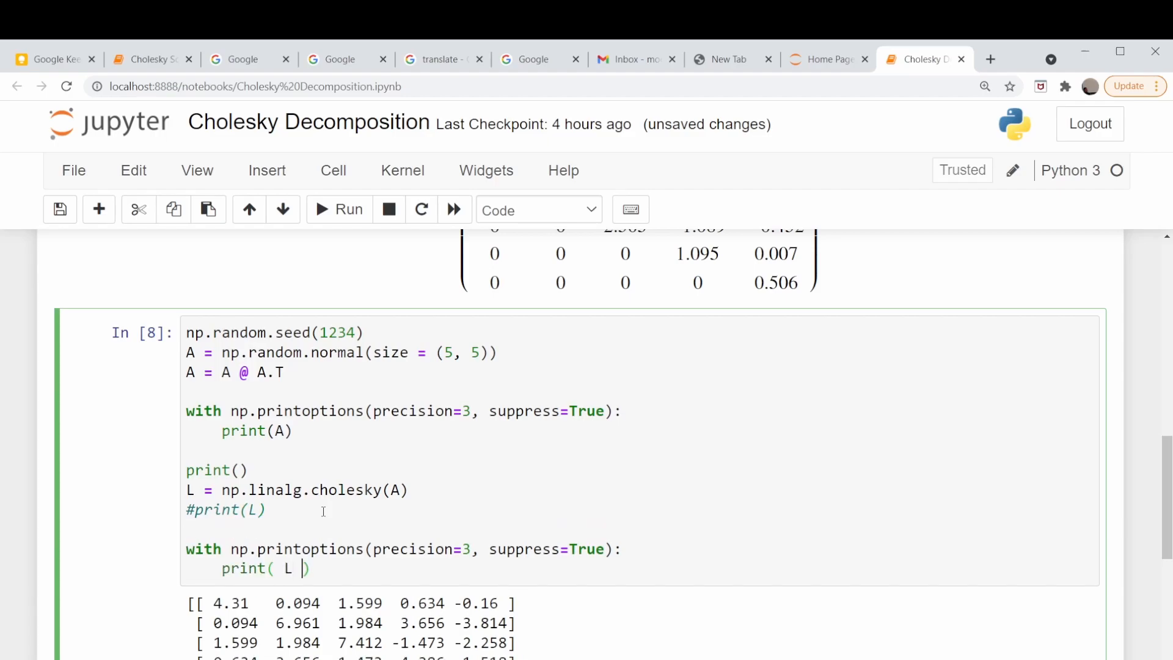
pyautogui.write('@ L.')
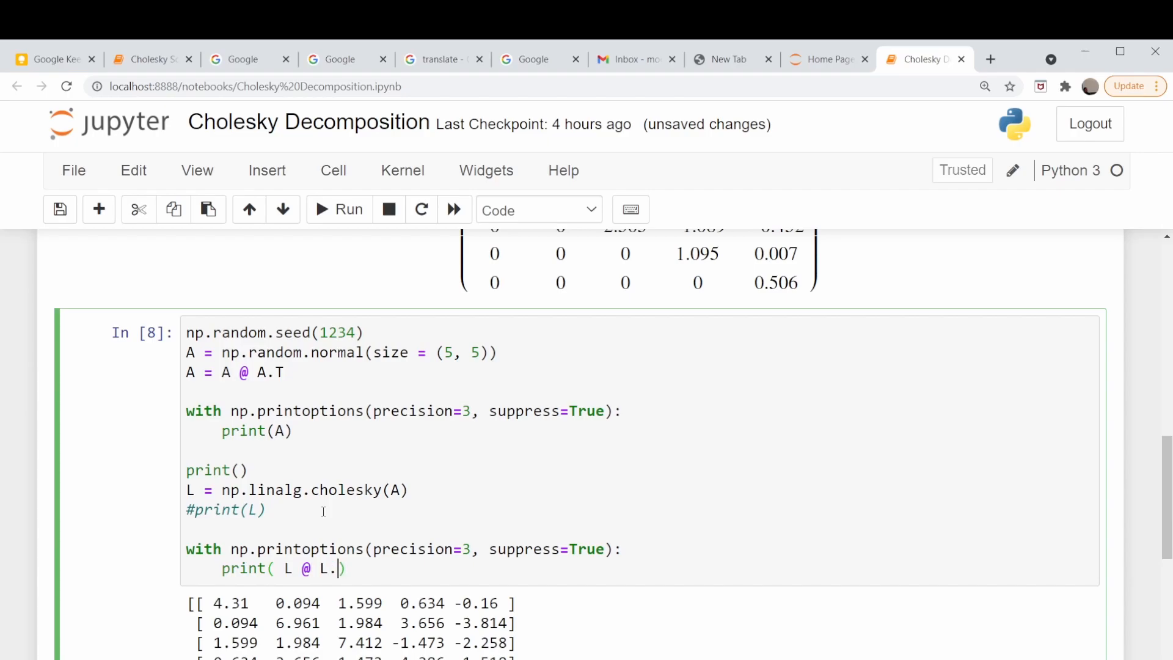
pyautogui.write('T')
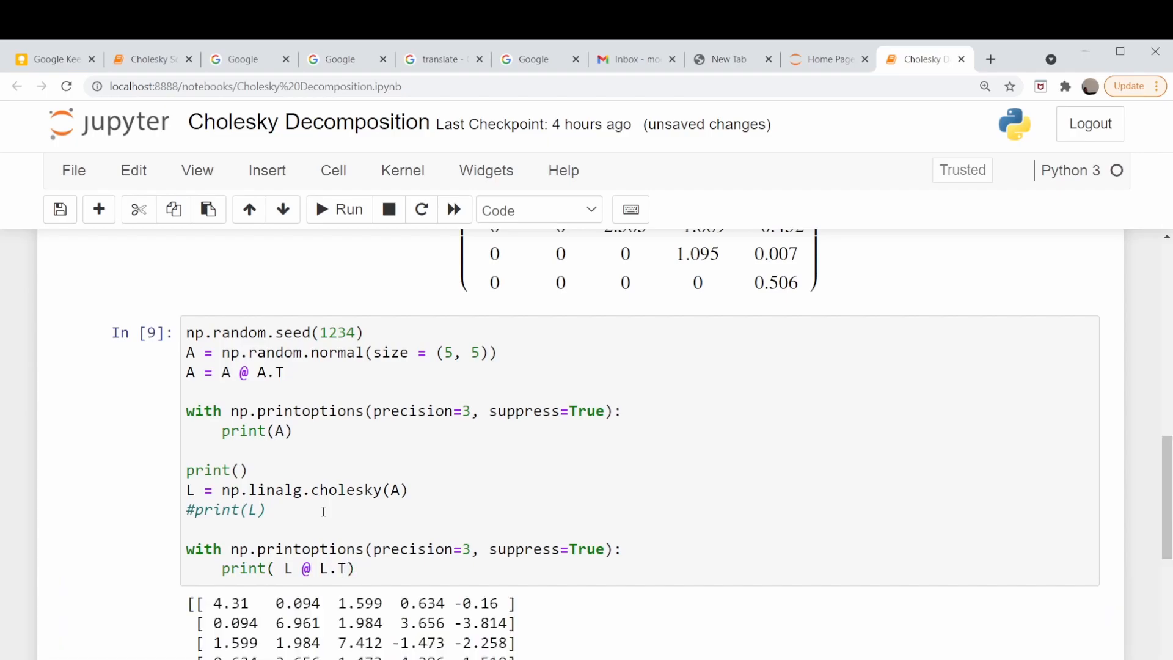
pyautogui.scroll(-3)
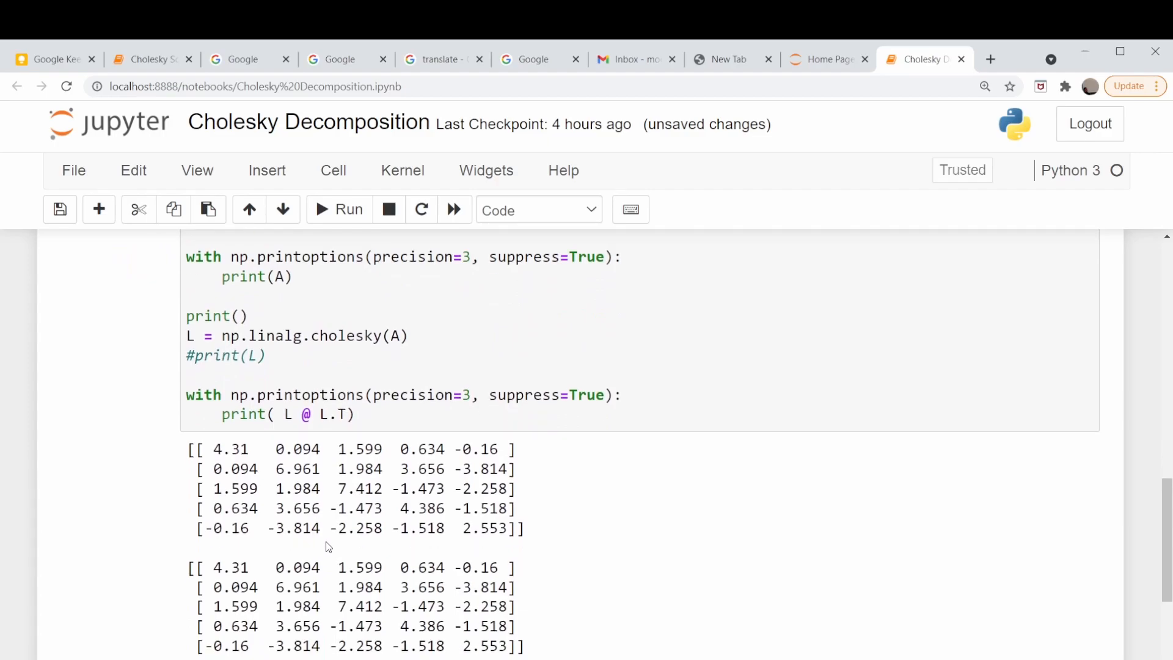
pyautogui.moveTo(346, 469)
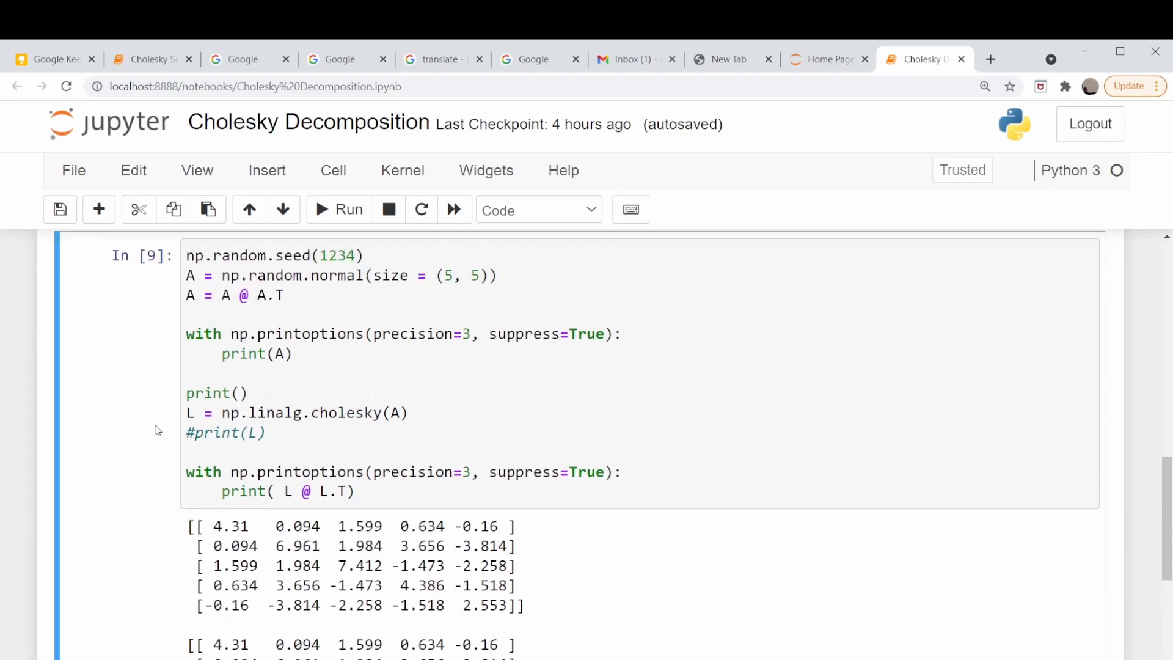
# Step: Add b = np.random.normal(size = (5, 1)) below the verification print and move to the empty end cell
pyautogui.scroll(-3)
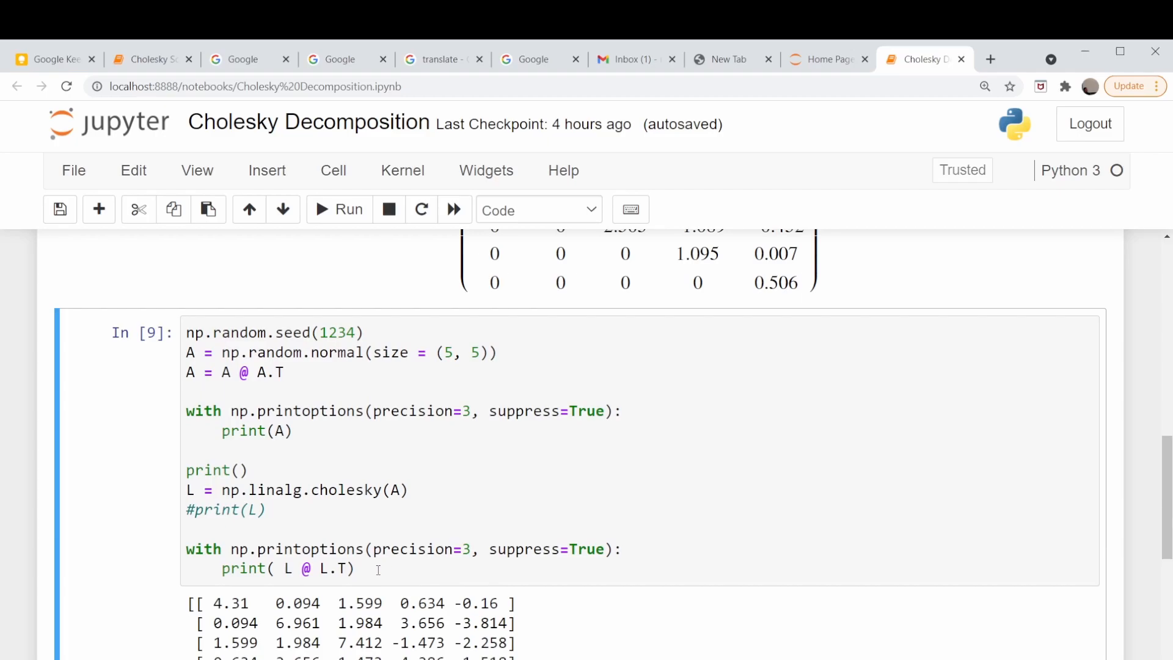
pyautogui.click(352, 568)
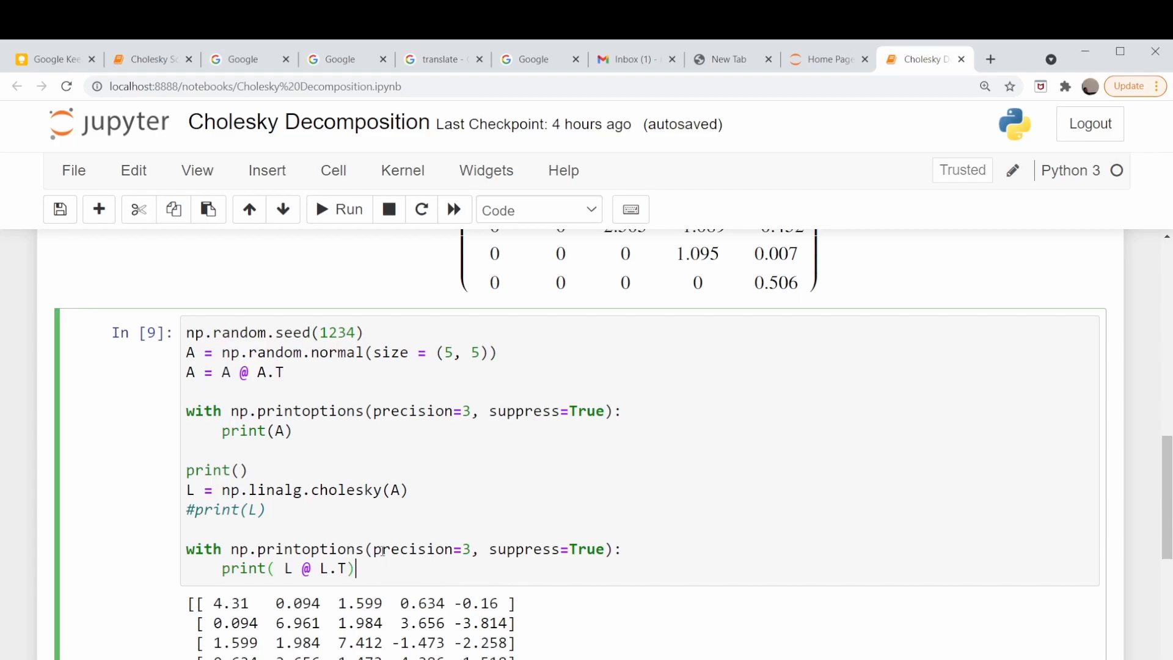
pyautogui.press('enter')
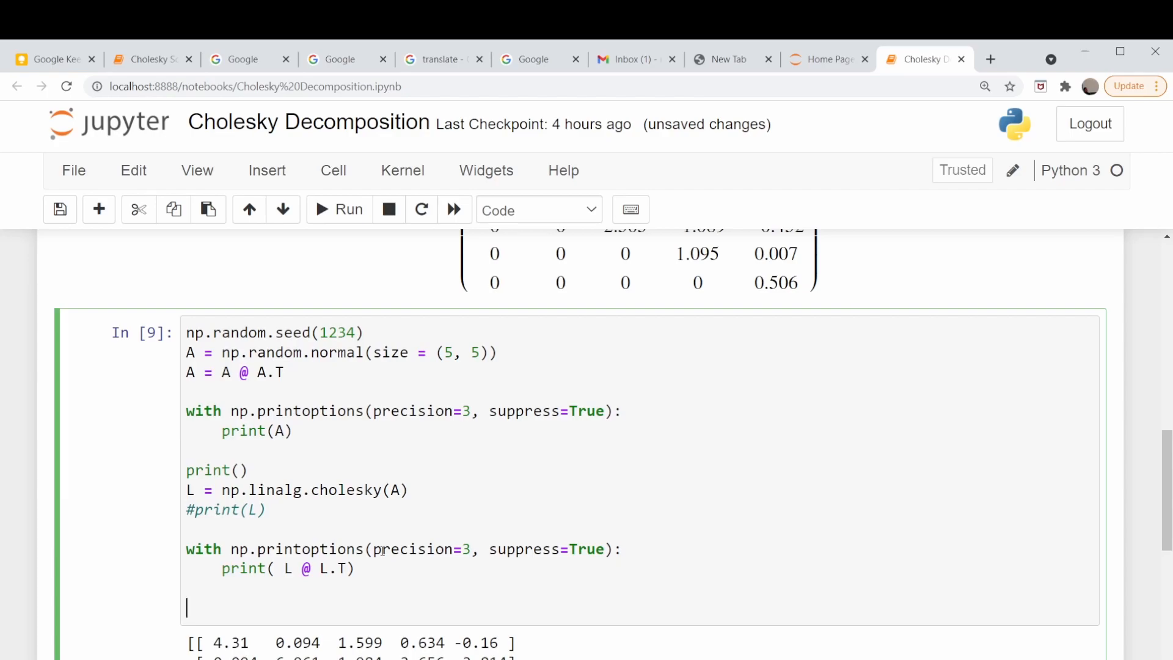
pyautogui.write('b = np.random.normal(size = (5, 1))')
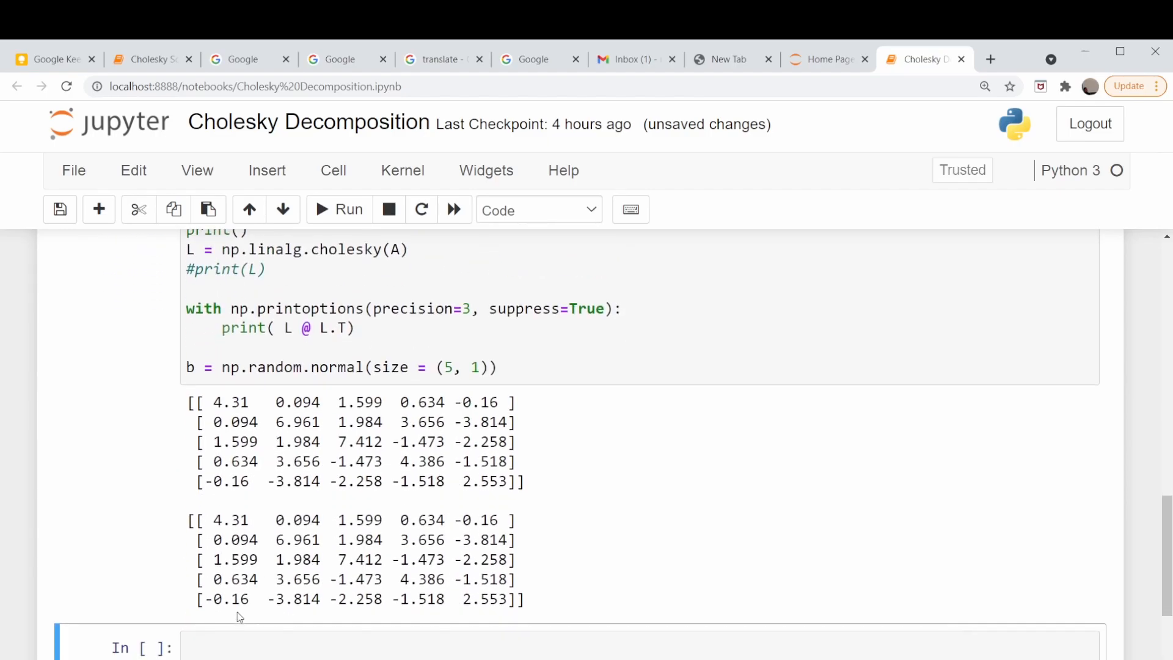
pyautogui.scroll(-3)
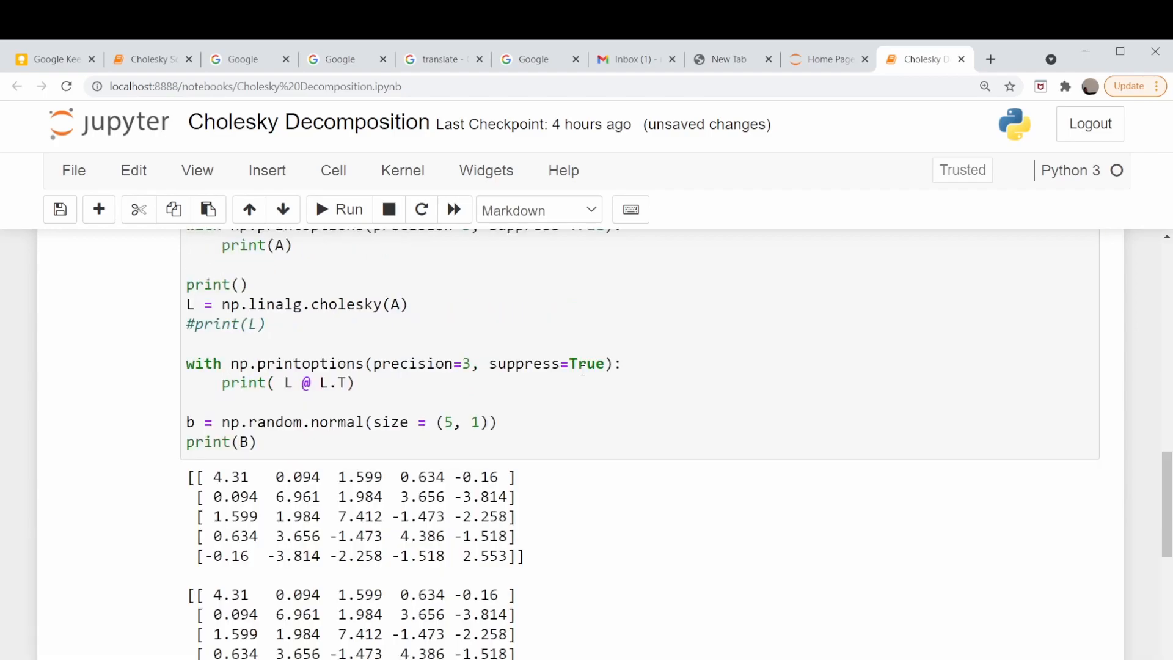
pyautogui.moveTo(539, 491)
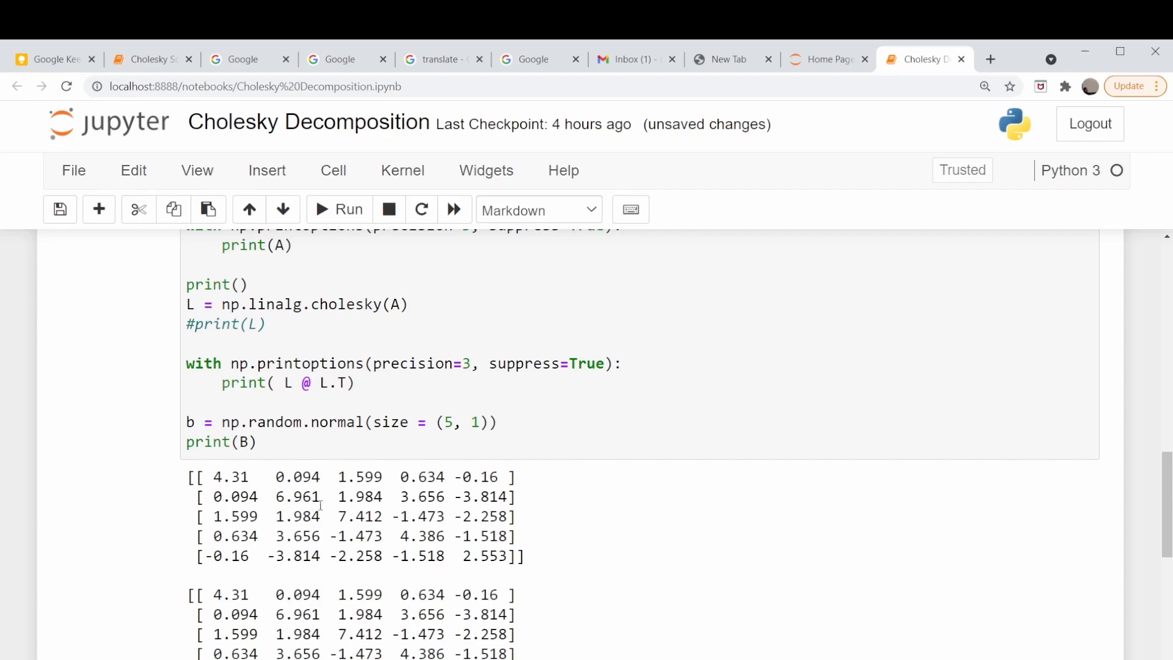
pyautogui.click(338, 209)
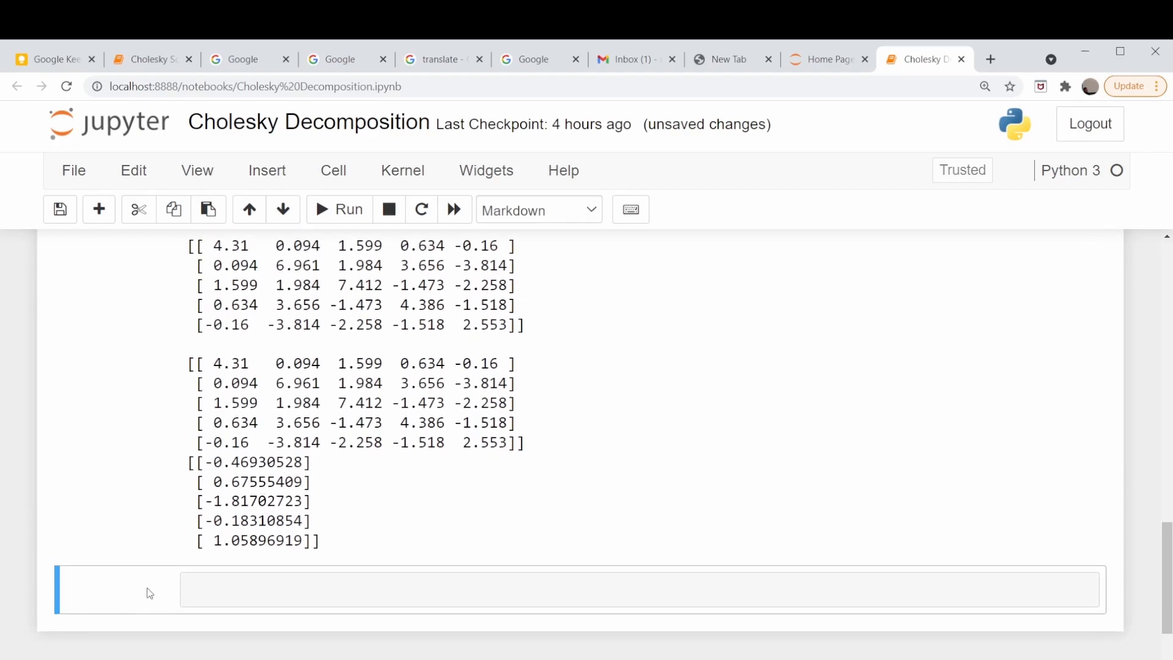
pyautogui.click(339, 209)
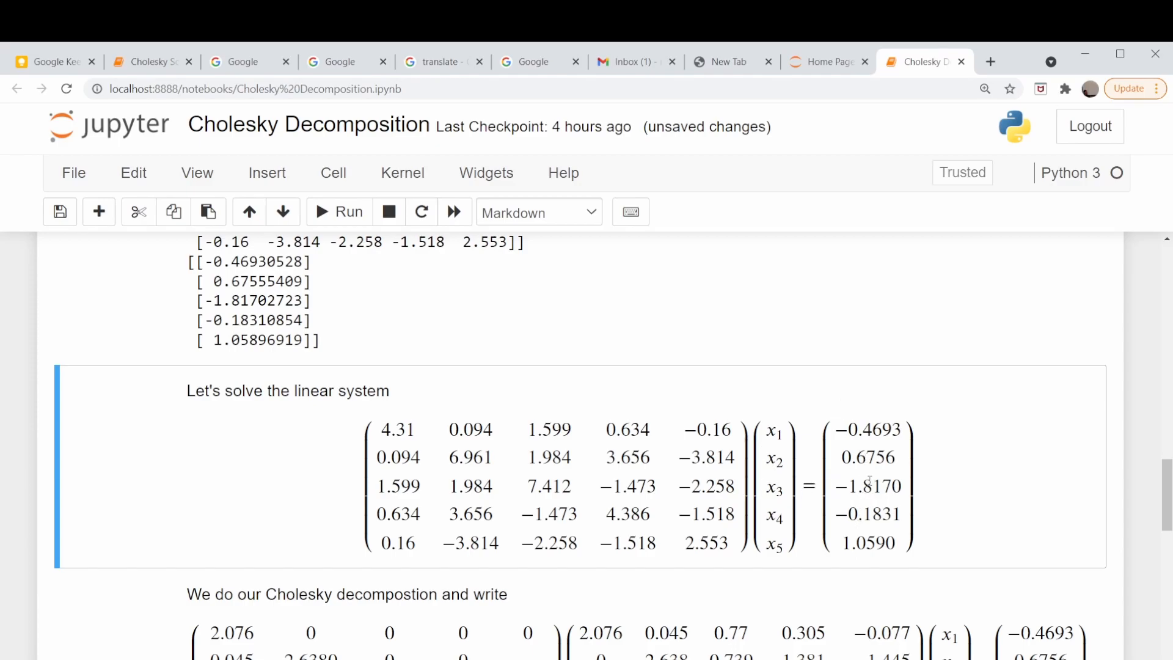
pyautogui.moveTo(541, 474)
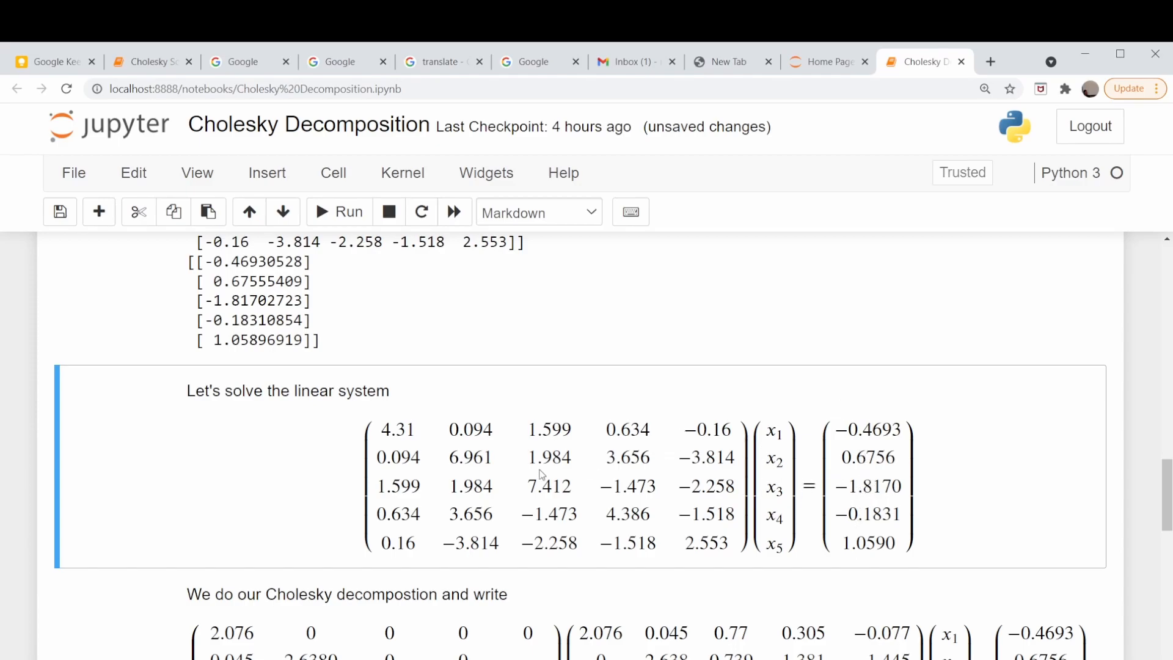
pyautogui.scroll(-3)
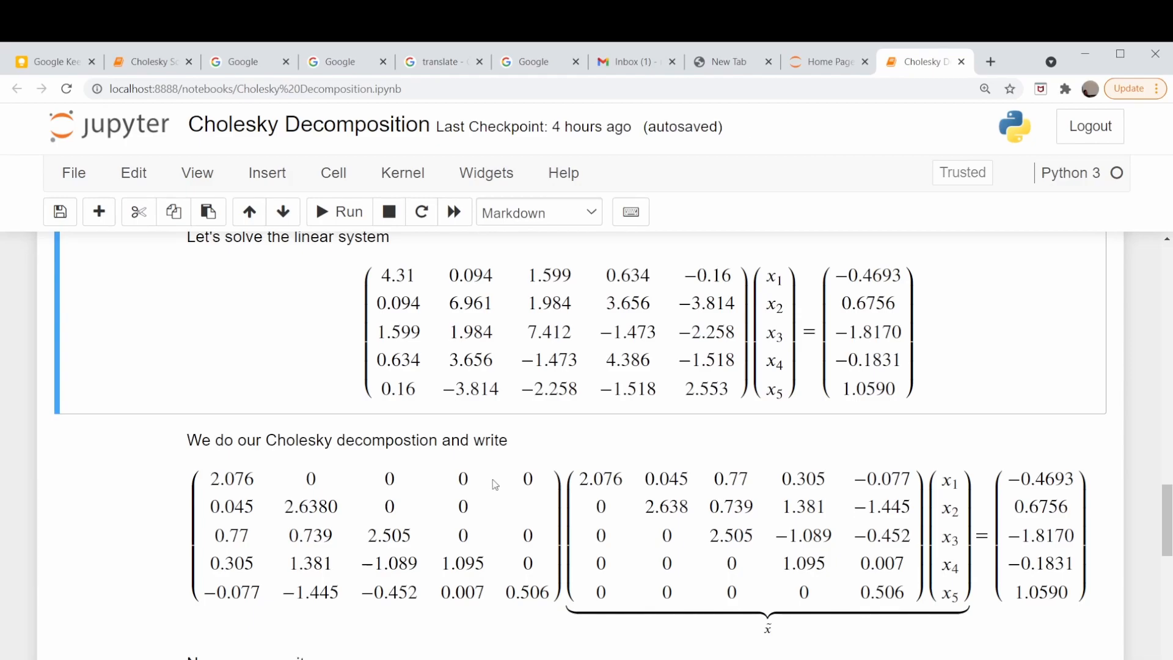
pyautogui.moveTo(333, 464)
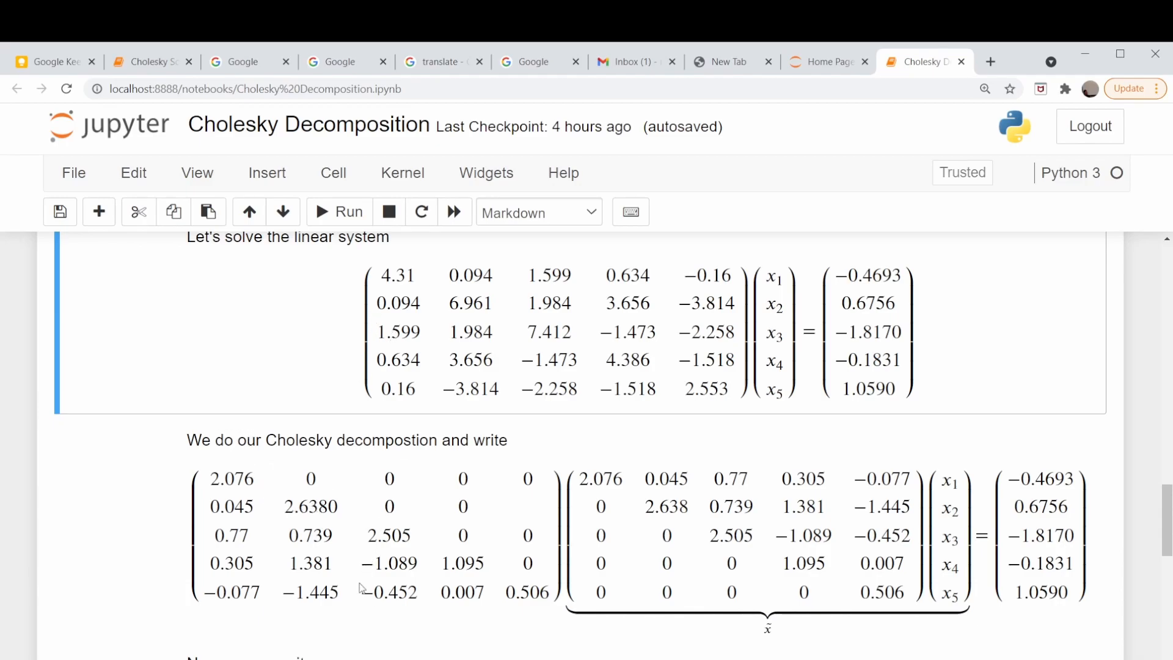
pyautogui.moveTo(704, 571)
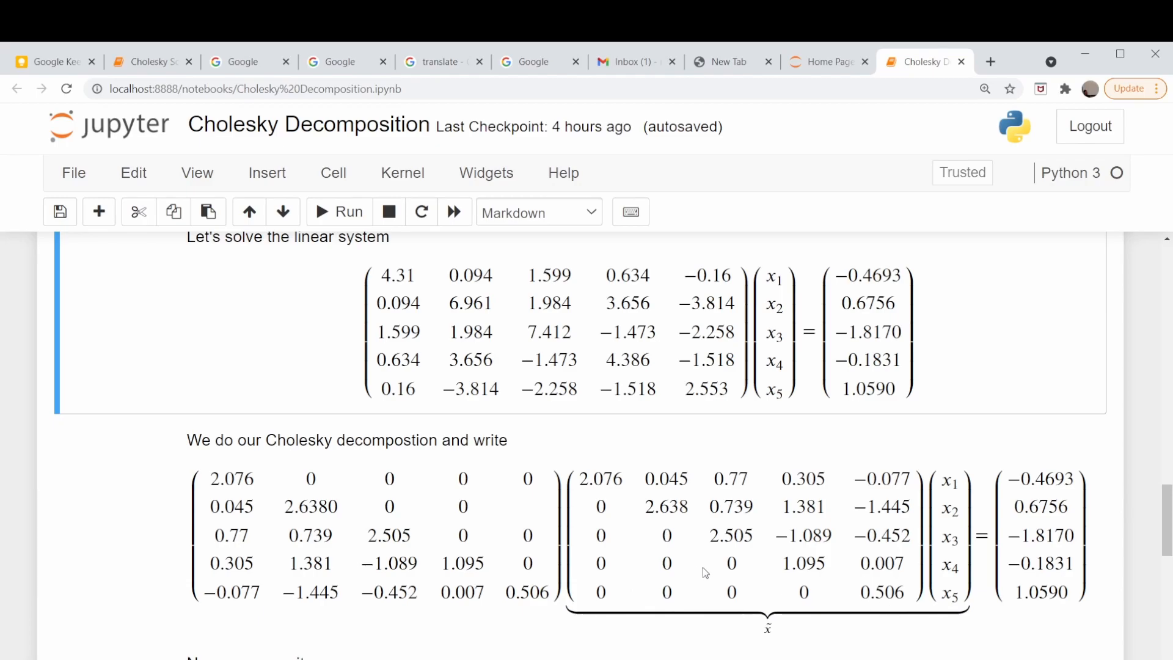
pyautogui.moveTo(969, 576)
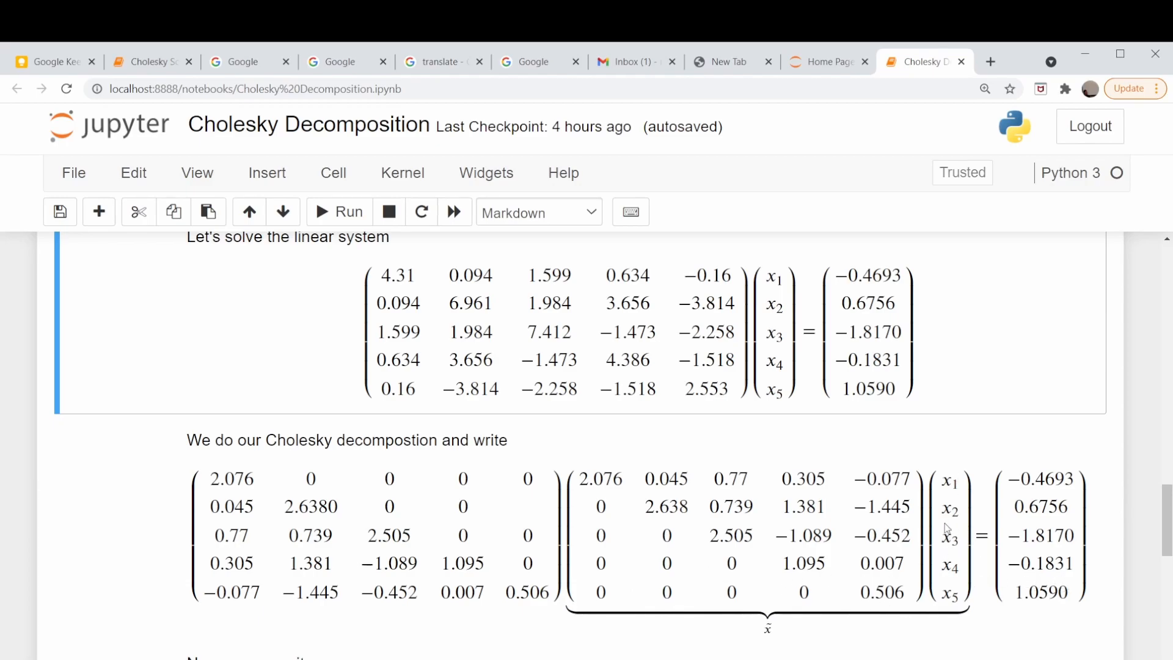
pyautogui.moveTo(766, 578)
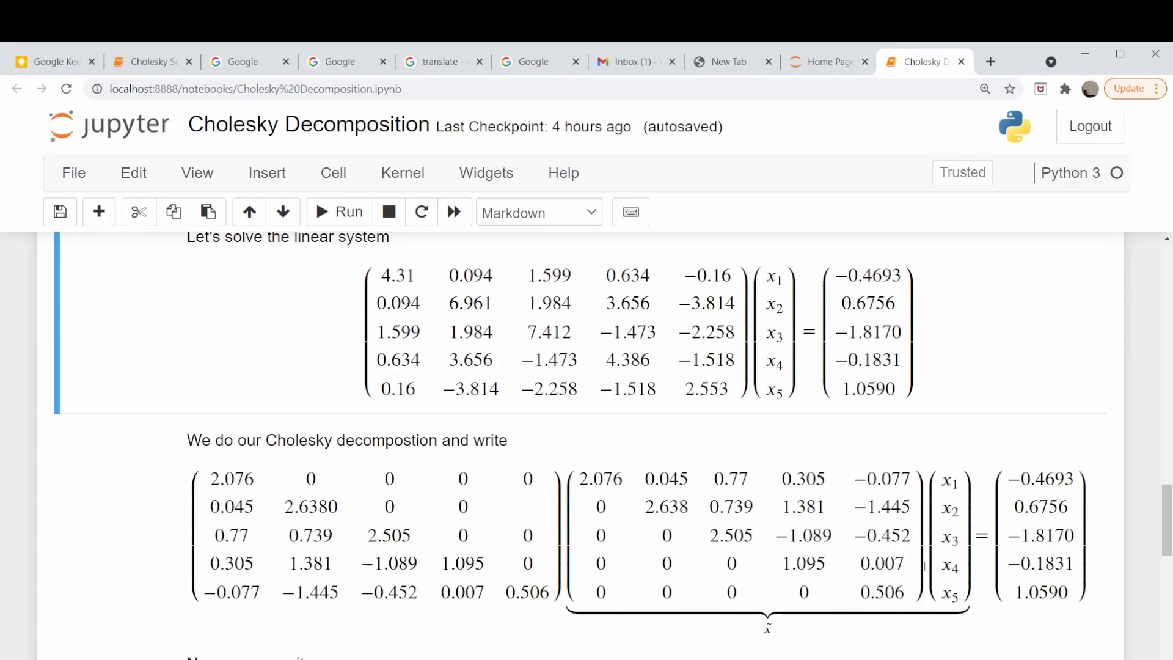
pyautogui.moveTo(862, 501)
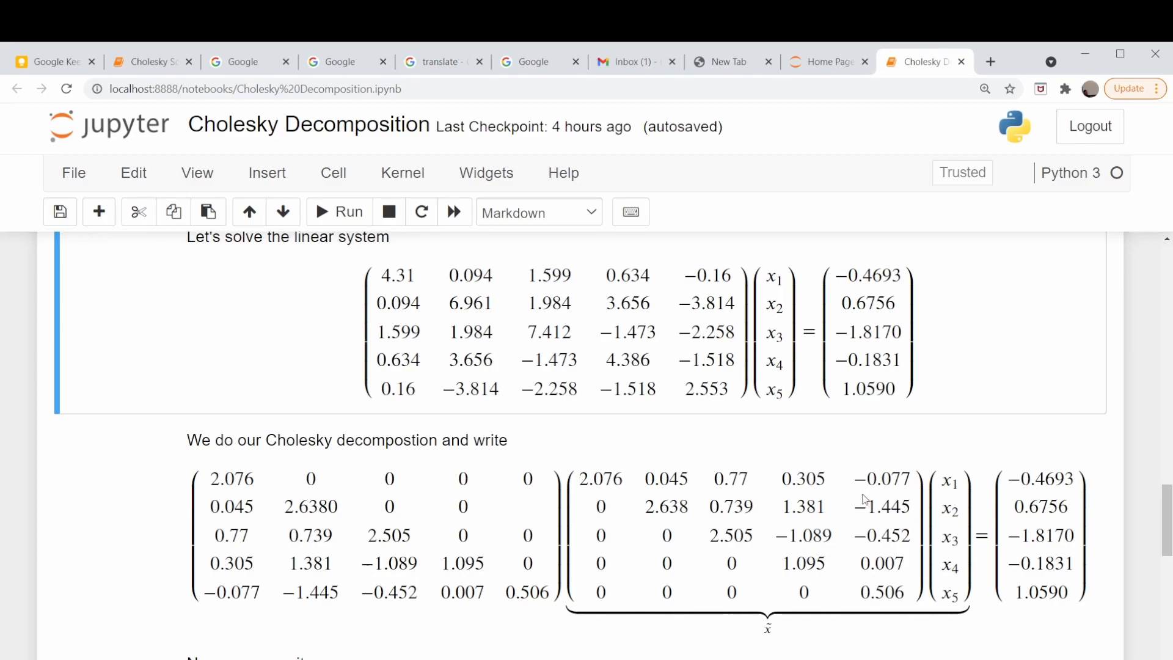
pyautogui.scroll(-3)
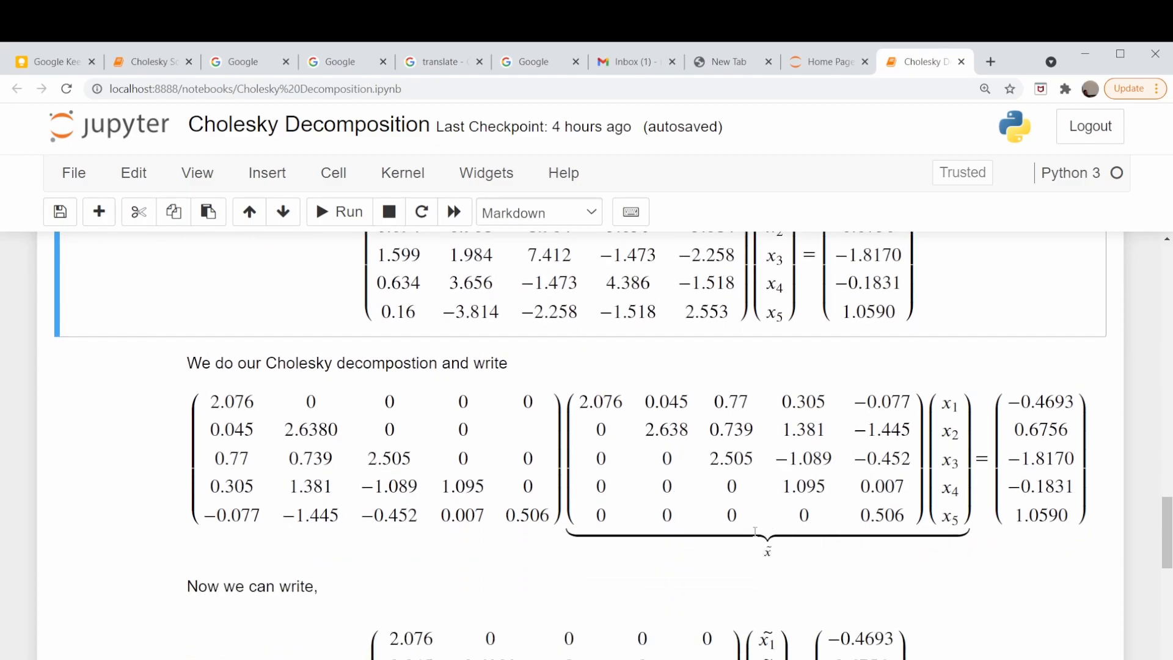
pyautogui.scroll(-3)
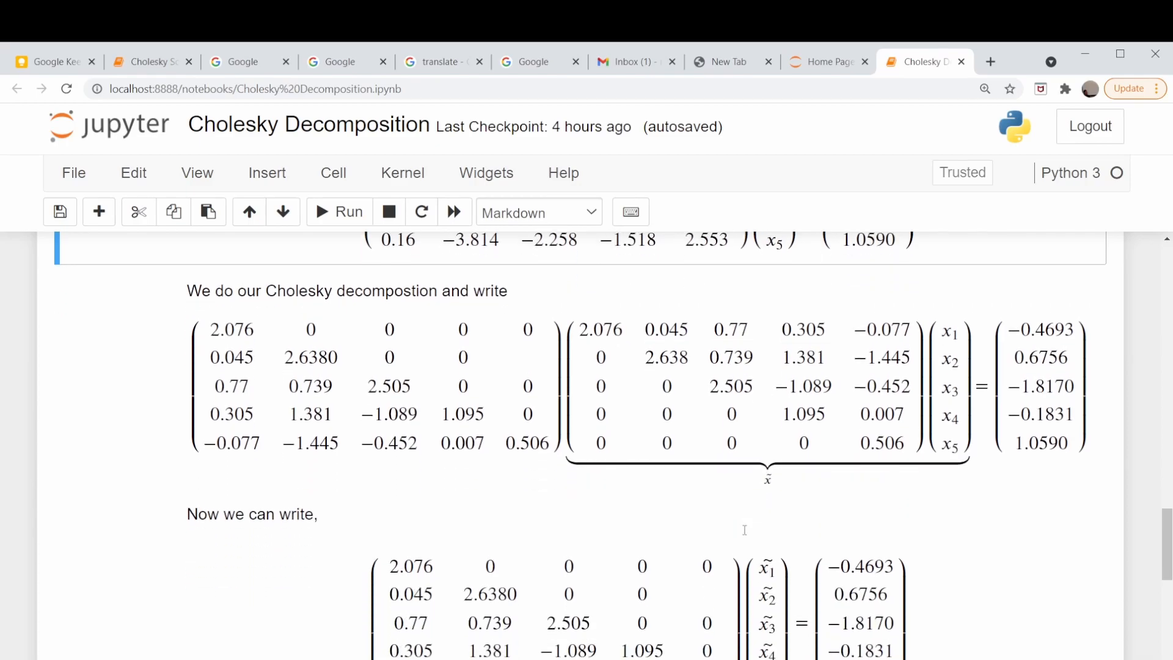
pyautogui.scroll(-3)
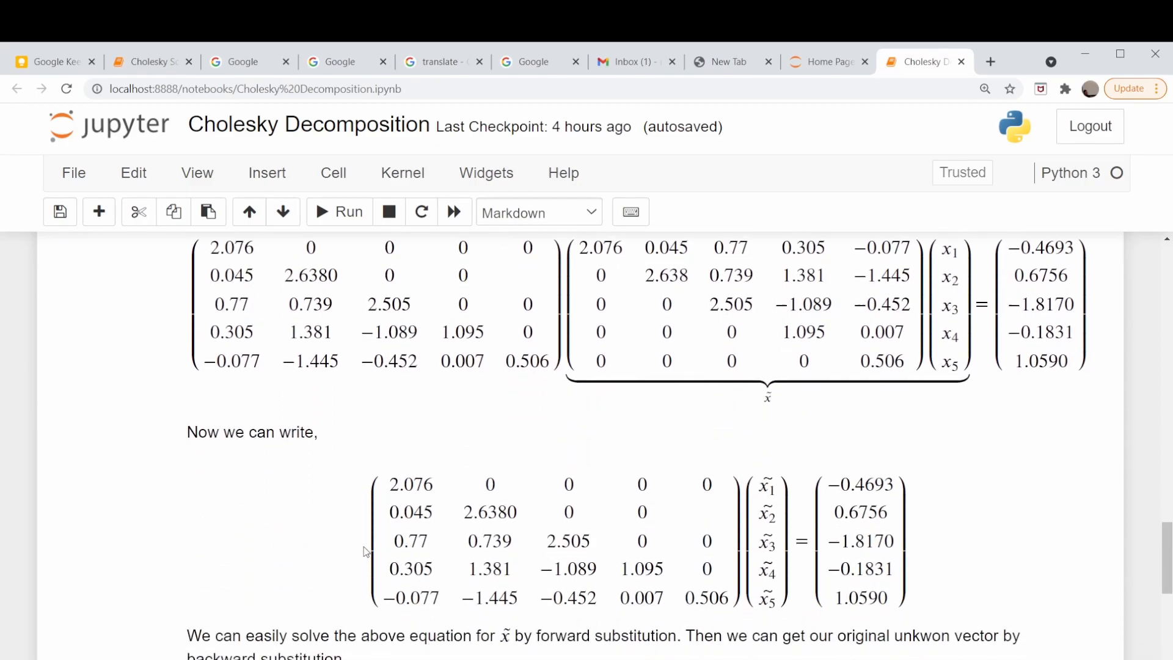
pyautogui.scroll(-3)
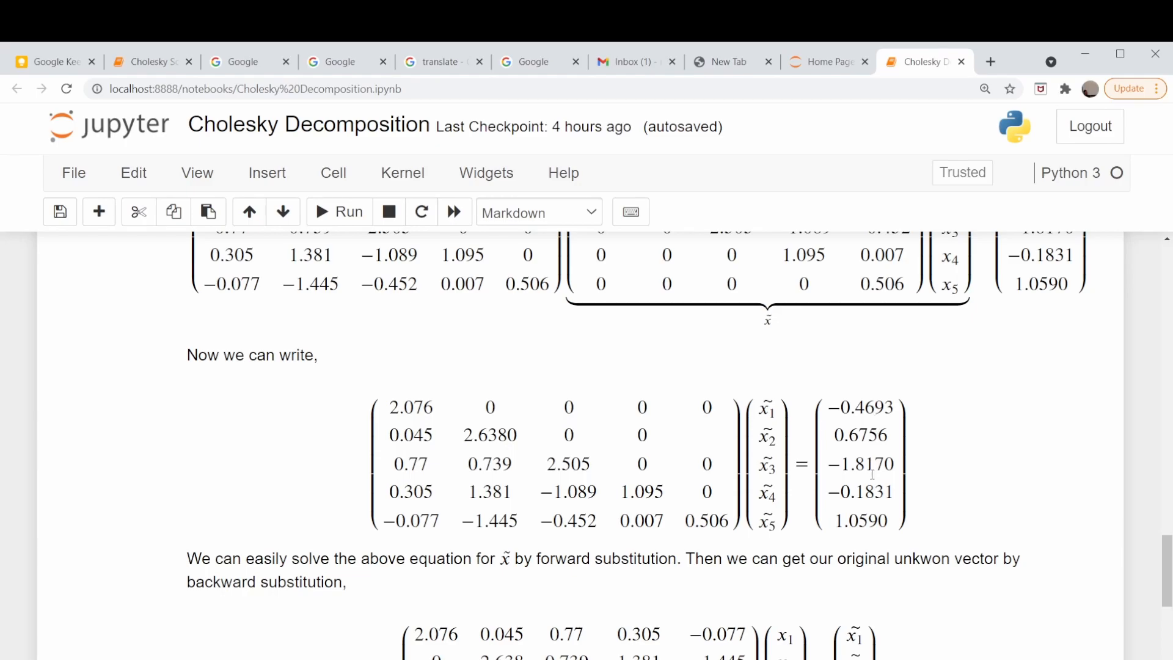
pyautogui.moveTo(677, 465)
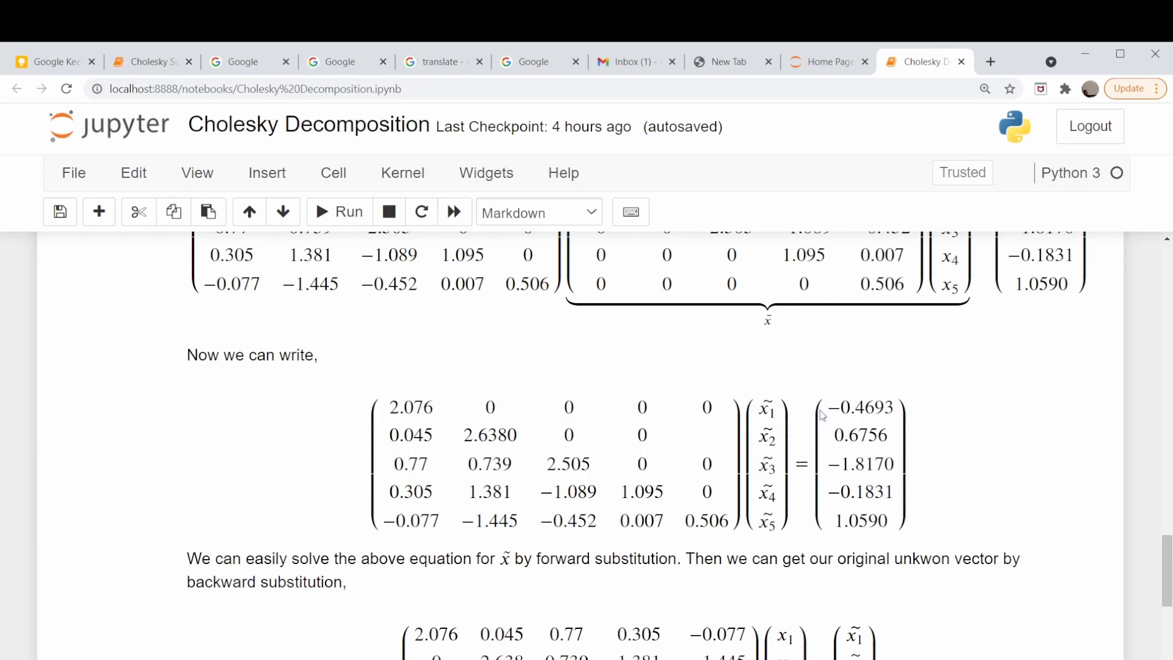
pyautogui.moveTo(1009, 450)
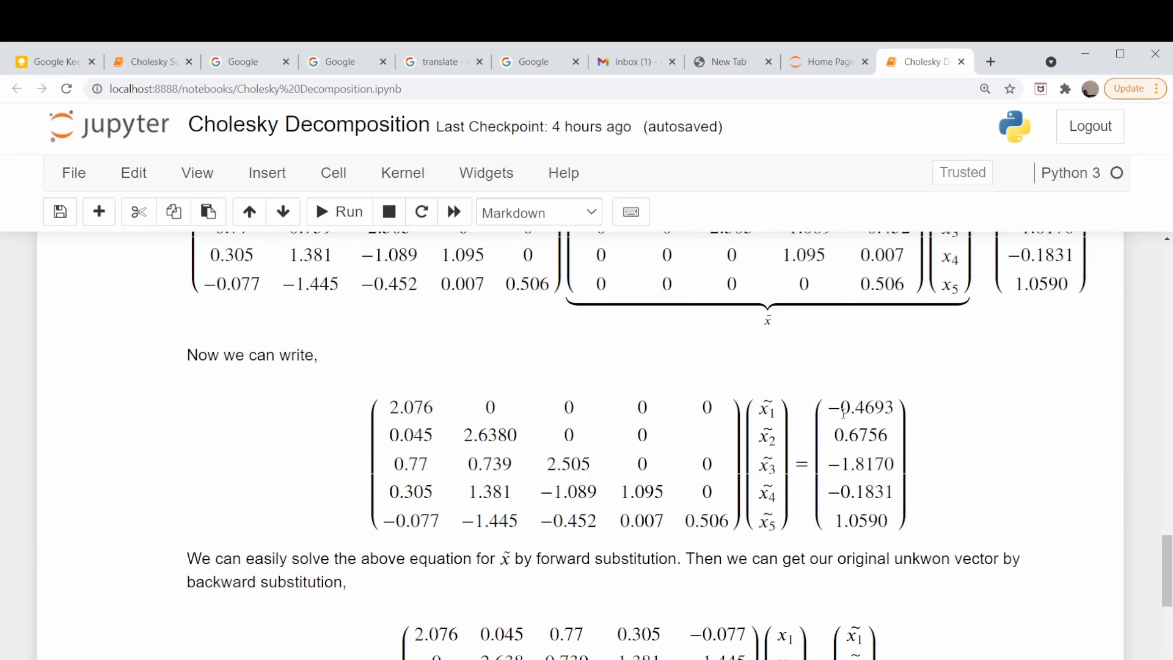
pyautogui.moveTo(396, 422)
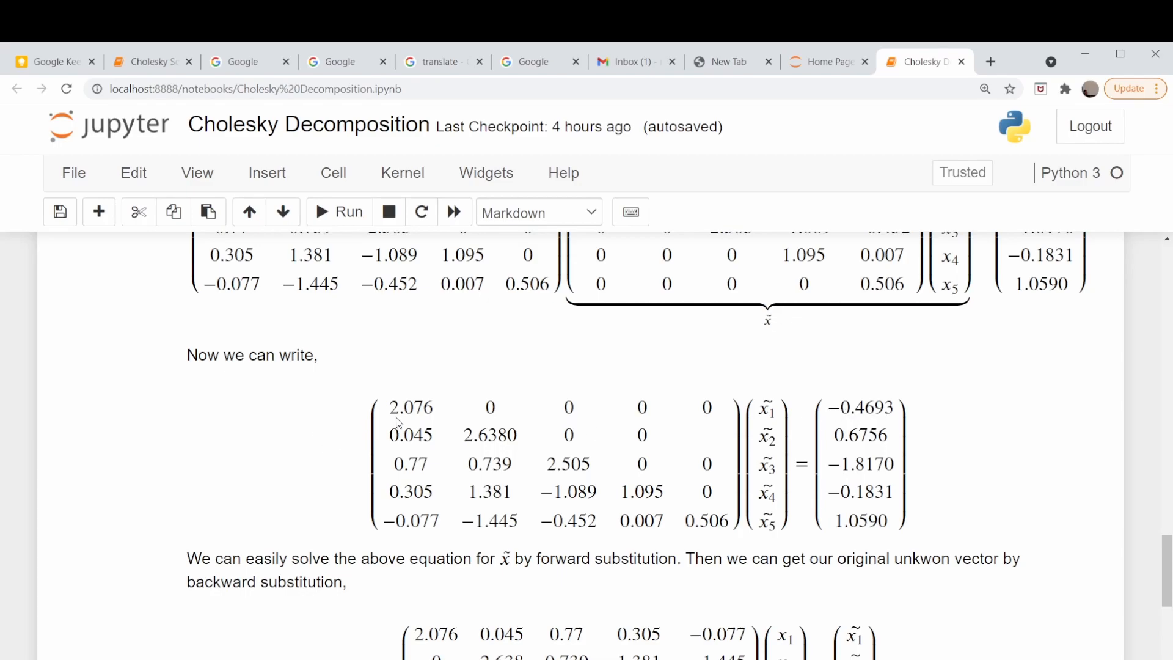
pyautogui.moveTo(778, 419)
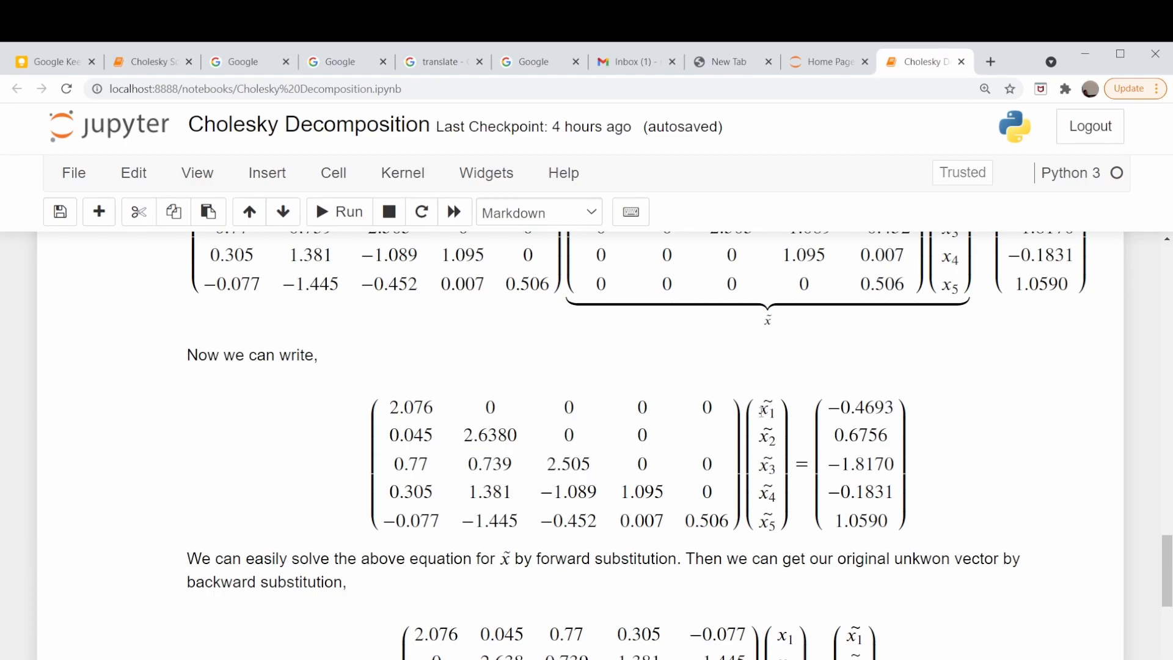
pyautogui.moveTo(441, 462)
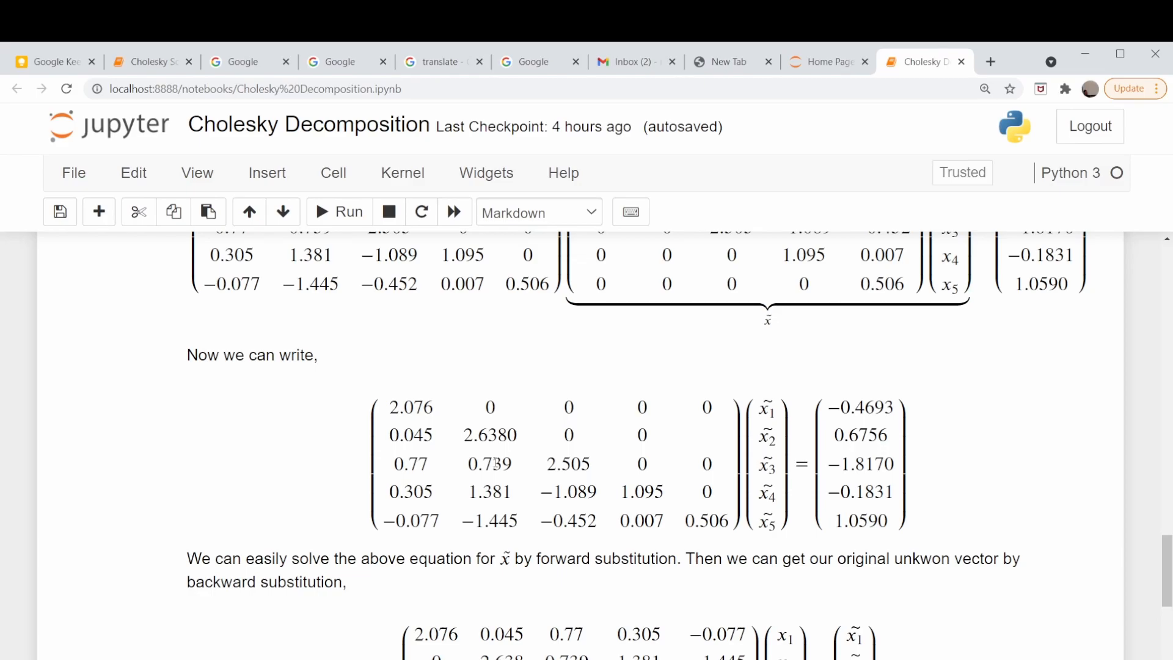
pyautogui.moveTo(782, 447)
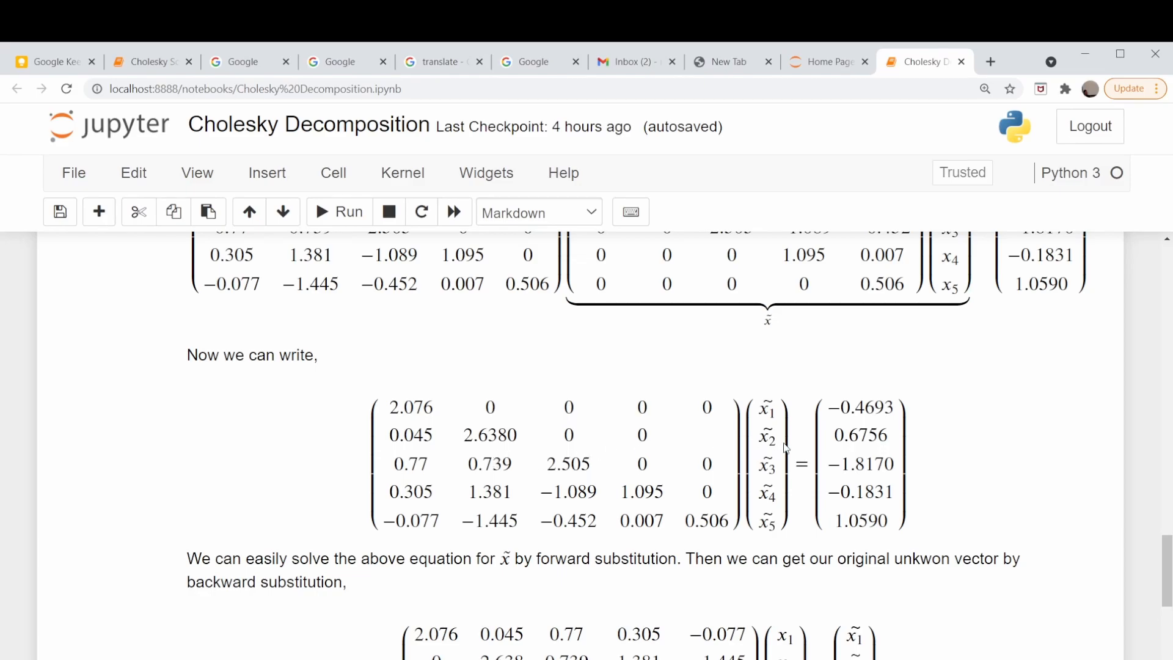
pyautogui.moveTo(466, 492)
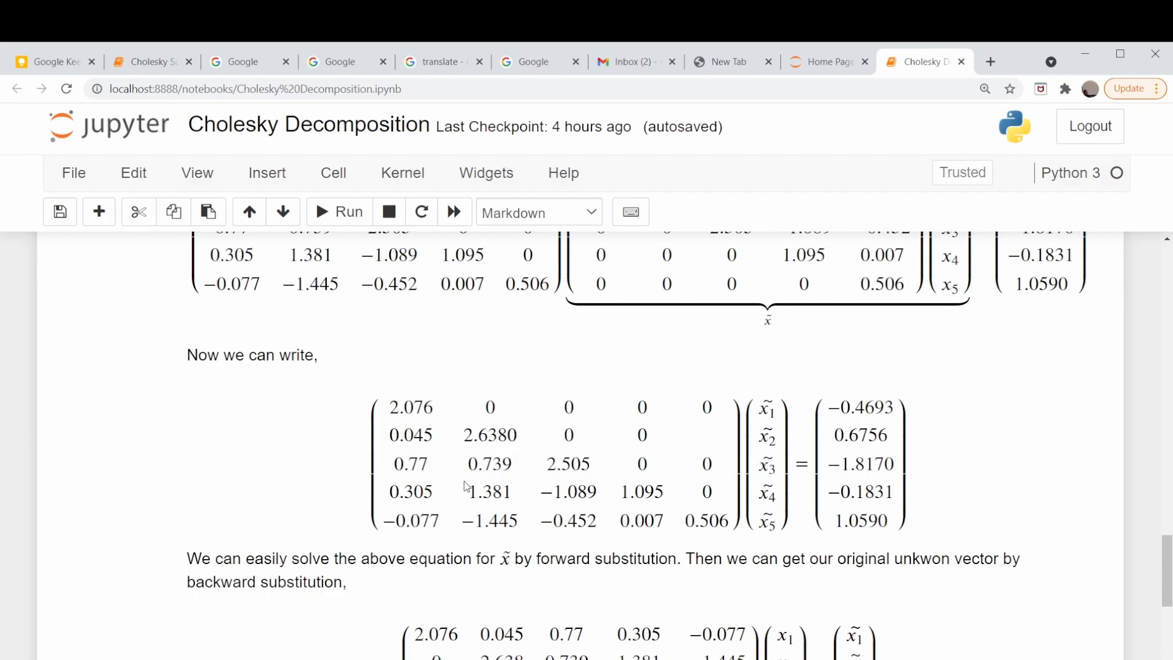
pyautogui.scroll(-3)
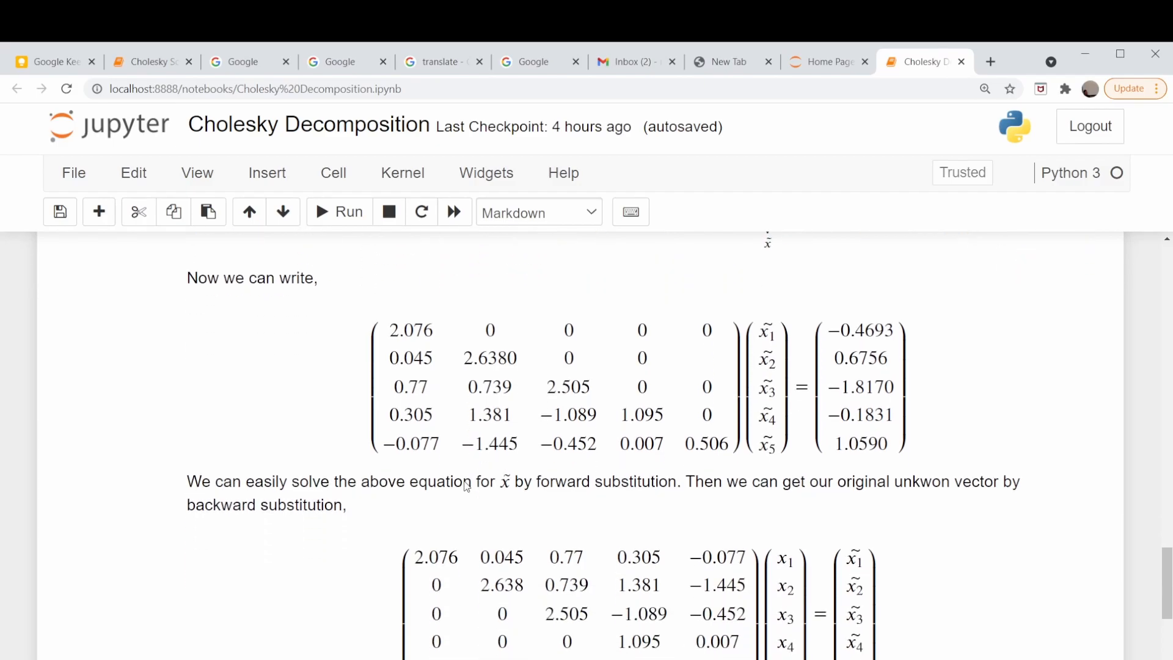
# Step: Scroll down past the backward-substitution derivation to the empty code cell
pyautogui.scroll(-3)
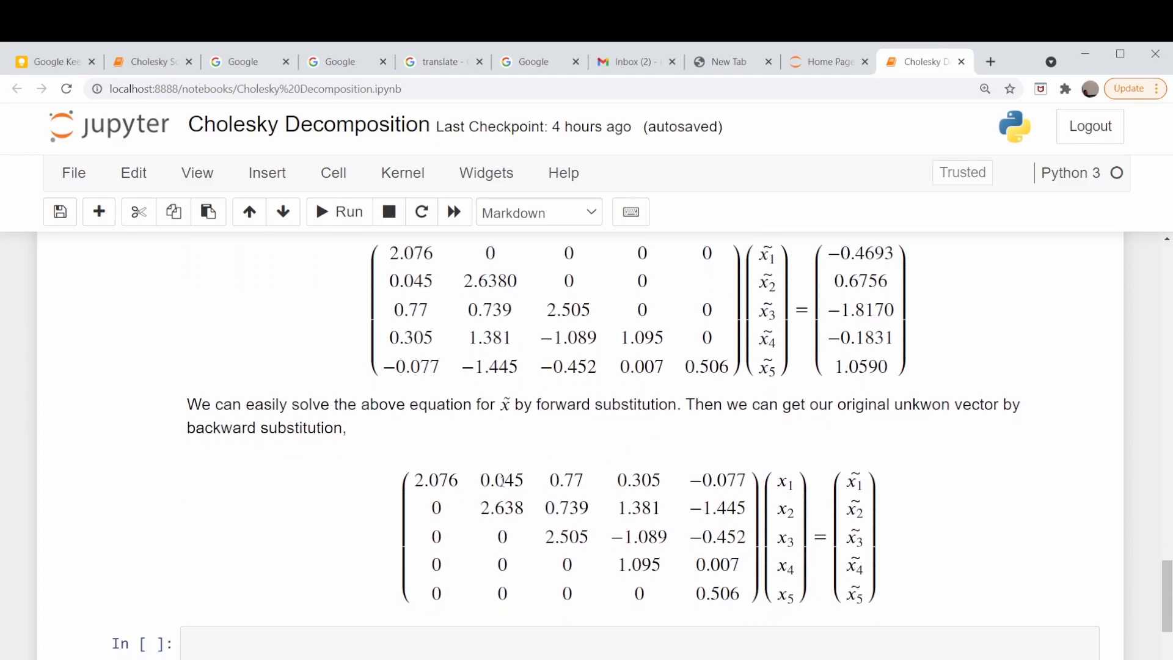
pyautogui.moveTo(666, 610)
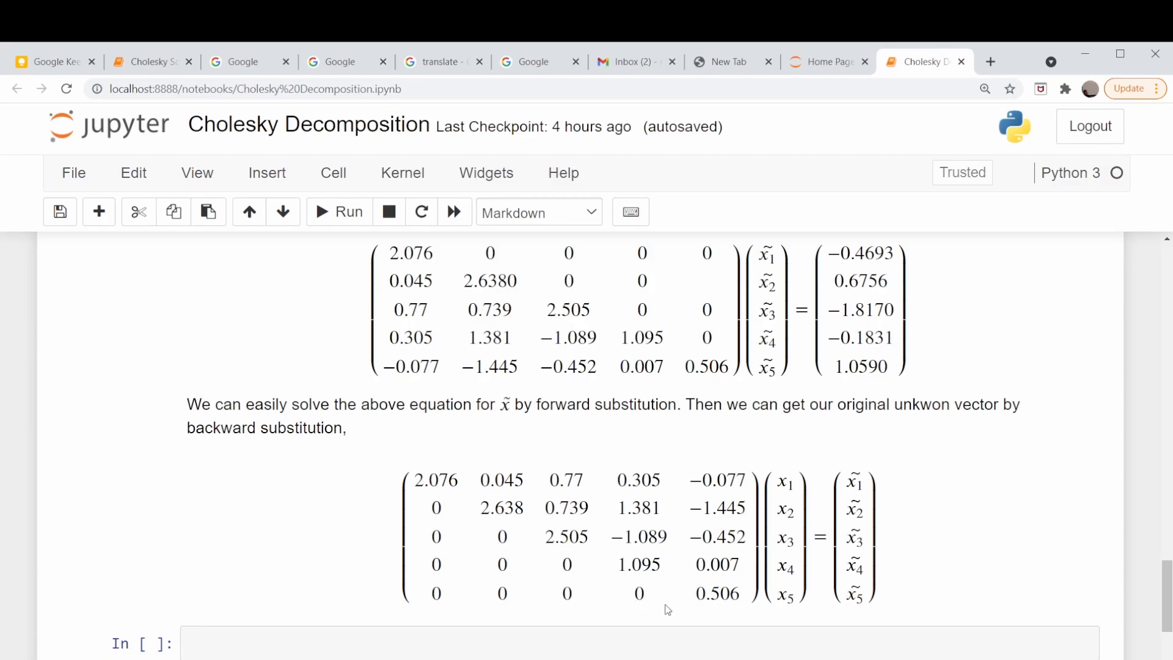
pyautogui.moveTo(786, 617)
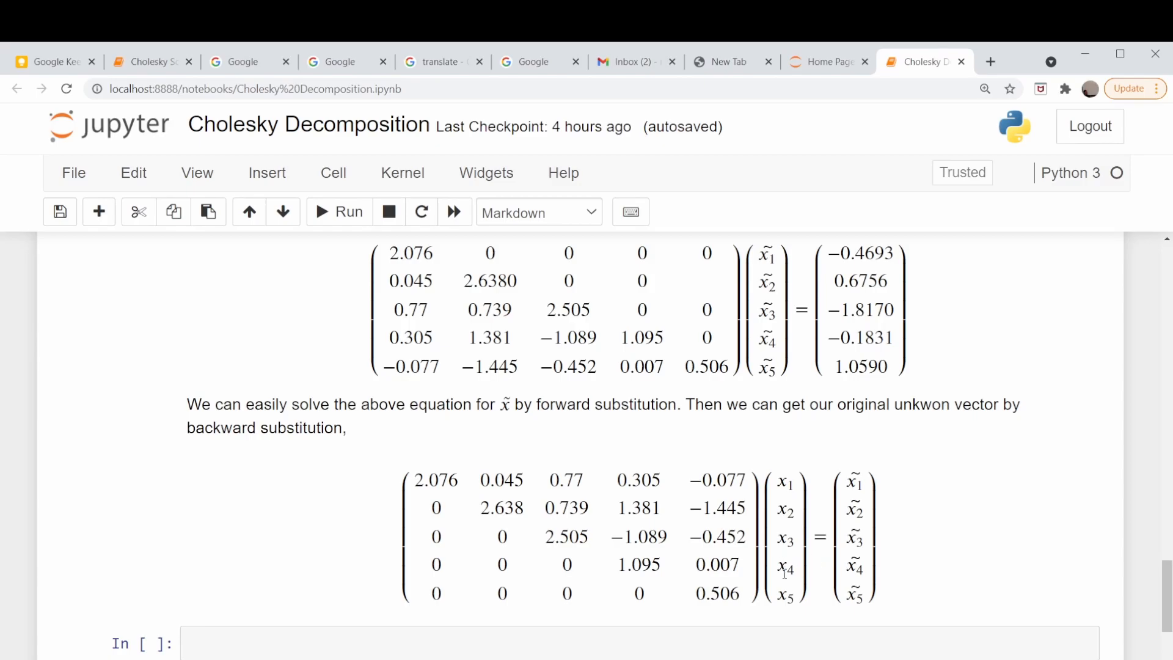
pyautogui.moveTo(780, 521)
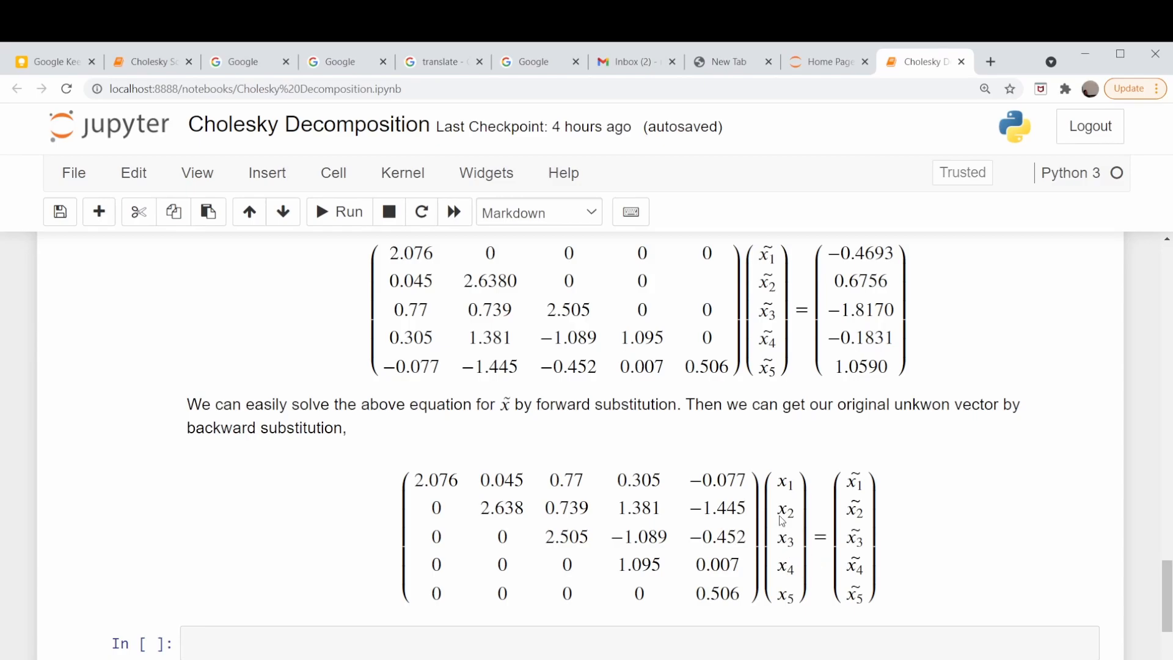
pyautogui.scroll(-3)
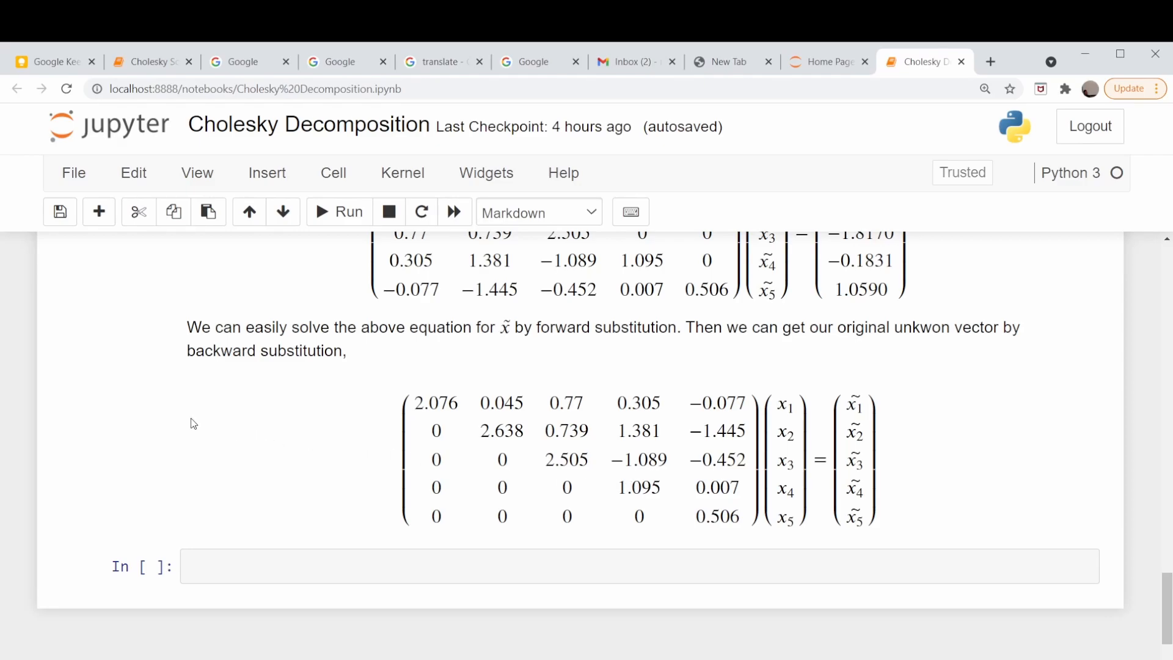
pyautogui.moveTo(249, 473)
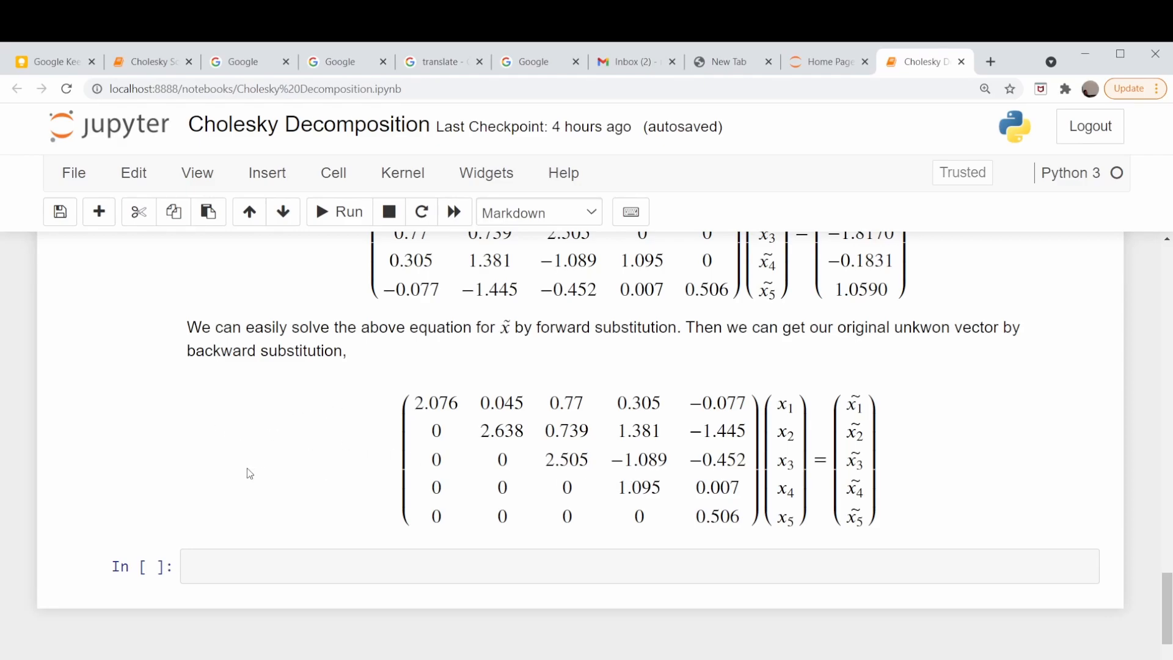
pyautogui.moveTo(103, 460)
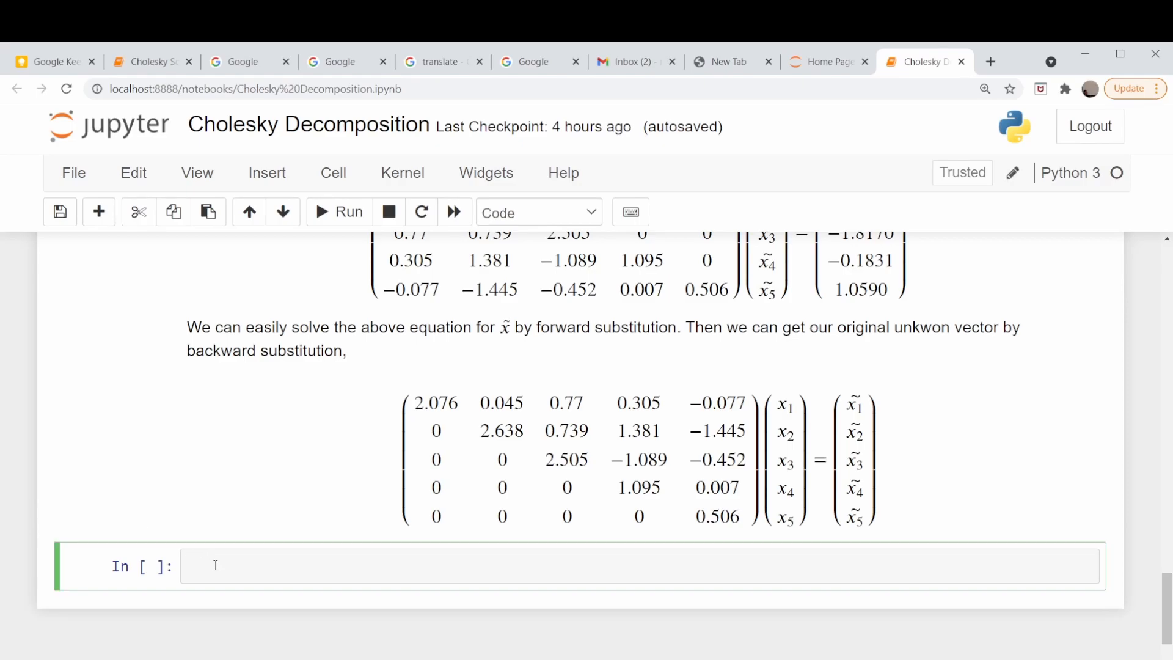
# Step: Write x1 = np.linalg.solve(A, b) as the direct solution of the system
pyautogui.write('x1 = np')
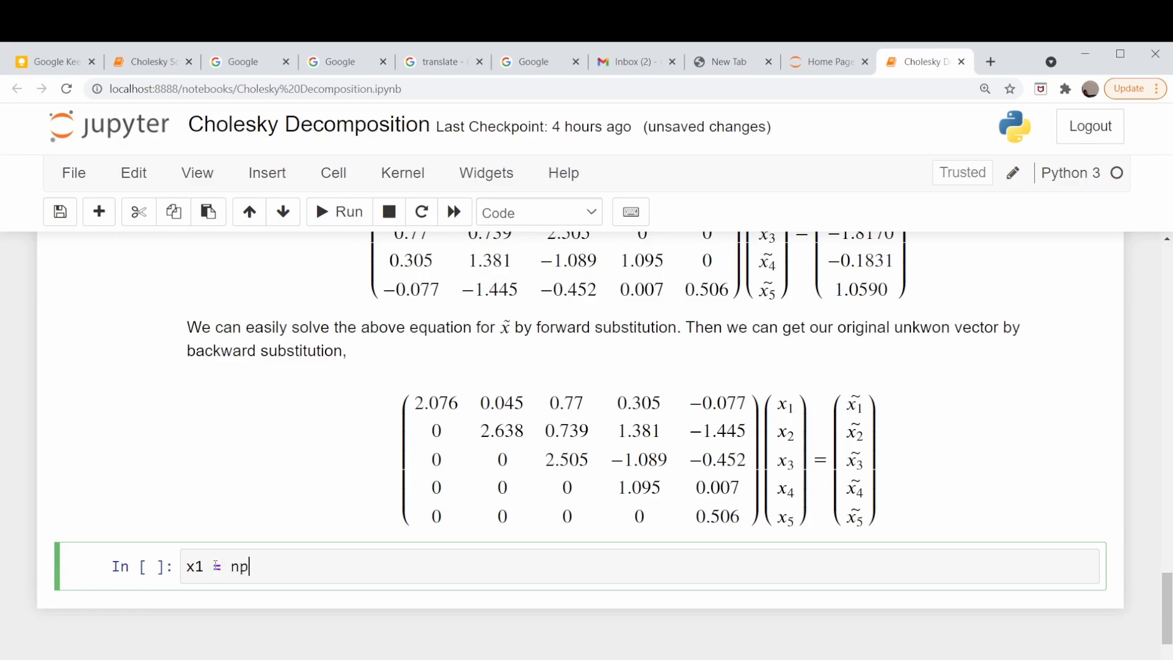
pyautogui.write('.linalg.')
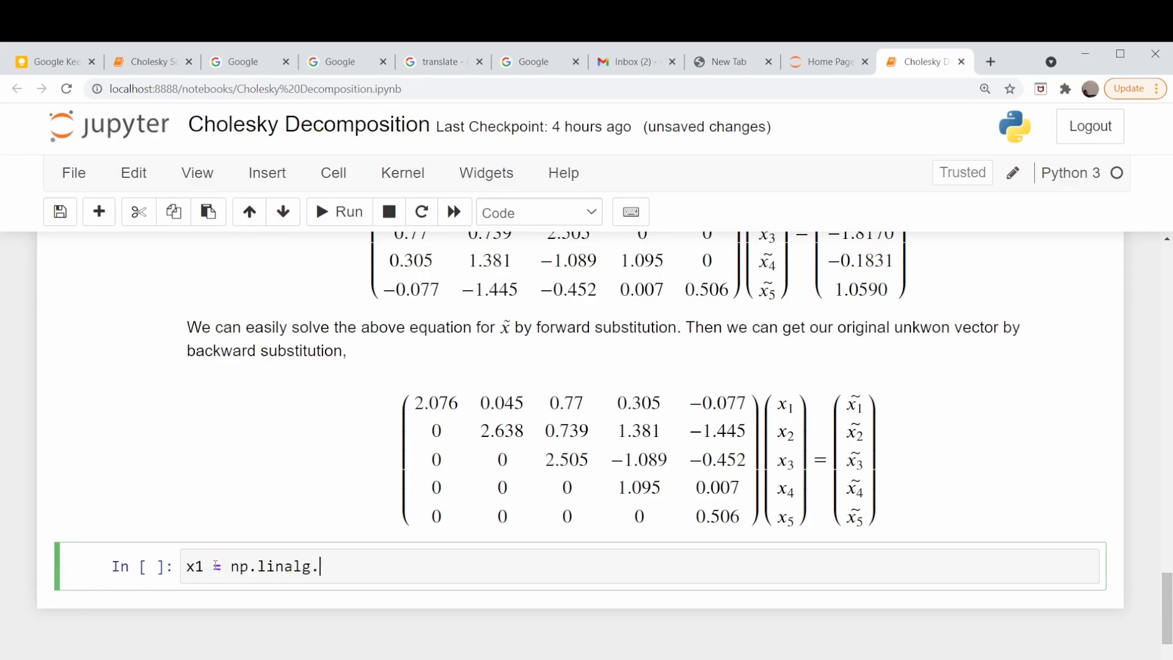
pyautogui.write('solve(')
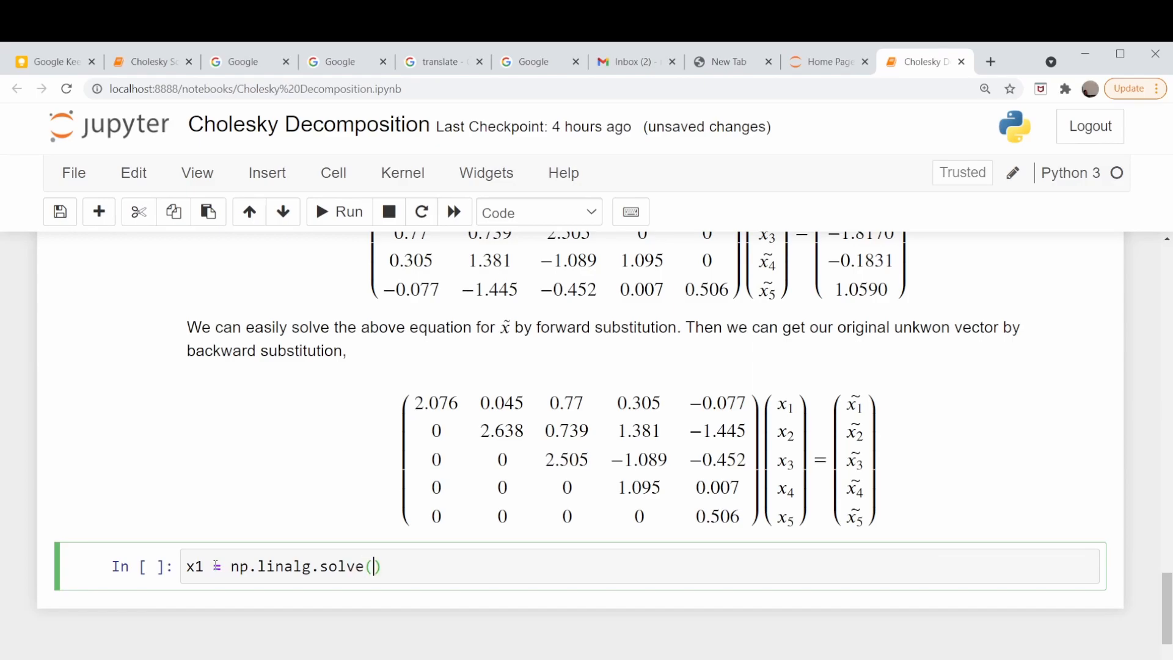
pyautogui.write('A, b')
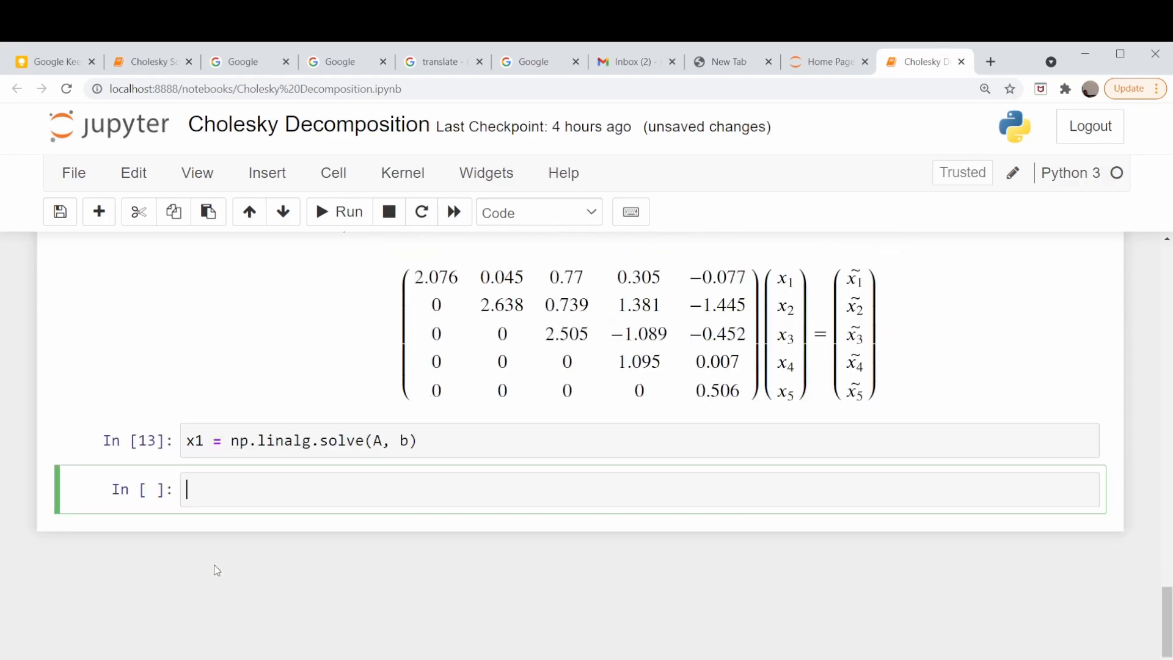
pyautogui.moveTo(325, 571)
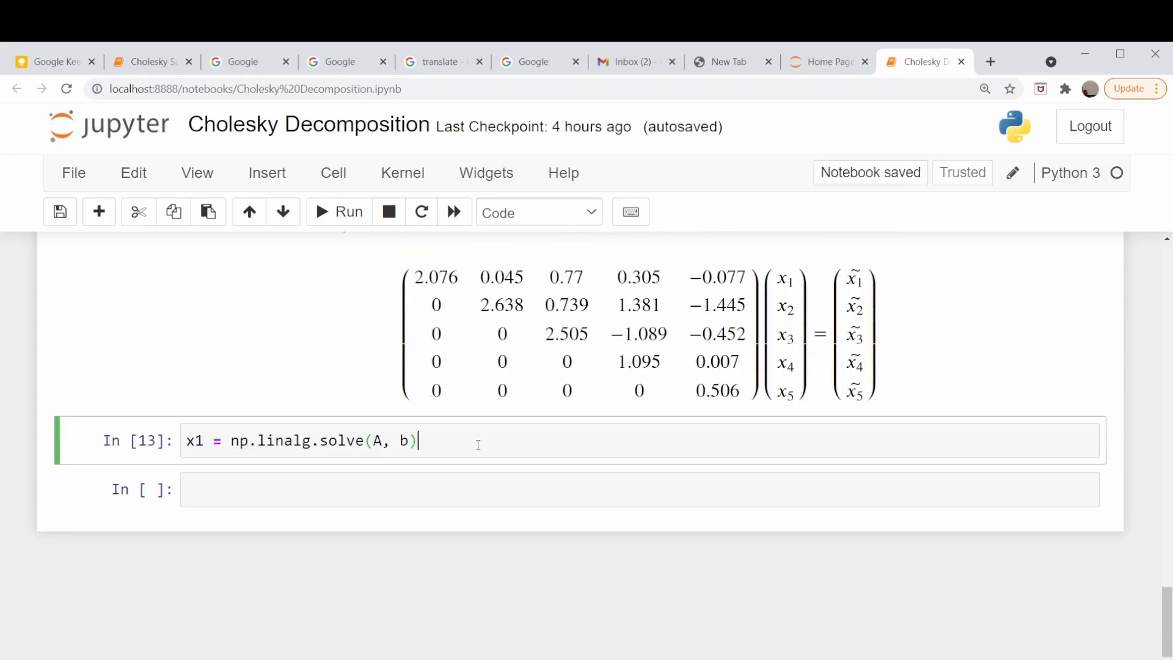
pyautogui.press('enter')
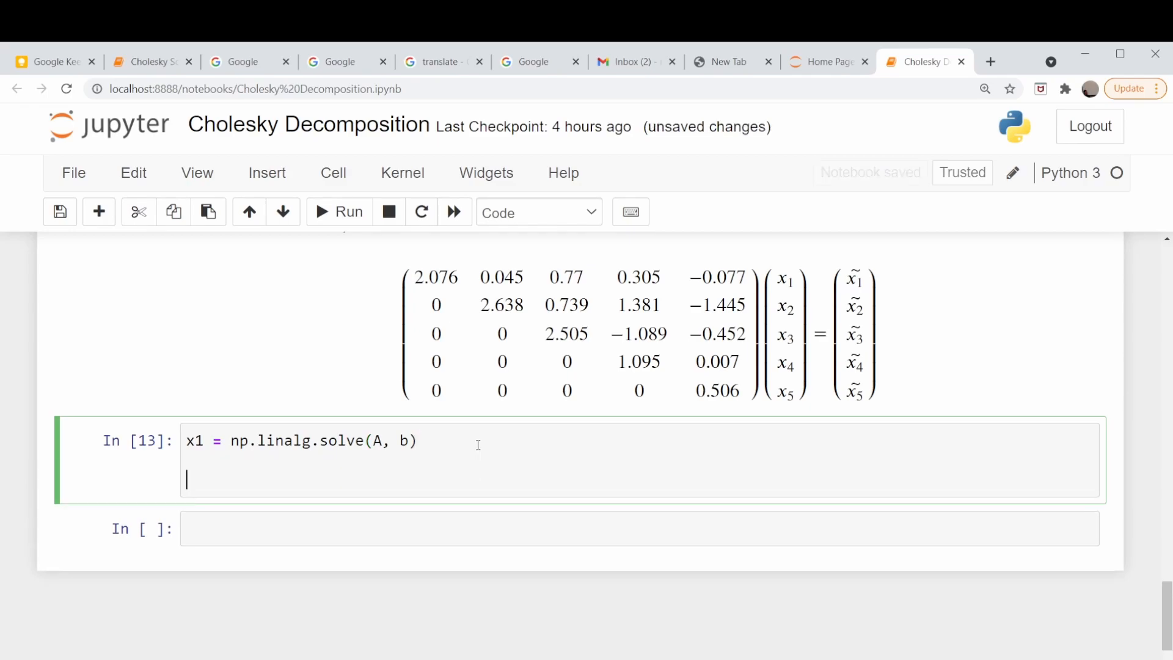
pyautogui.click(59, 211)
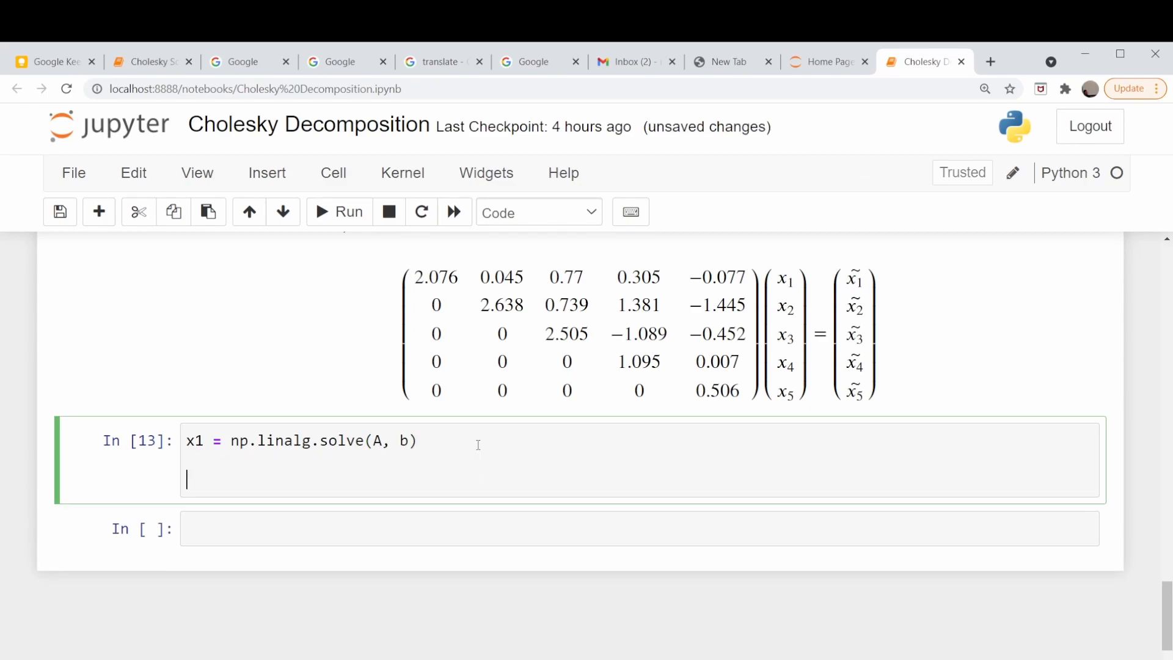
# Step: Add L = cho_factor(A, lower = True), x2 = cho_solve(L, b) and a print of x2
pyautogui.write('L =')
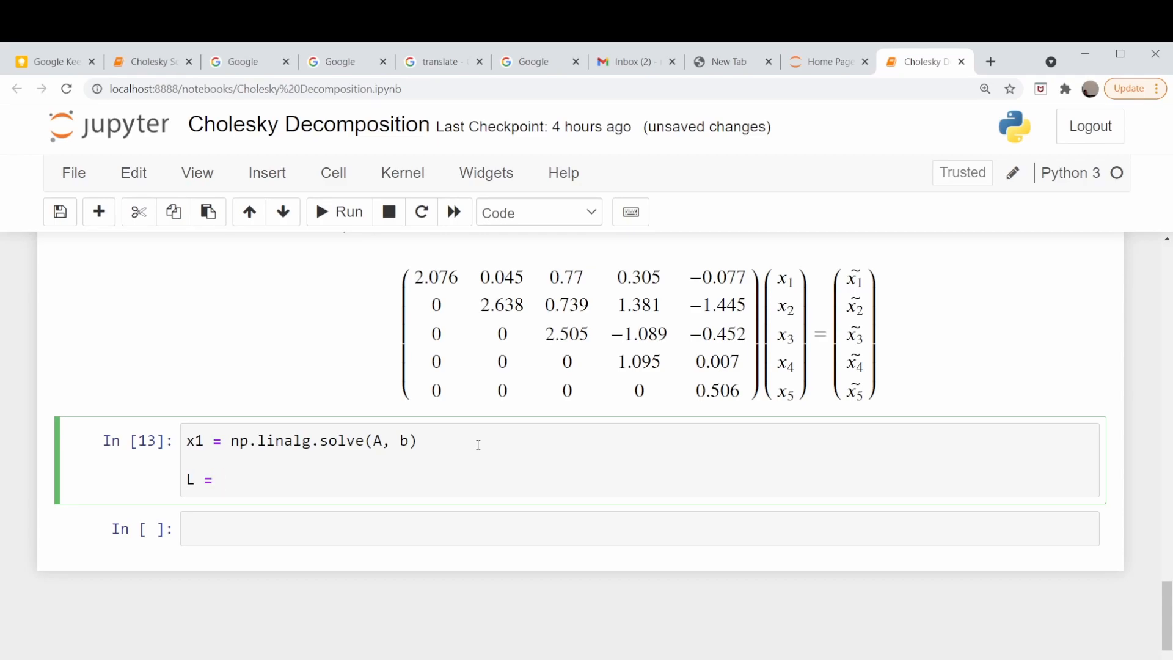
pyautogui.write('chol')
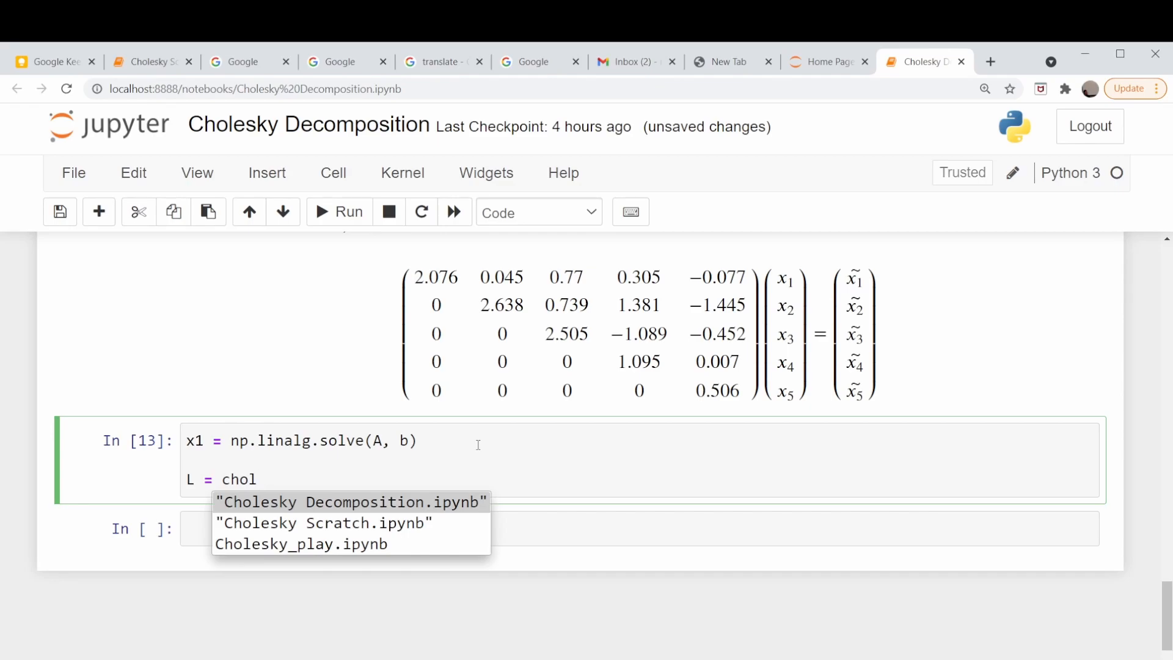
pyautogui.write('_f')
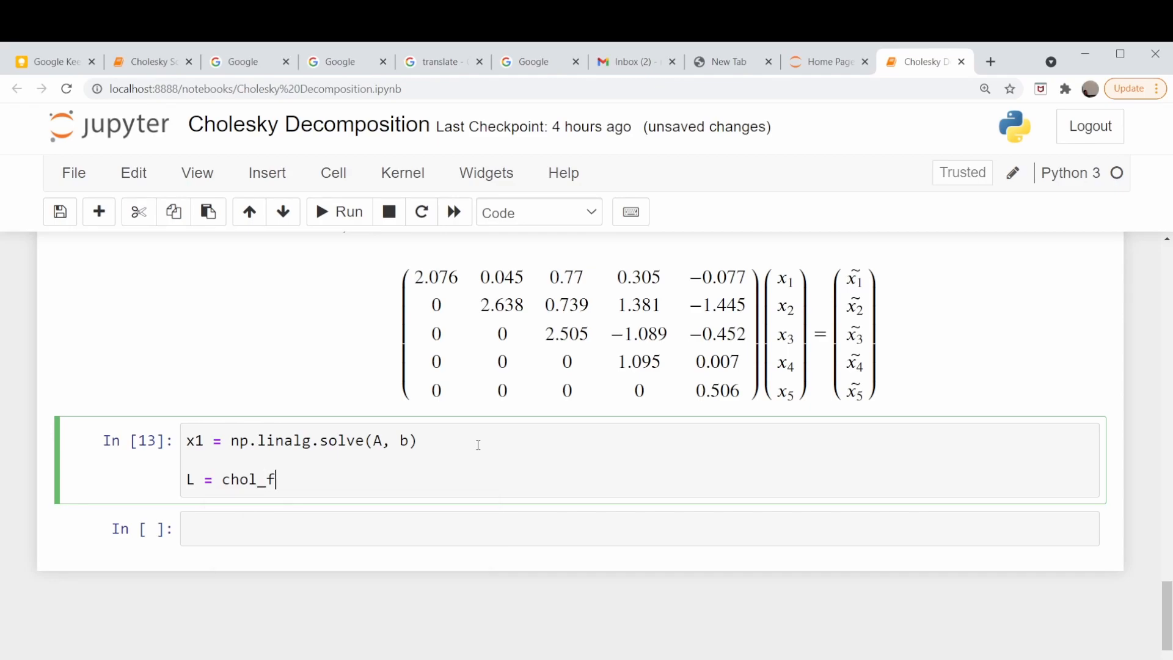
pyautogui.press('BackSpace')
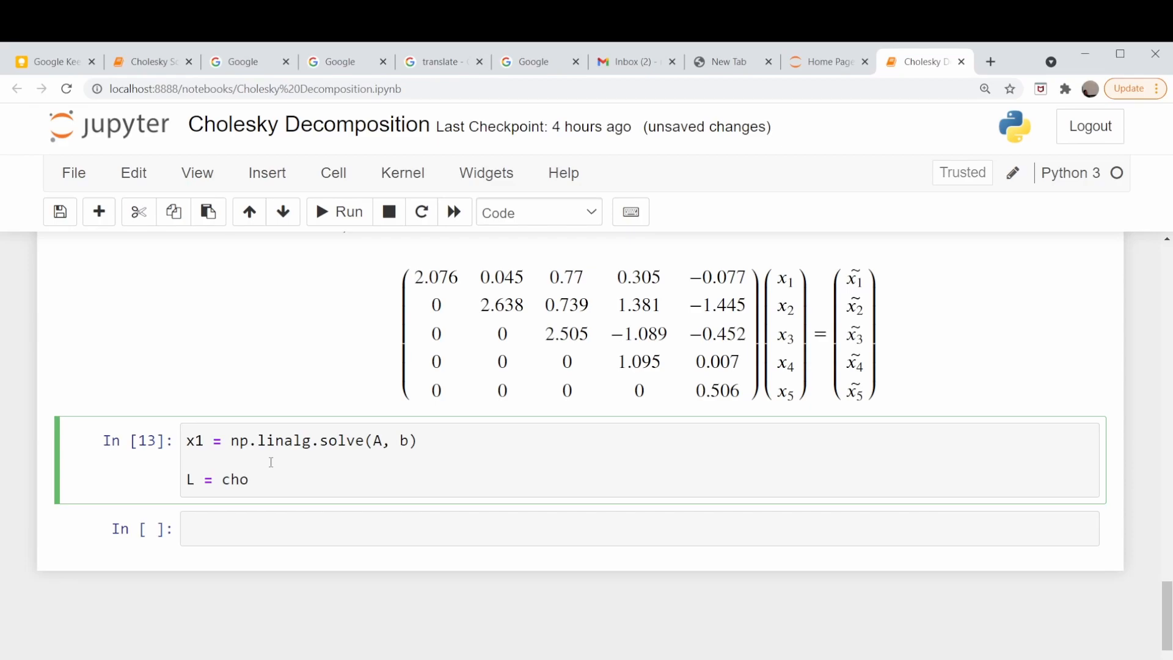
pyautogui.write('_factor(A,')
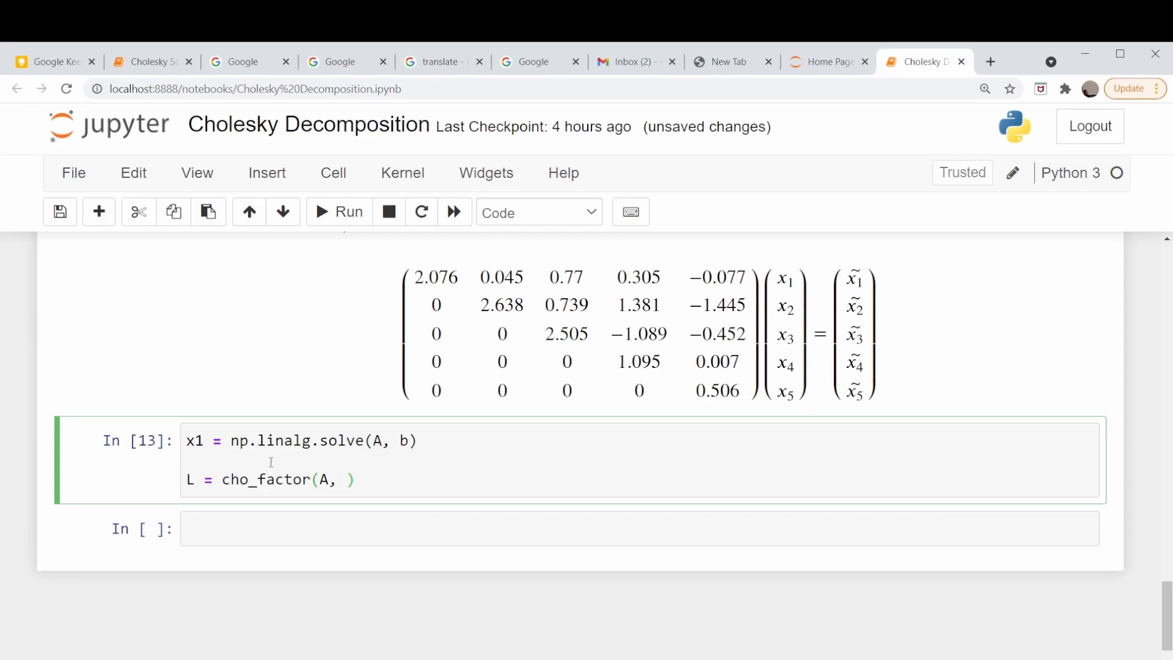
pyautogui.write('lower = True')
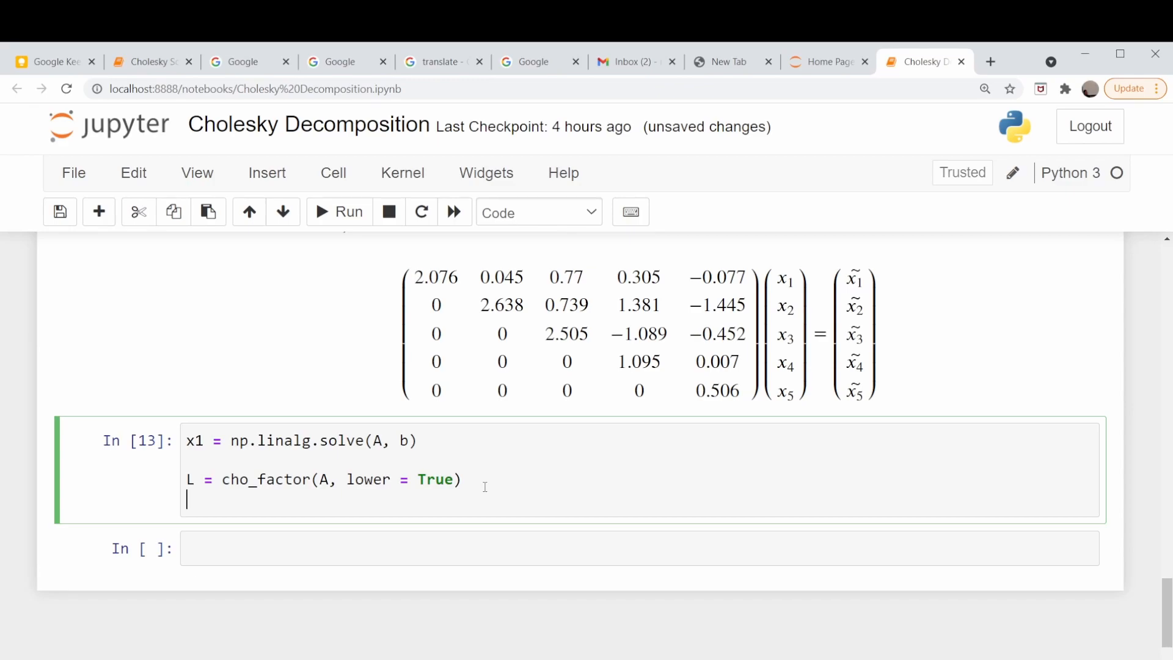
pyautogui.write('x2')
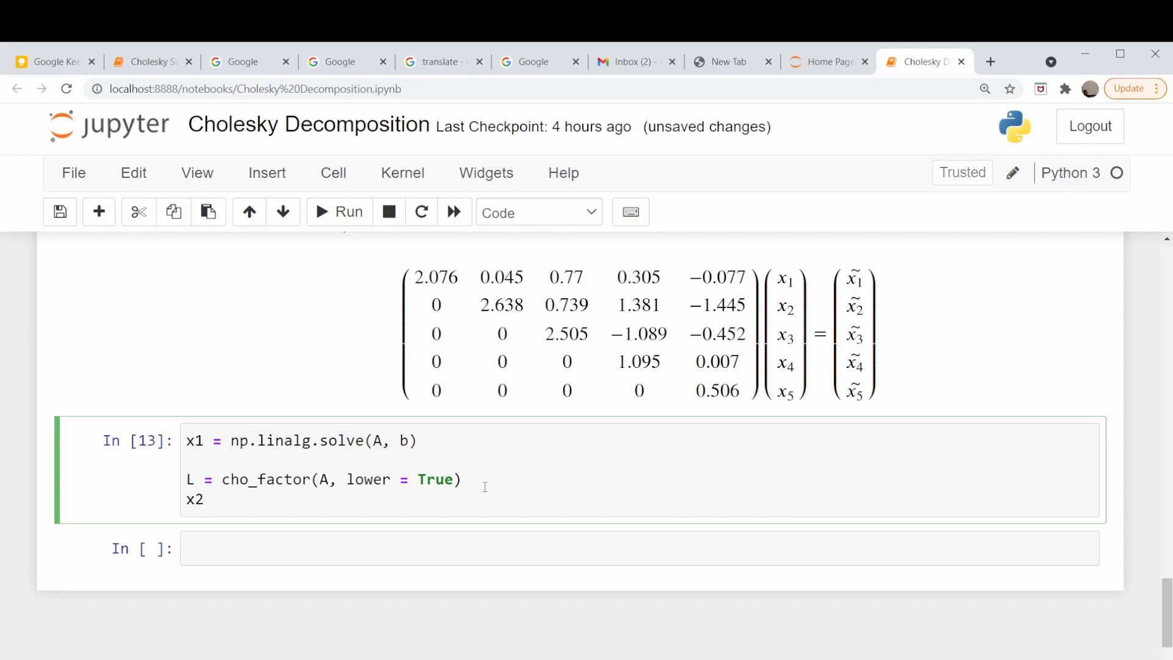
pyautogui.write('= cho')
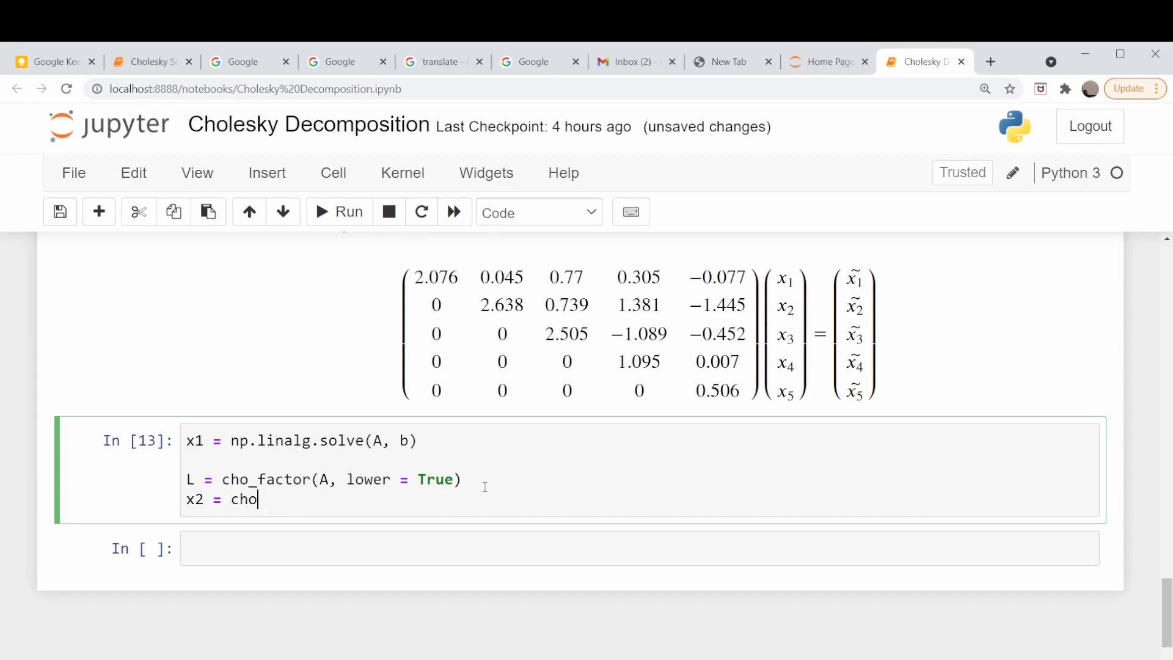
pyautogui.write('_solve')
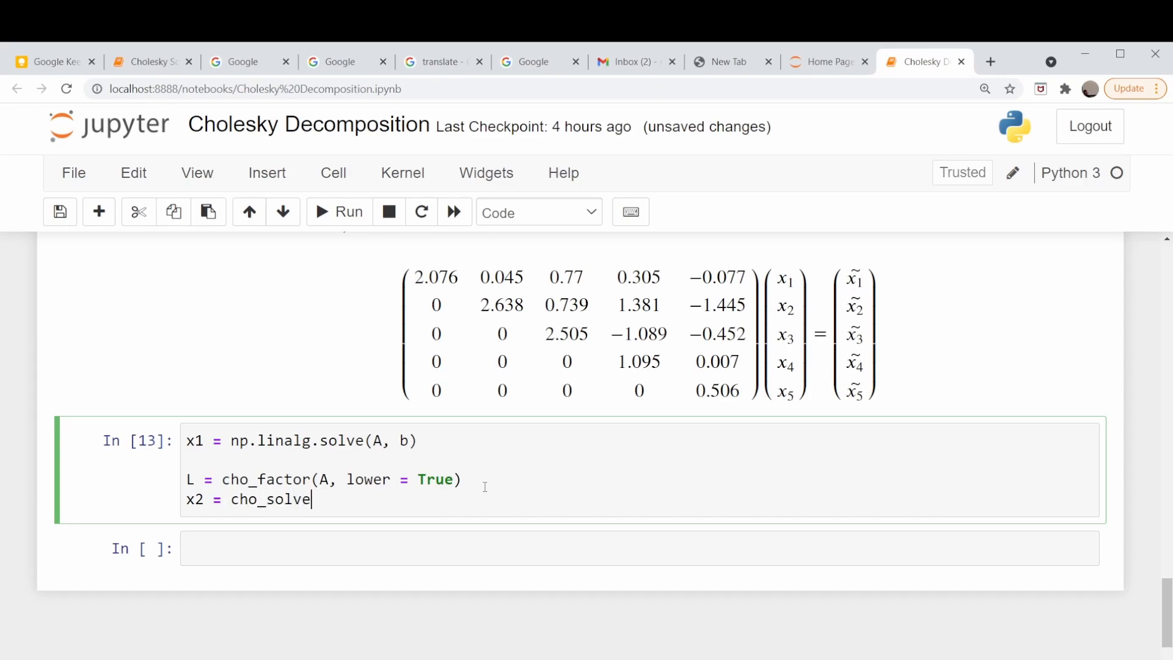
pyautogui.write('()')
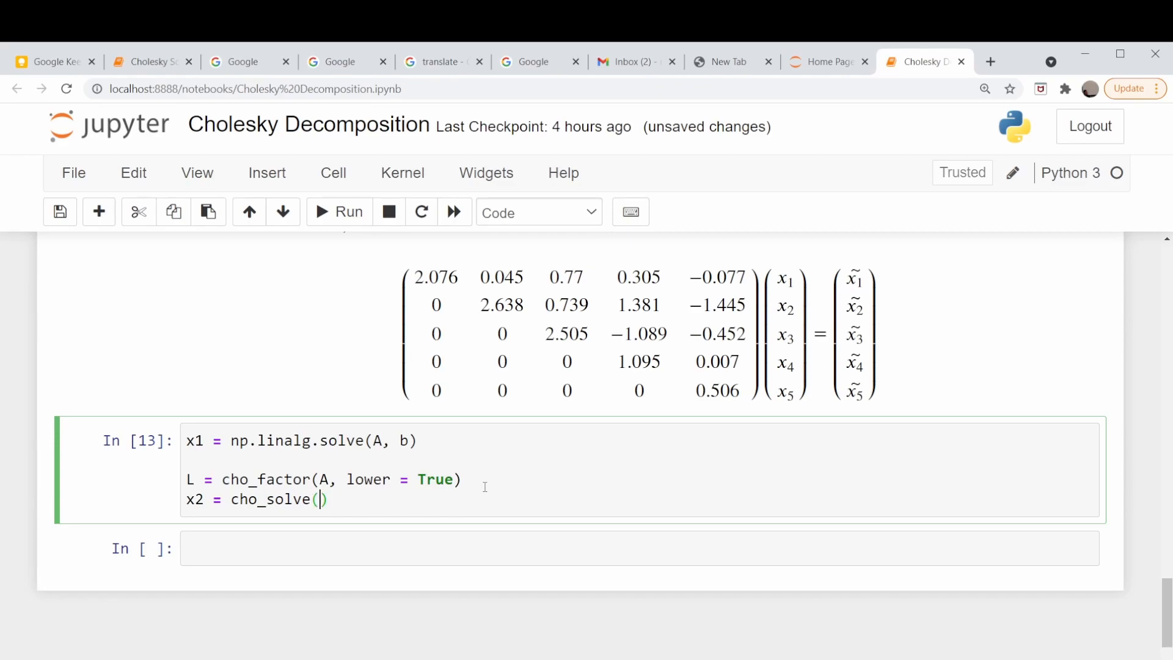
pyautogui.write('L, b')
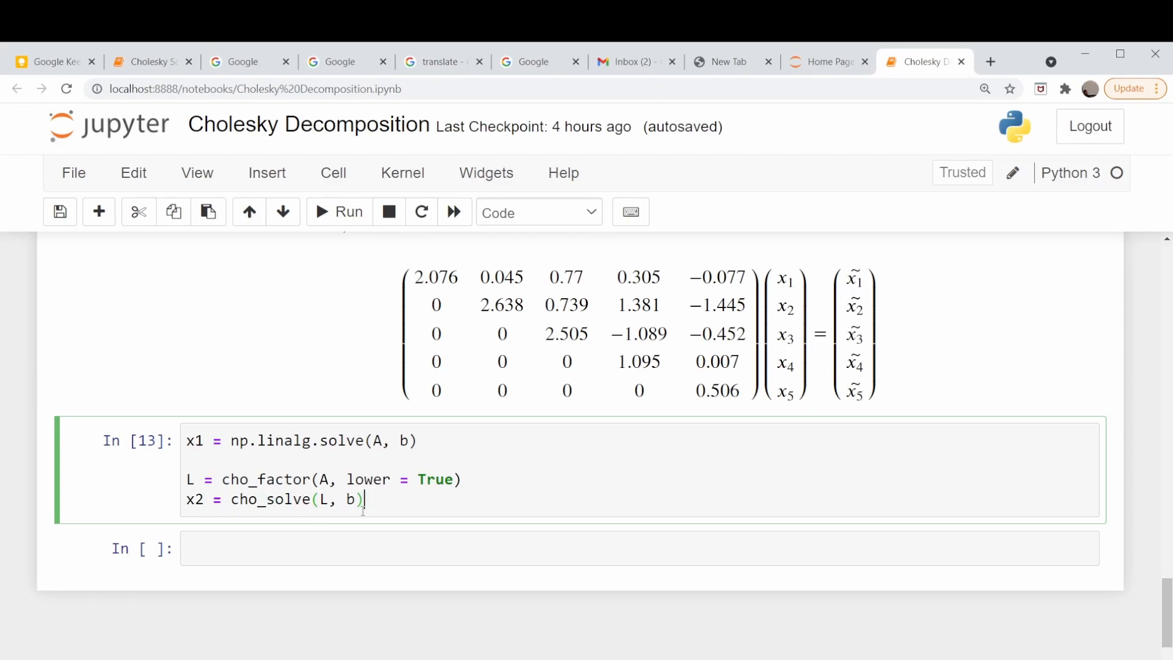
pyautogui.write('print(x2')
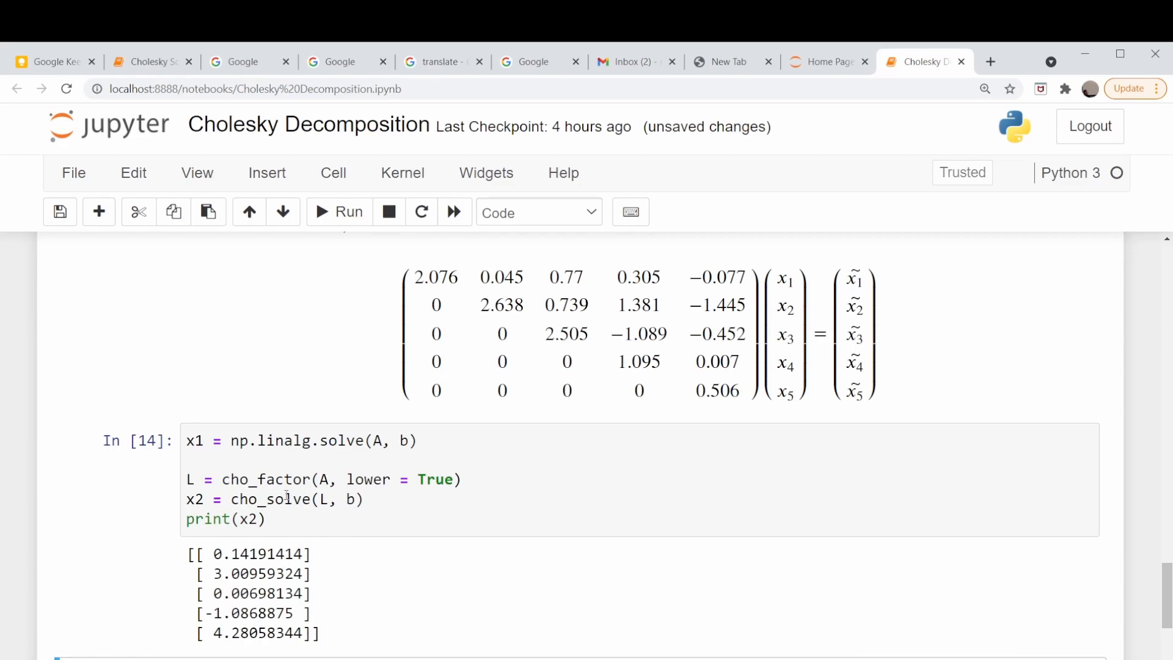
# Step: Add print(x1) and a blank print() to the solution cell
pyautogui.write('pr')
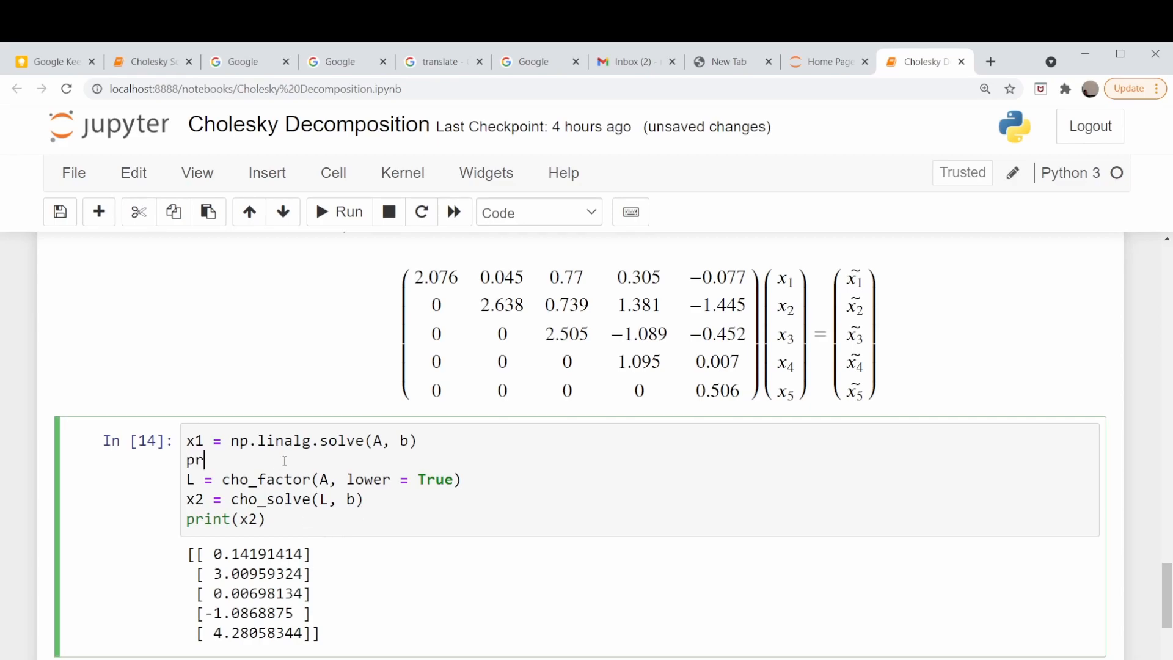
pyautogui.write('int(x1)')
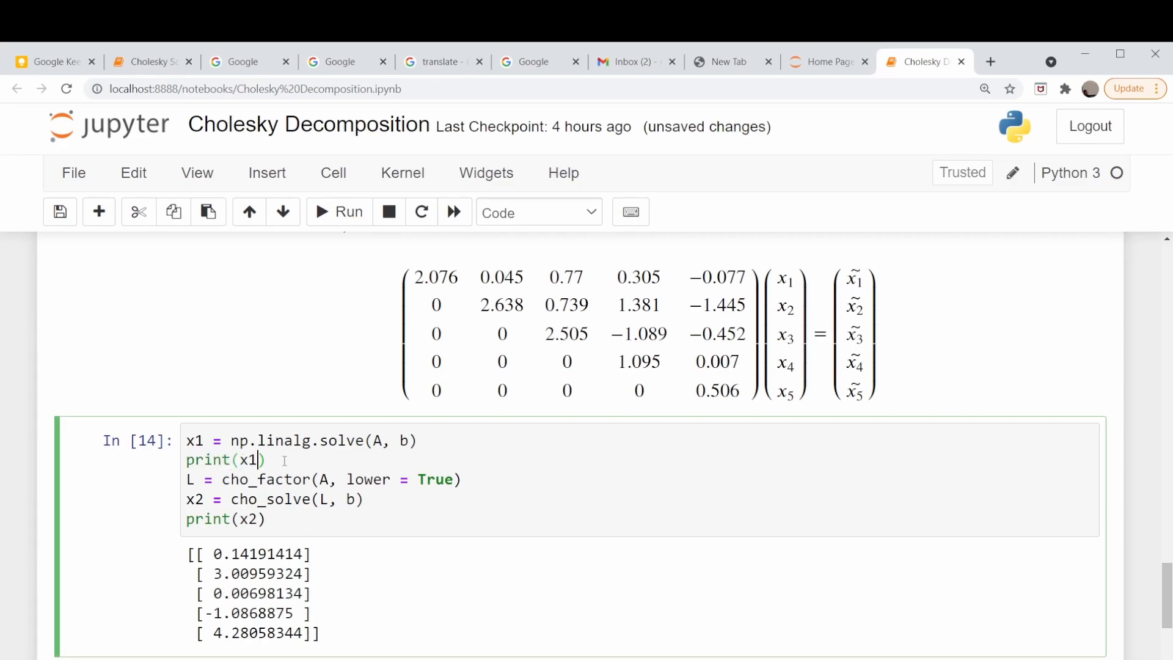
pyautogui.write('print()')
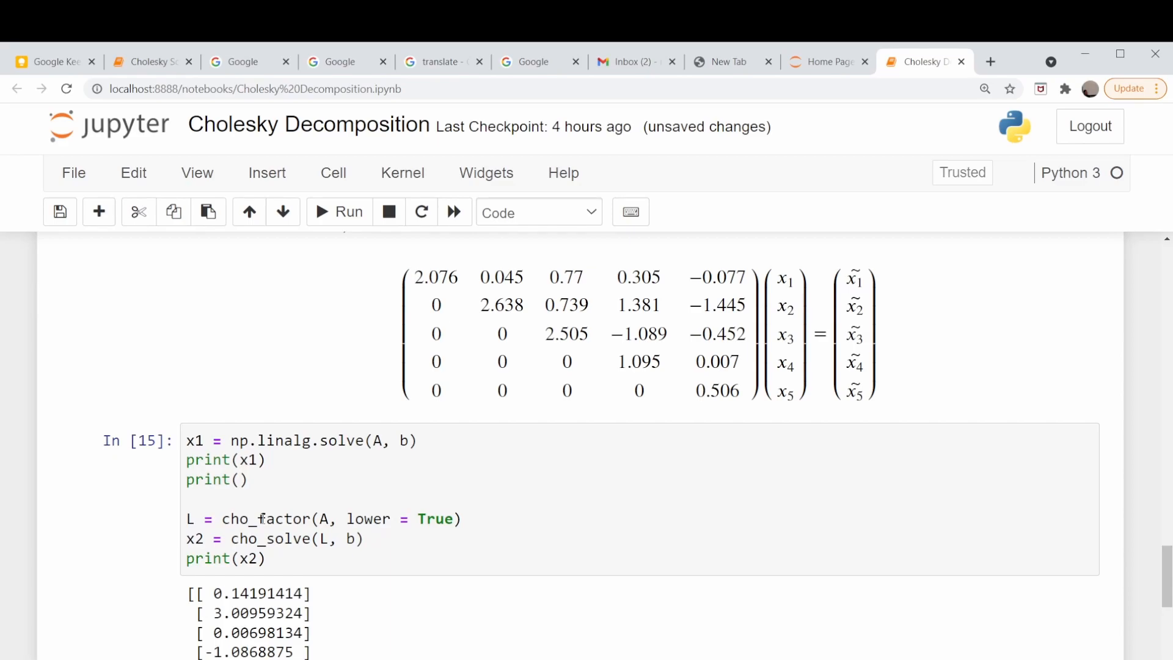
pyautogui.scroll(-3)
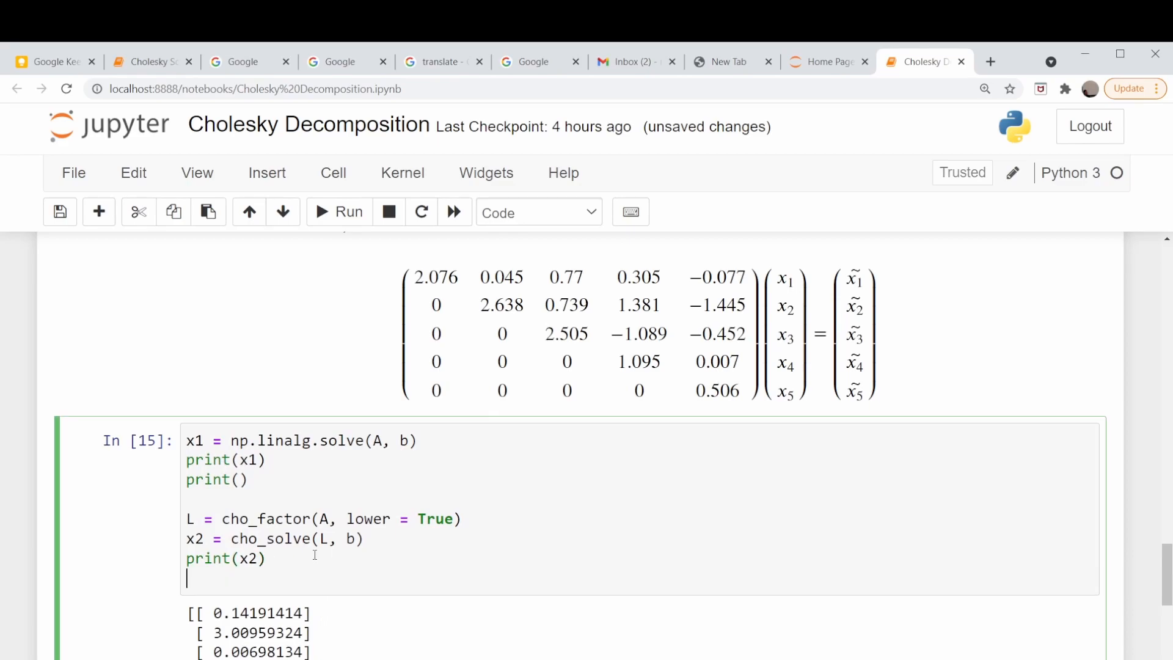
# Step: Add np.allclose(x1, x2) and run the cell, which returns True
pyautogui.write('np.al')
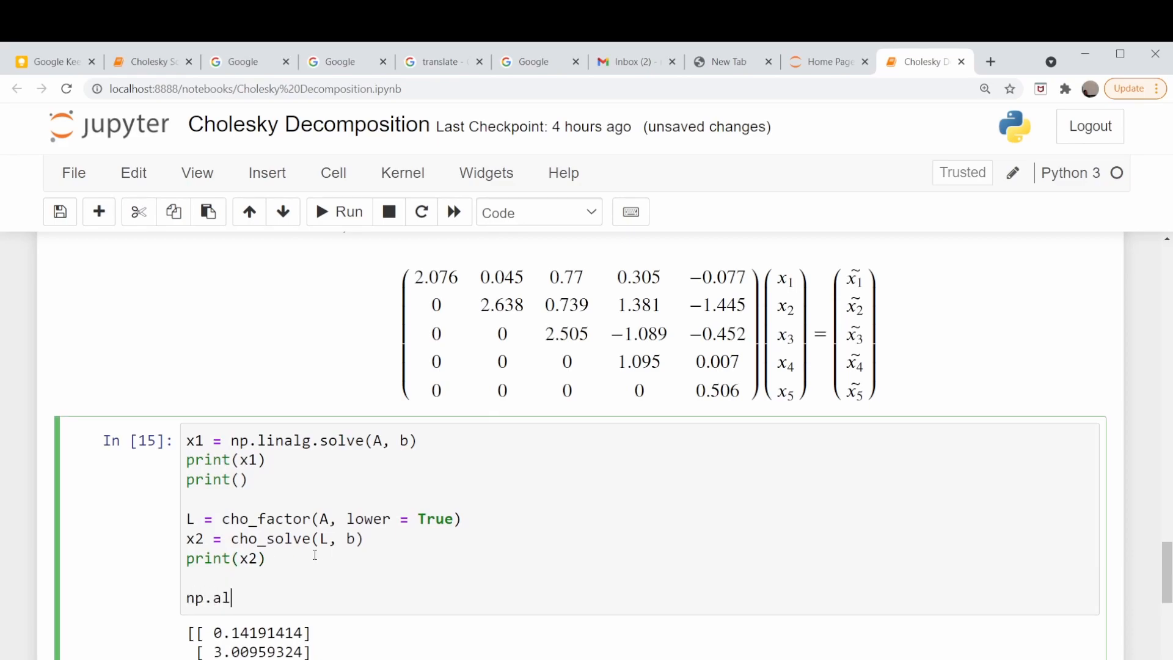
pyautogui.write('lclose')
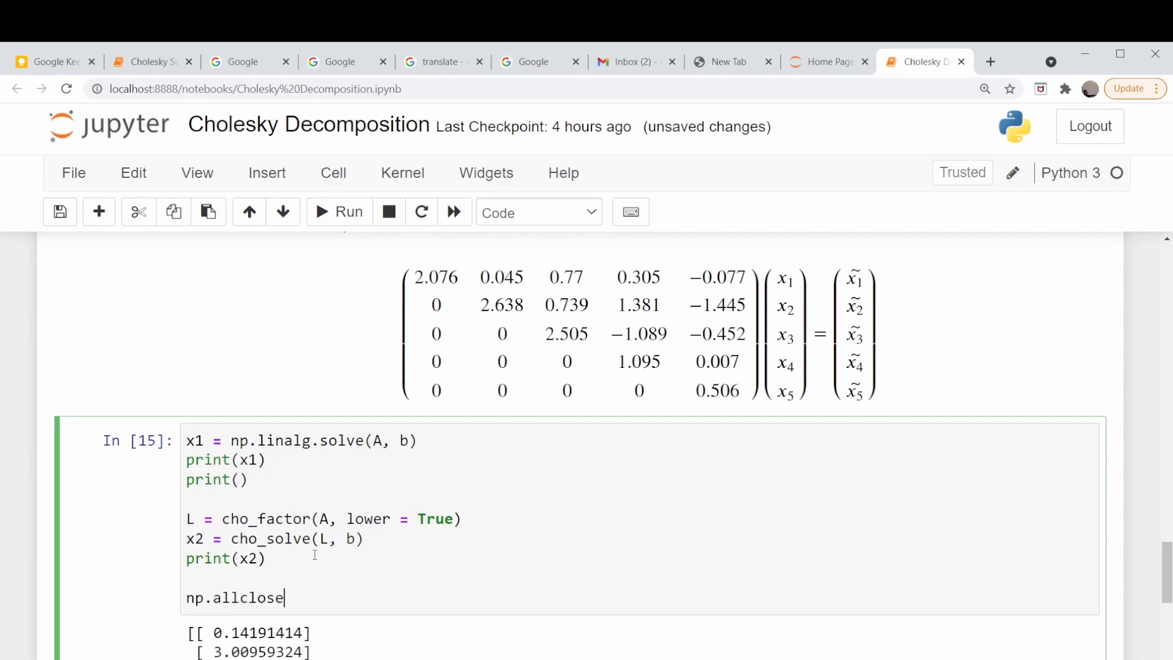
pyautogui.write('(x1)')
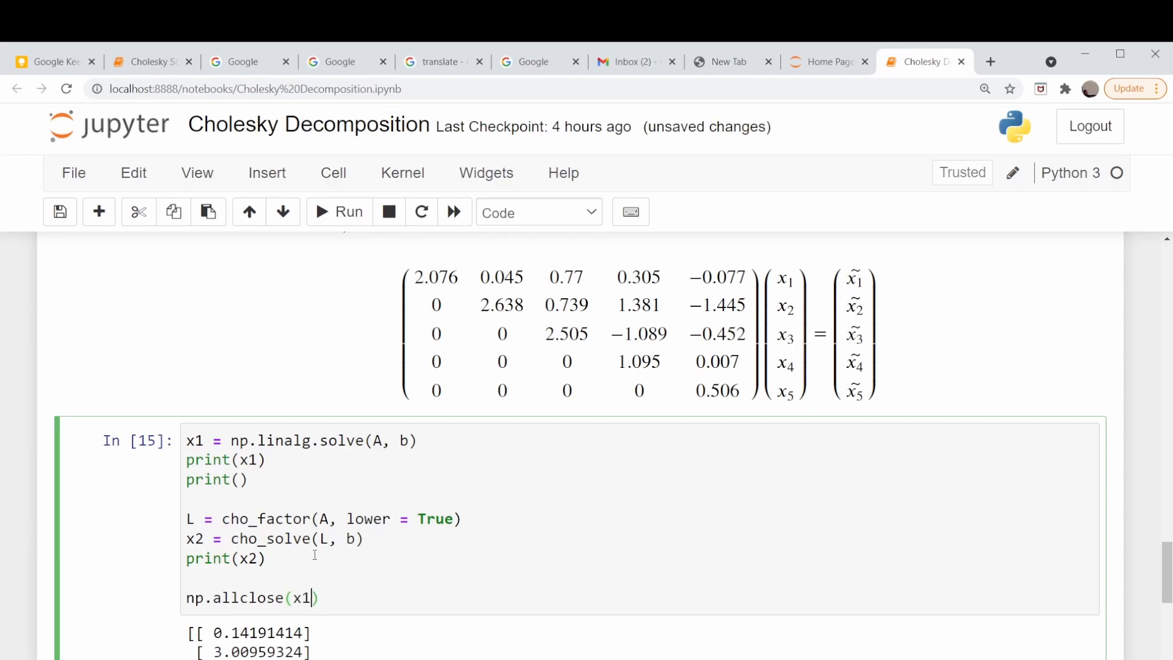
pyautogui.write(', x2')
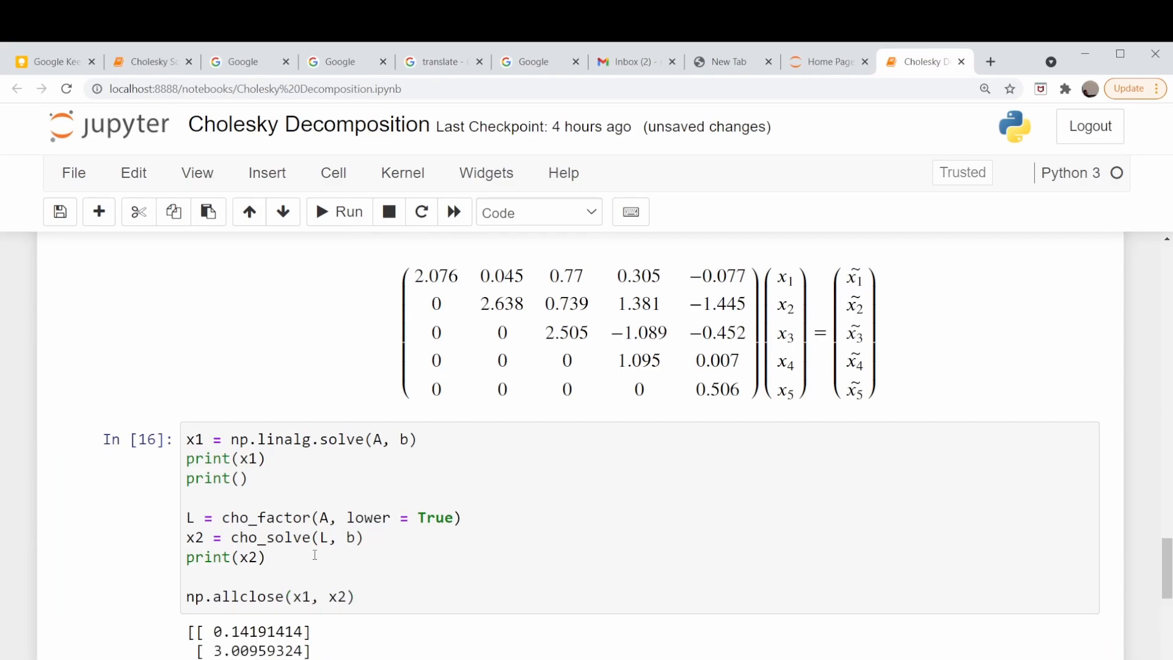
pyautogui.scroll(-3)
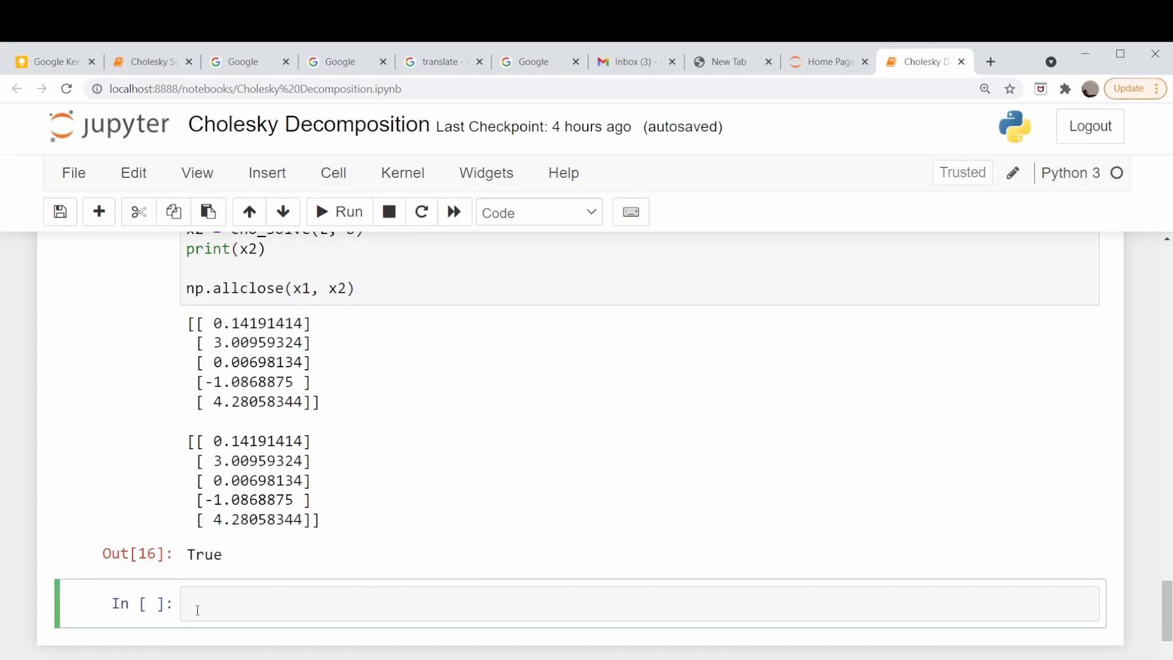
# Step: Start a new cell seeding NumPy's random generator with 18
pyautogui.write('np.ran')
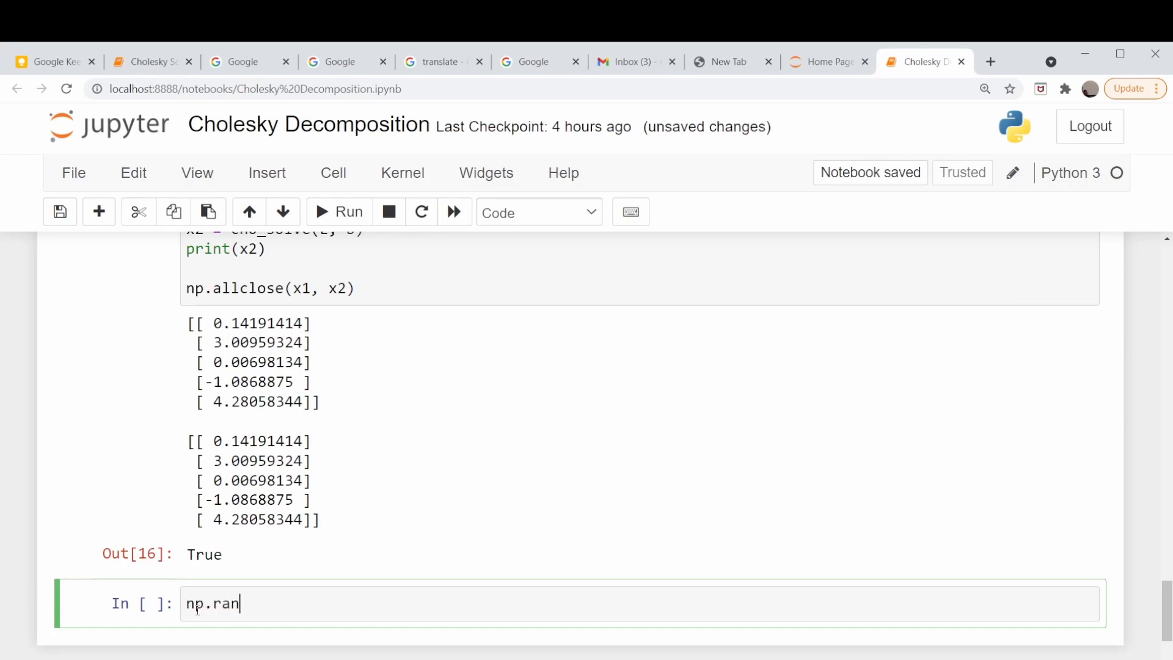
pyautogui.write('dom')
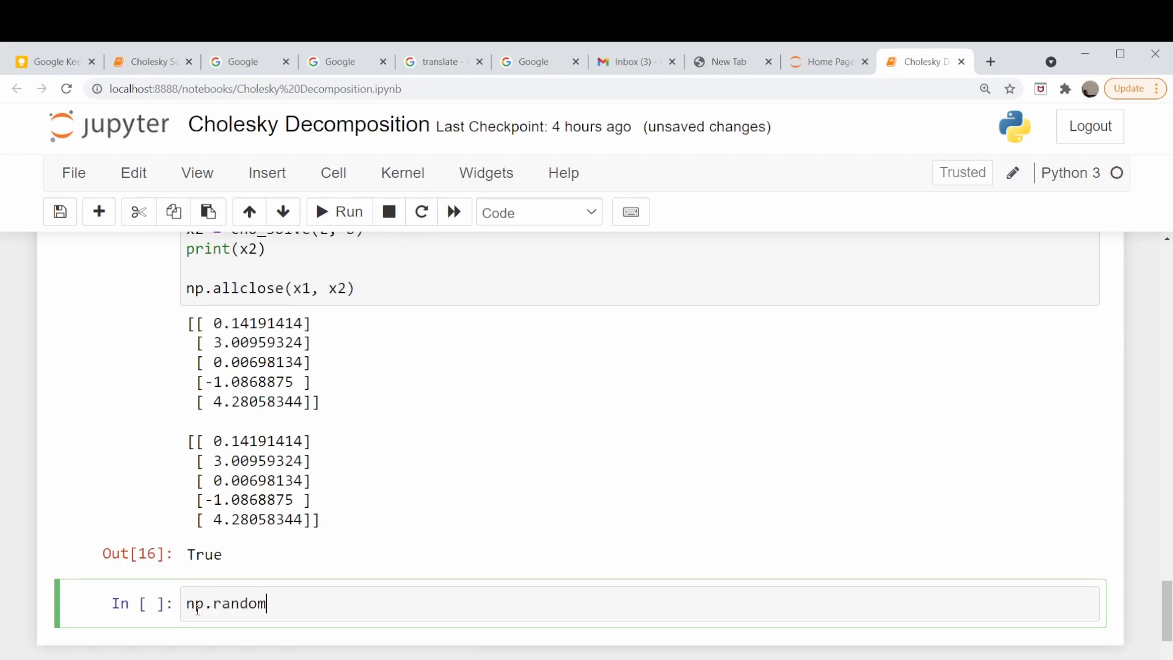
pyautogui.write('.seed(')
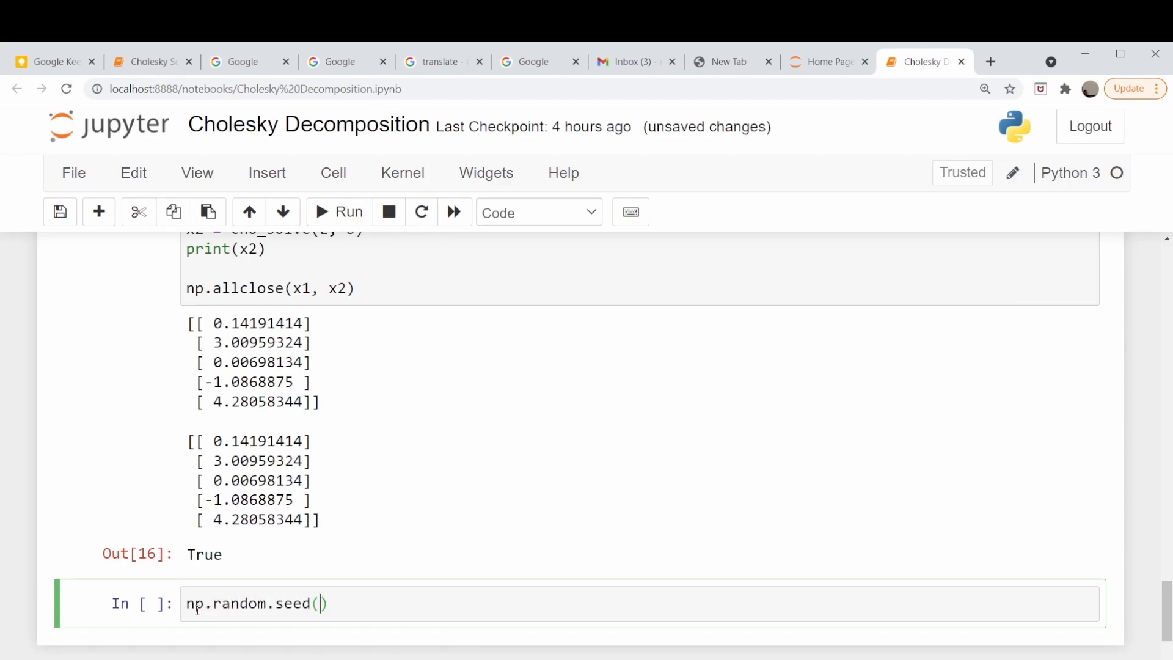
pyautogui.write('18')
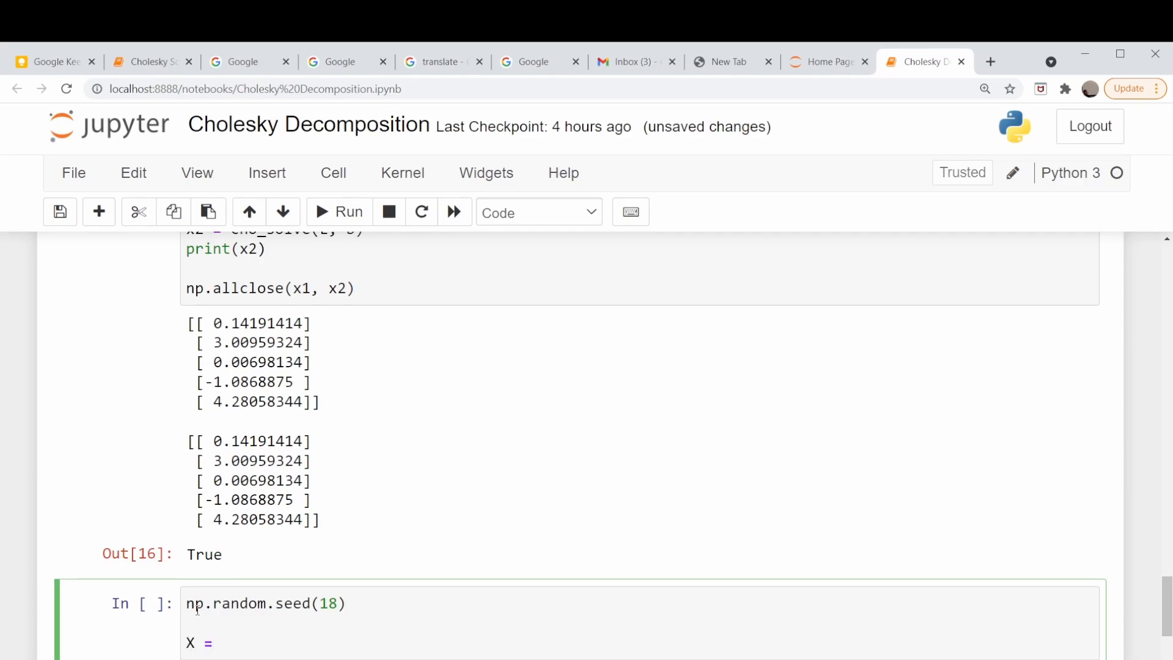
# Step: Draw X and Y as independent million-sample standard normals
pyautogui.press('Backspace')
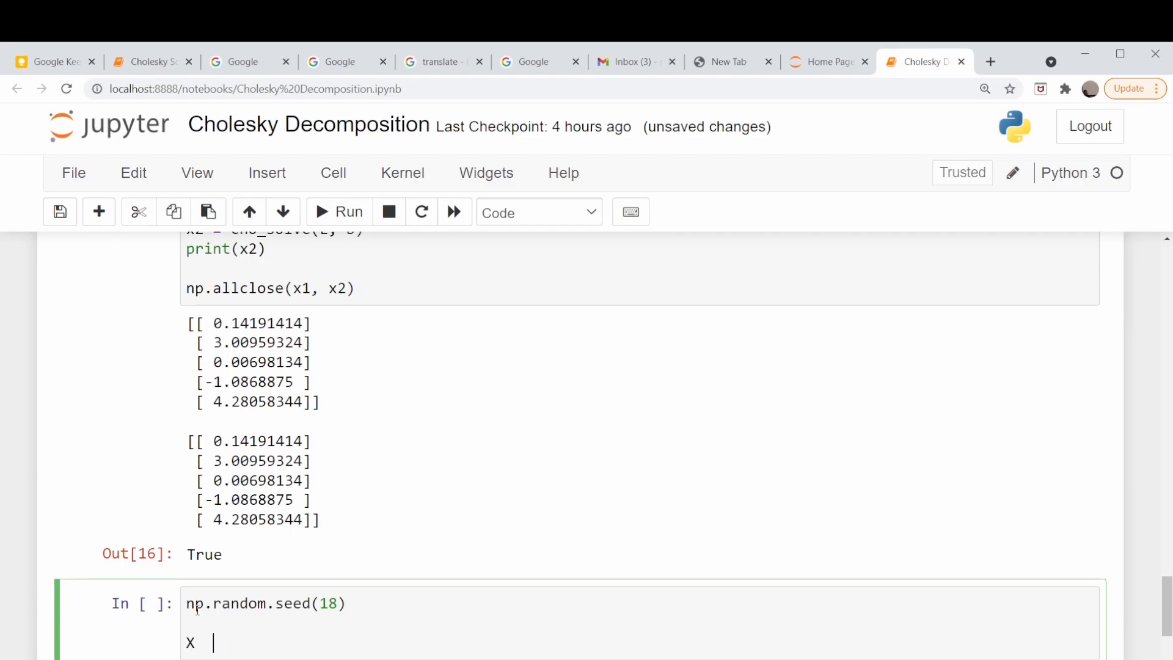
pyautogui.write('=')
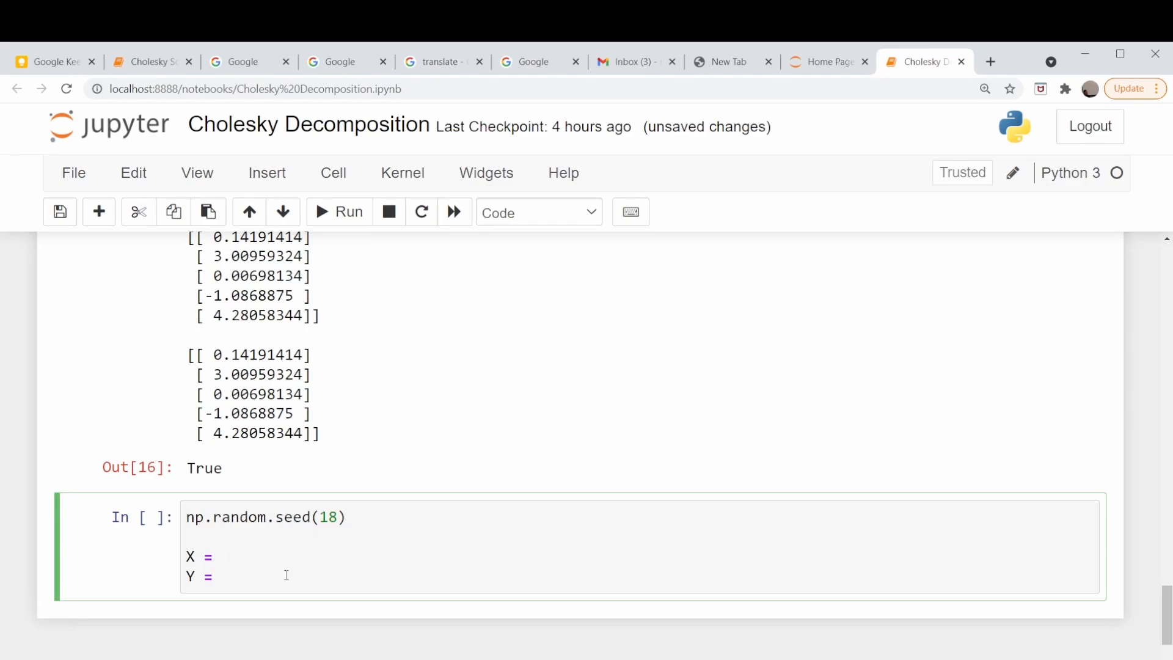
pyautogui.write('np.random.normal(size = (1000000, ))')
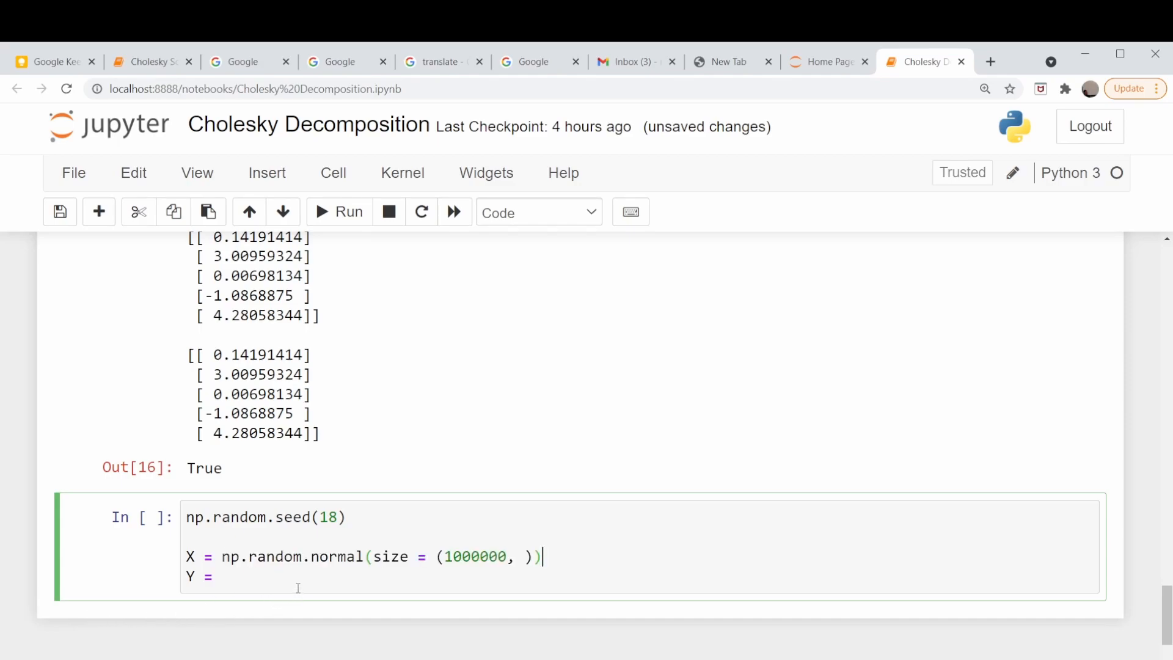
pyautogui.write('np.random.normal(size = (1000000, ))')
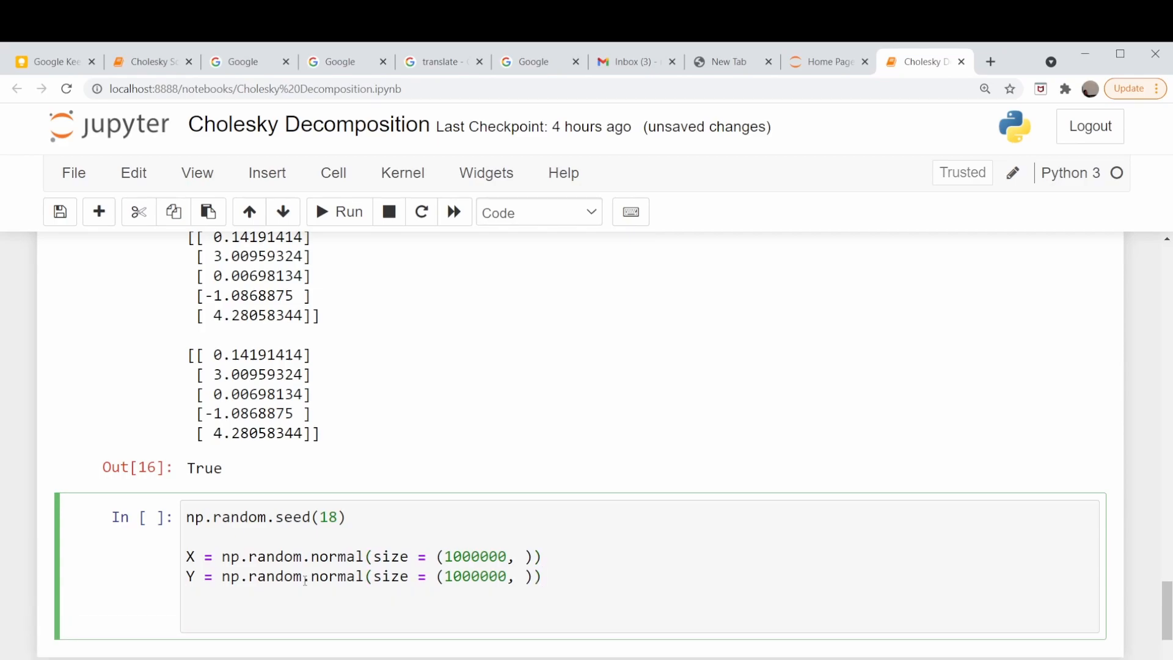
# Step: Compute np.cov(X, Y), which comes out near the identity matrix
pyautogui.write('np.cov')
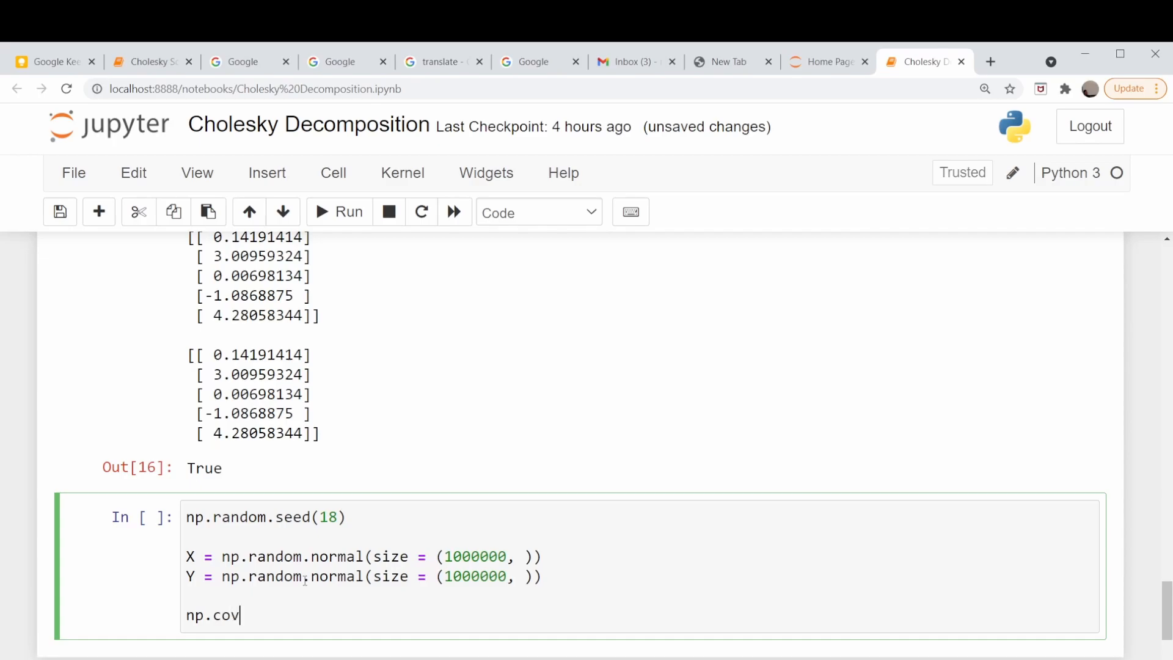
pyautogui.write('(X')
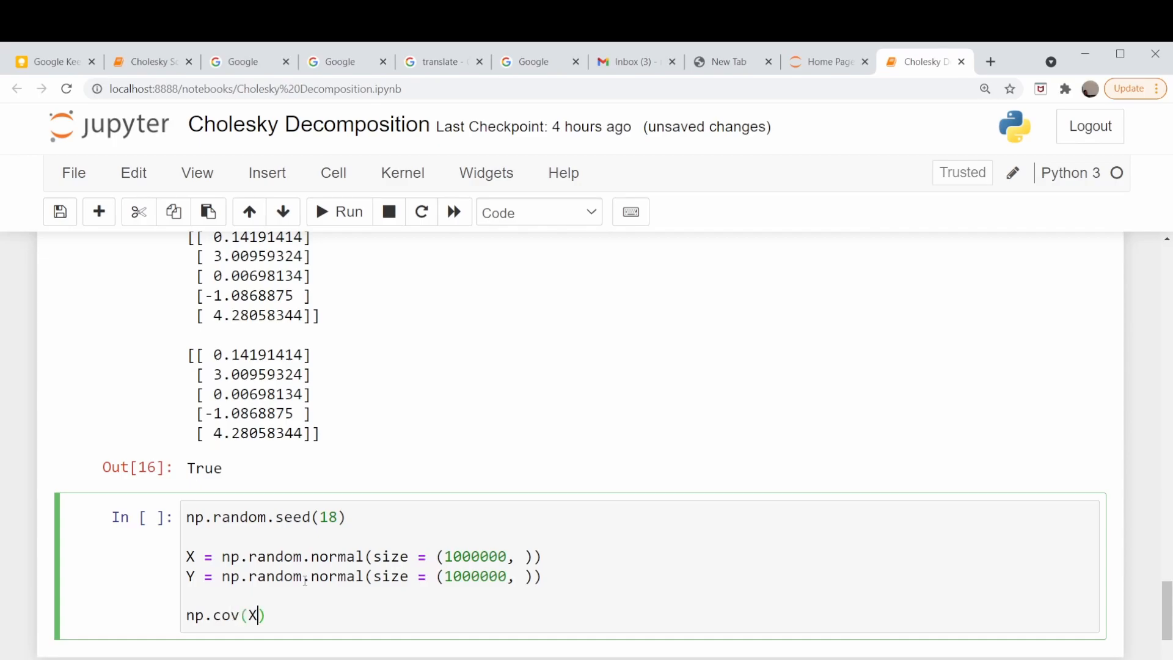
pyautogui.write(', Y')
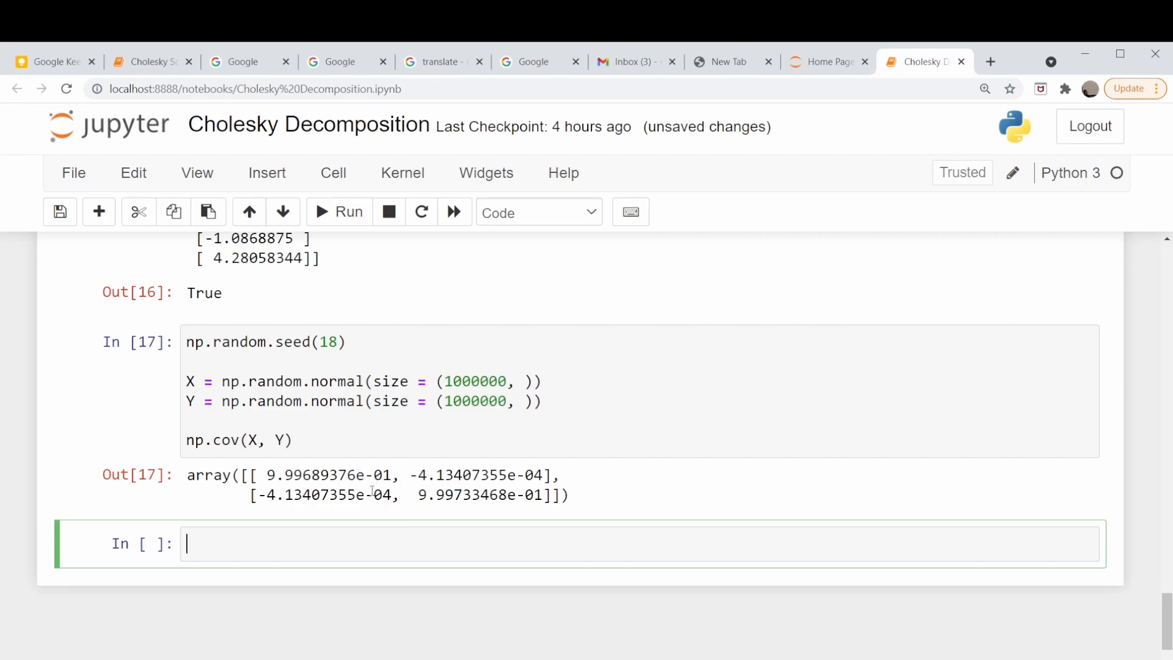
pyautogui.moveTo(358, 514)
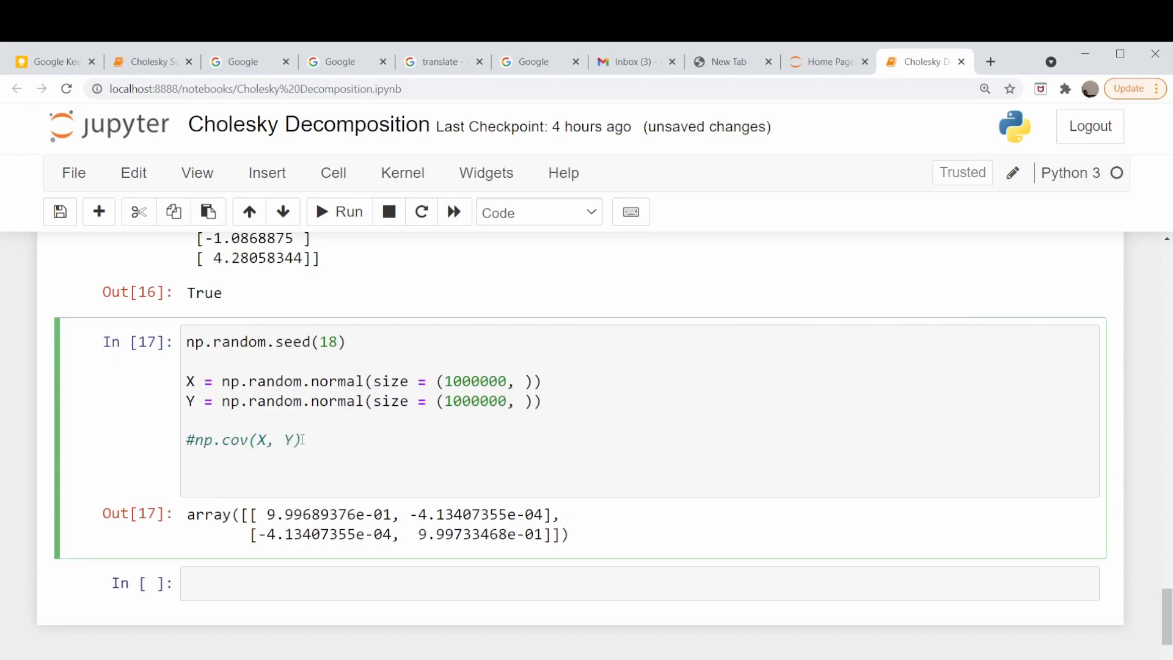
# Step: Define the target covariance C = [[1, 0.5], [0.5, 1]] and print it
pyautogui.write('C =')
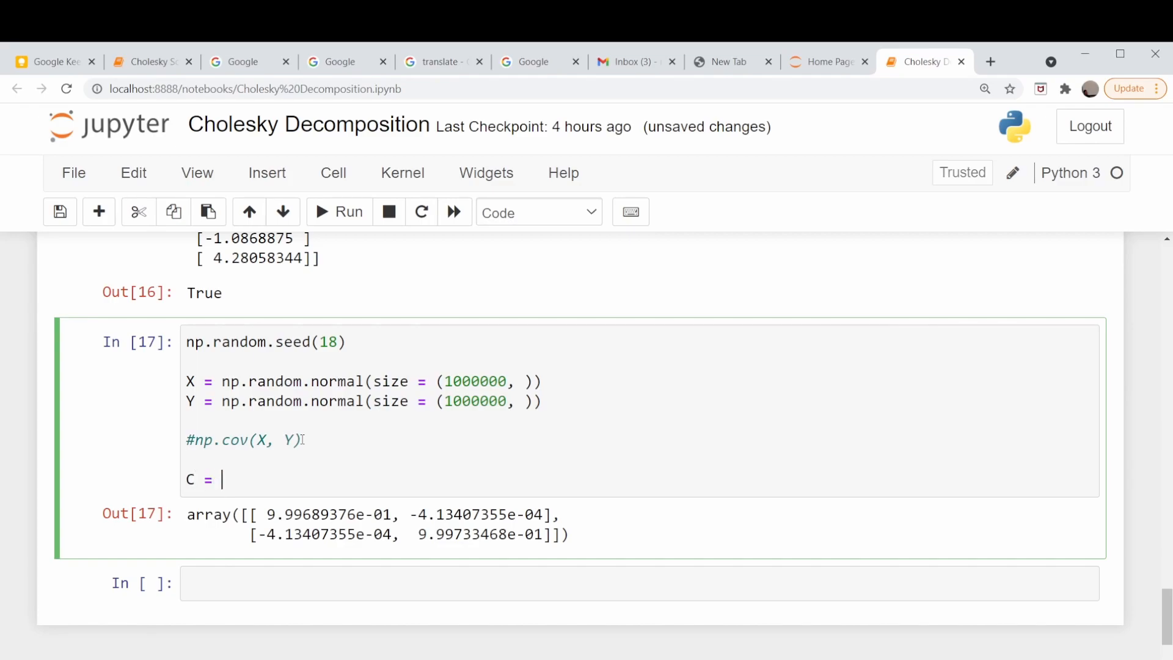
pyautogui.write('np.array([ [1, 0.5], [0.5, 1] ])')
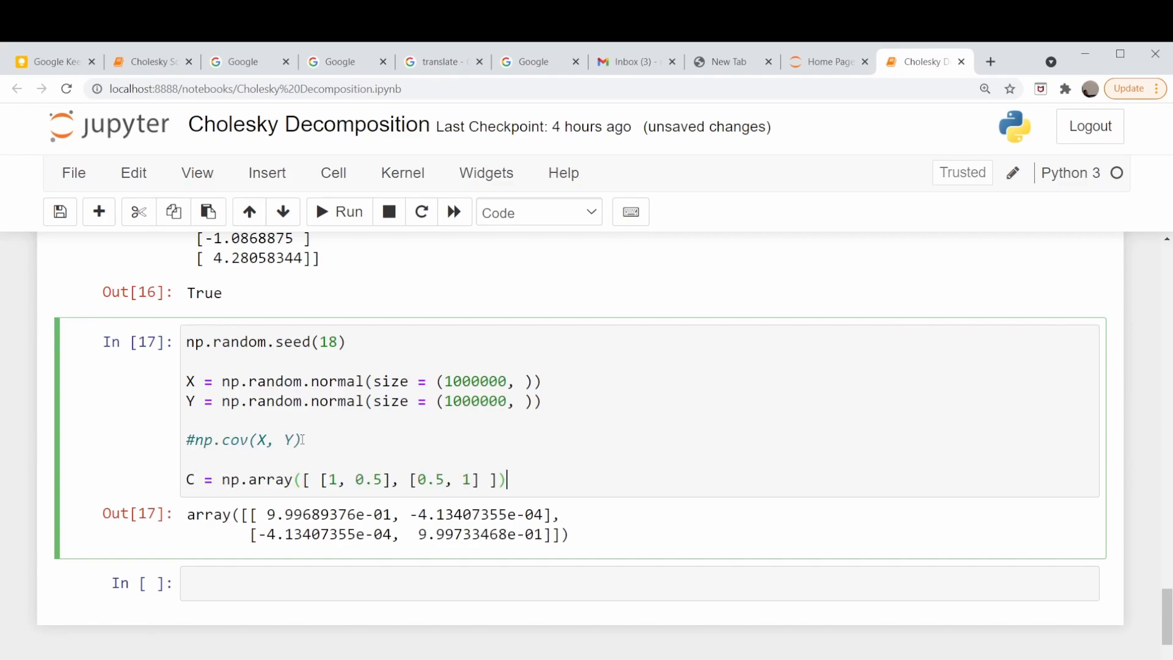
pyautogui.write('print')
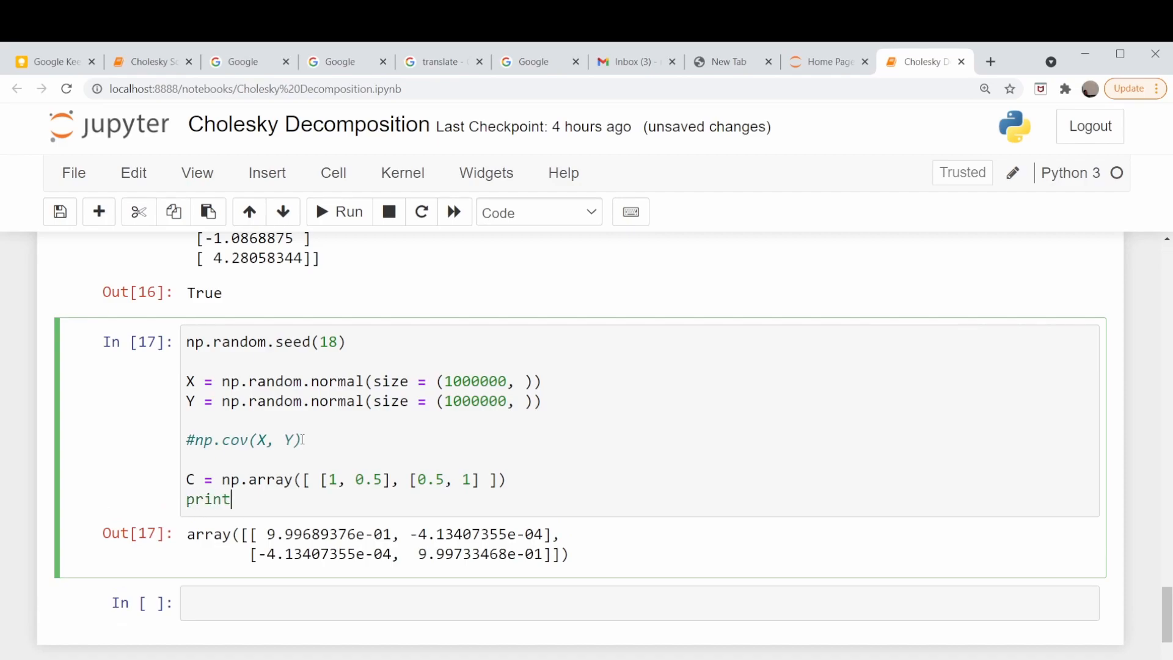
pyautogui.write('(C)')
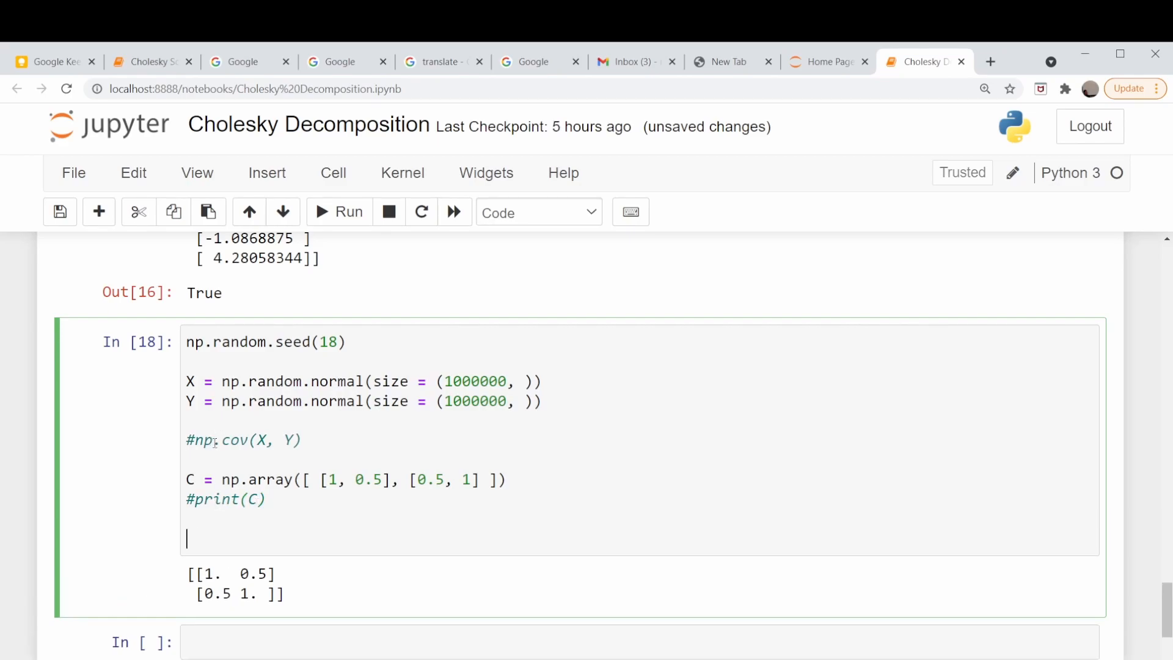
# Step: Reshape X and Y to row vectors and stack them into XY with np.vstack
pyautogui.write('X.shape = (1, X.size)')
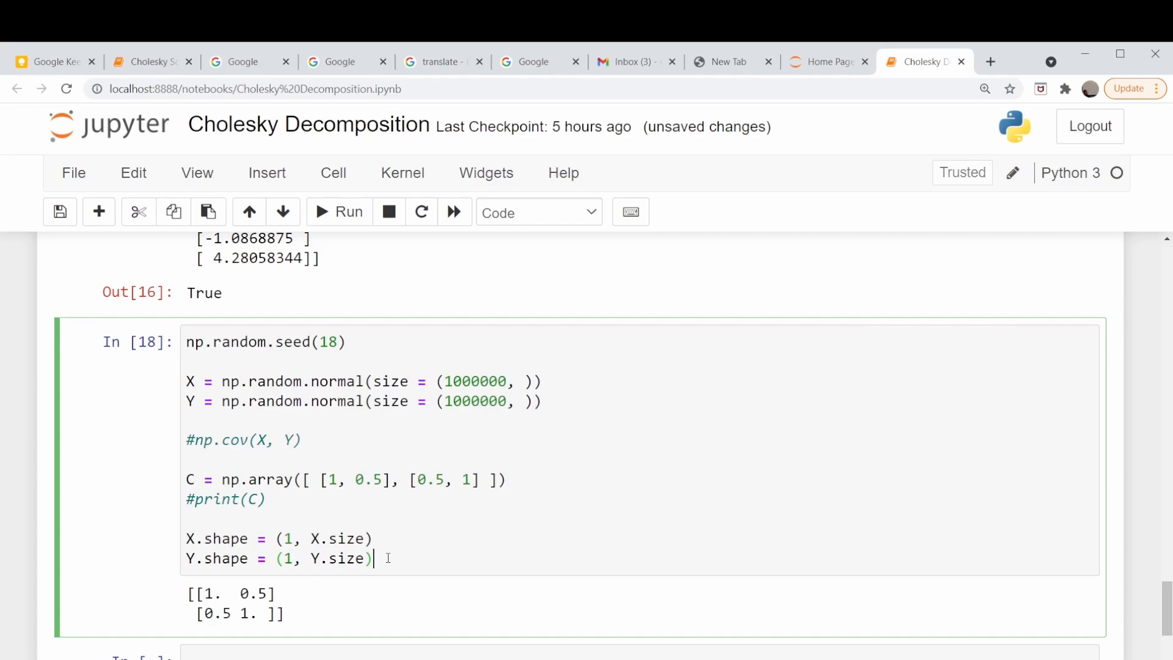
pyautogui.press('enter')
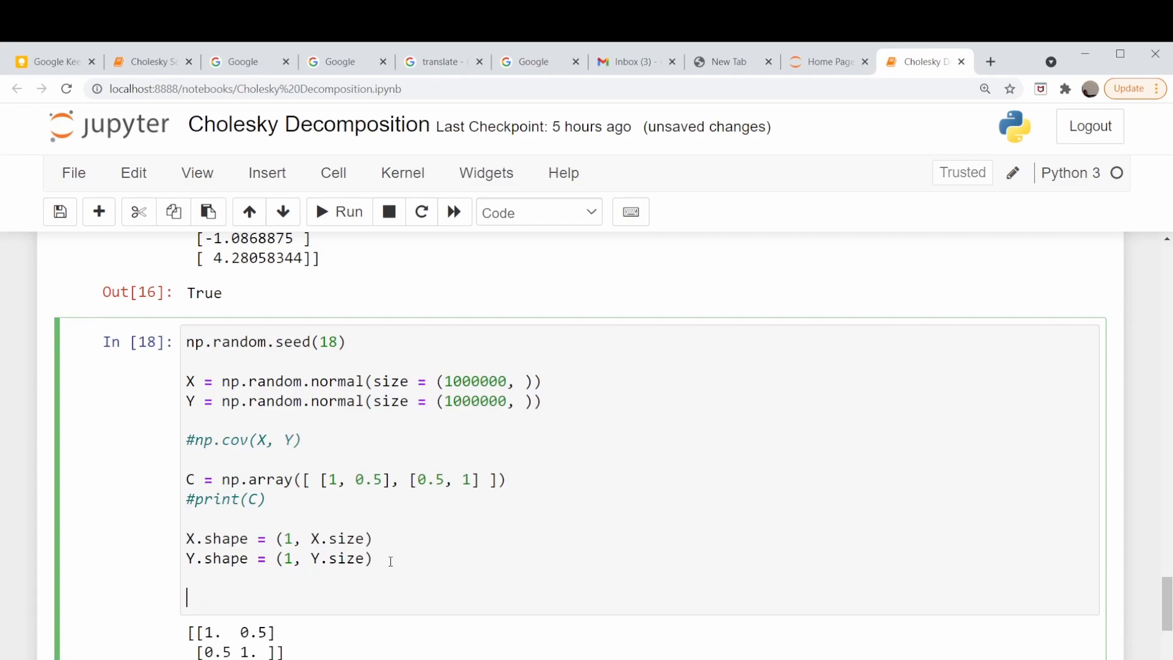
pyautogui.write('XY =')
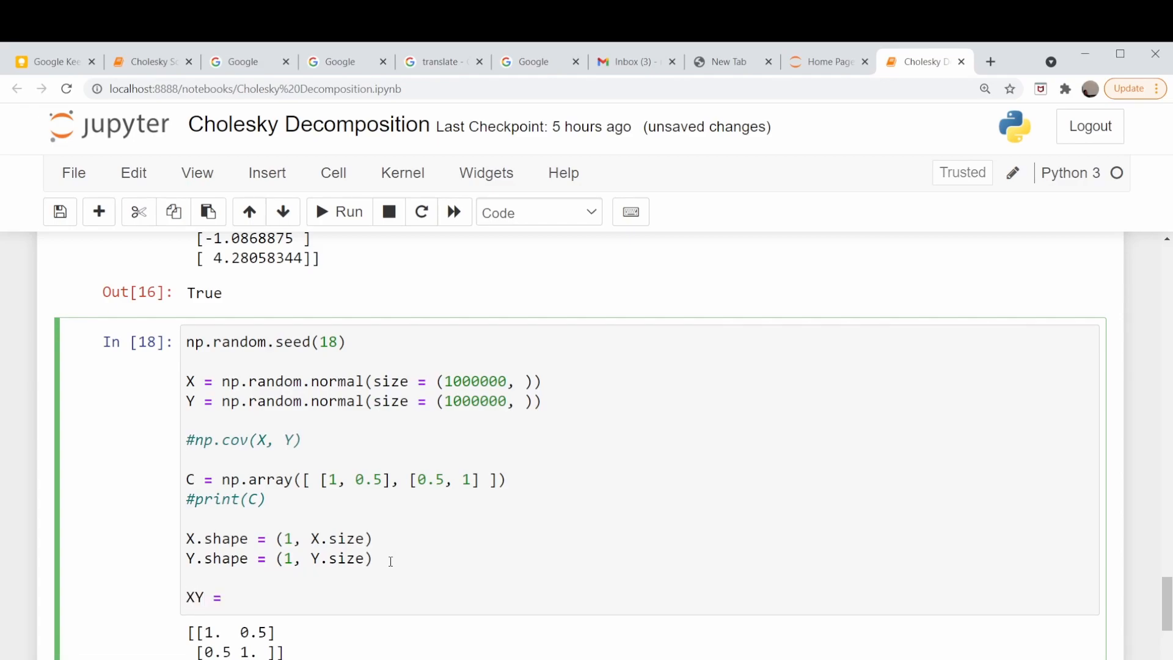
pyautogui.write('np.v')
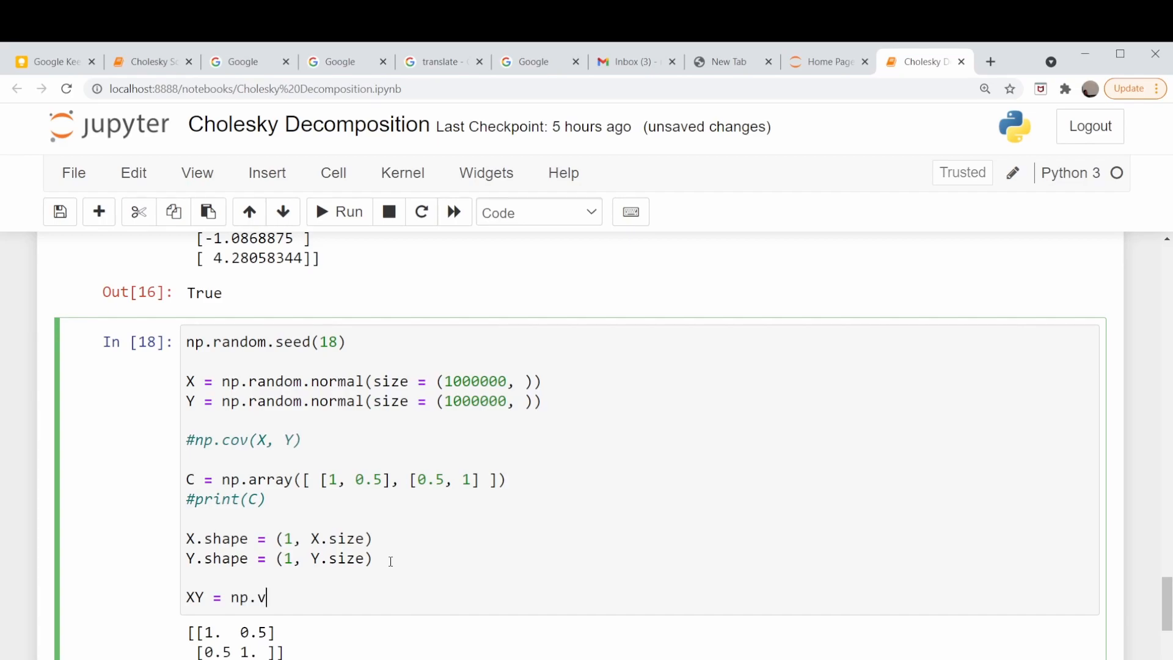
pyautogui.write('stack((X, Y')
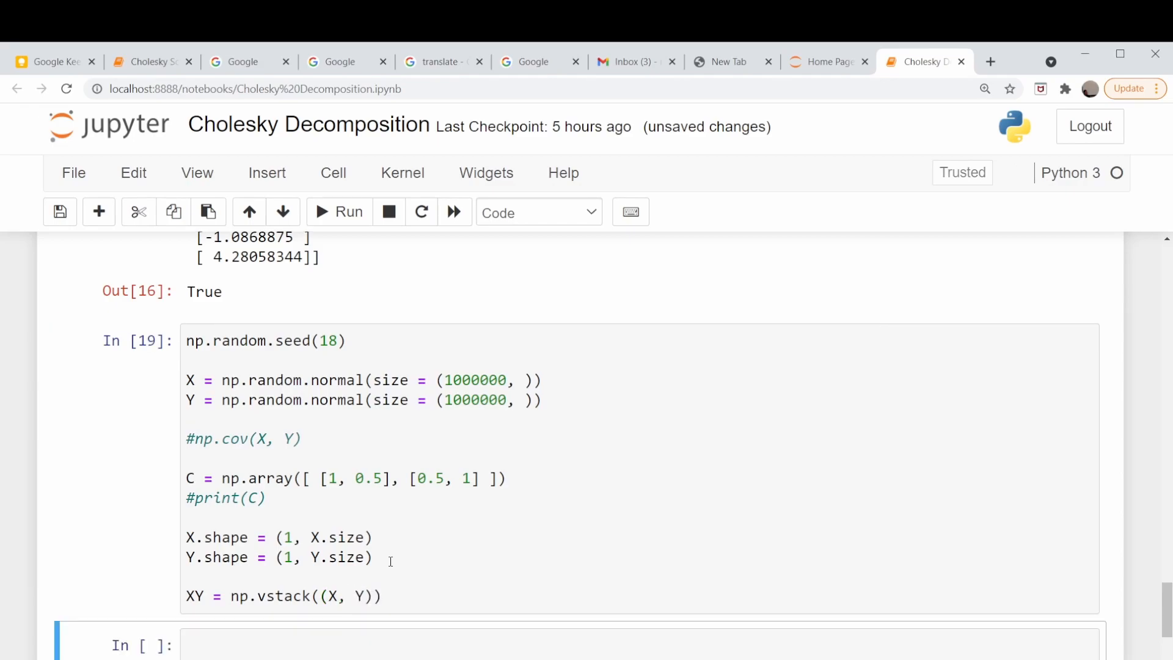
pyautogui.click(299, 575)
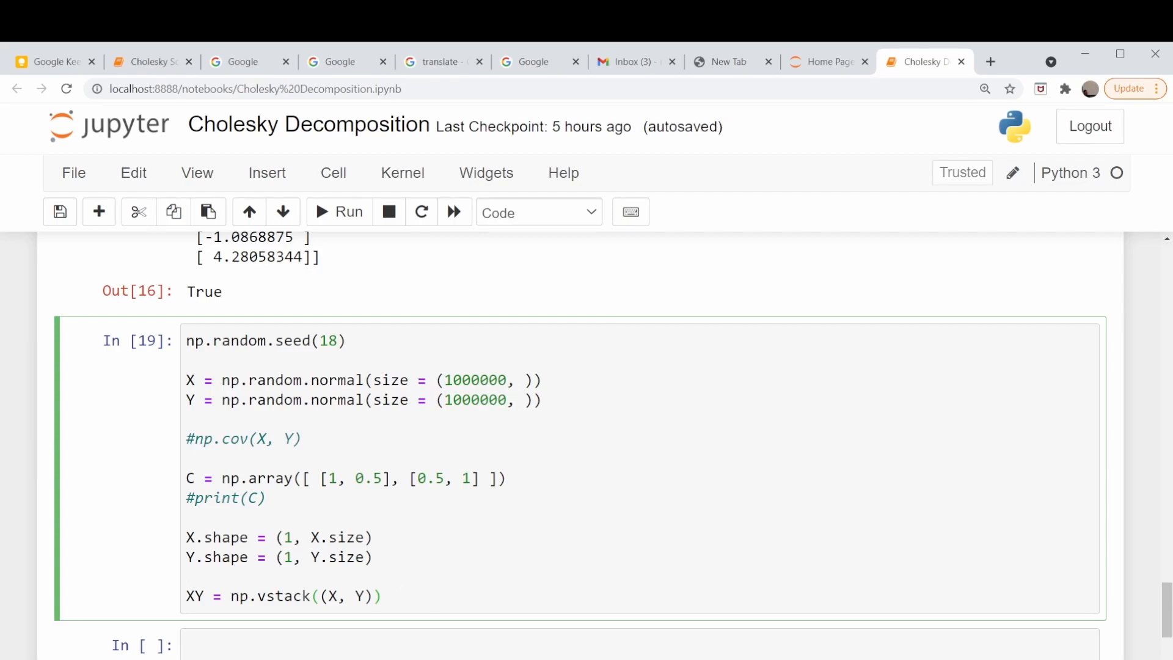
# Step: Take the Cholesky factor L = np.linalg.cholesky(C)
pyautogui.write('L =')
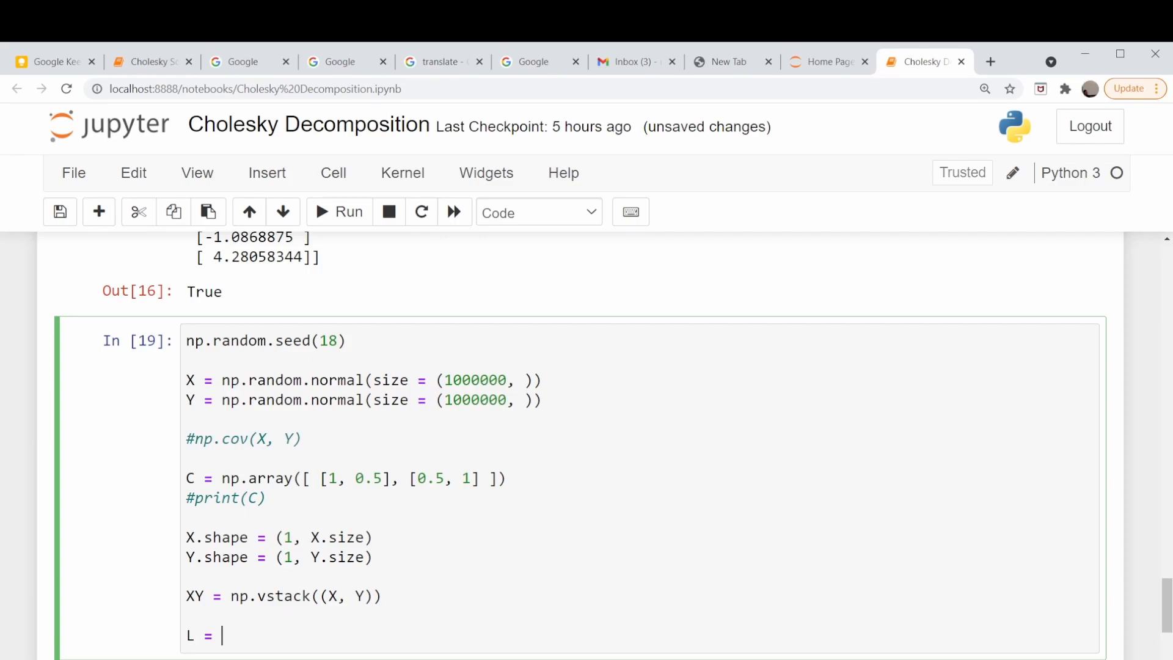
pyautogui.write('np.1')
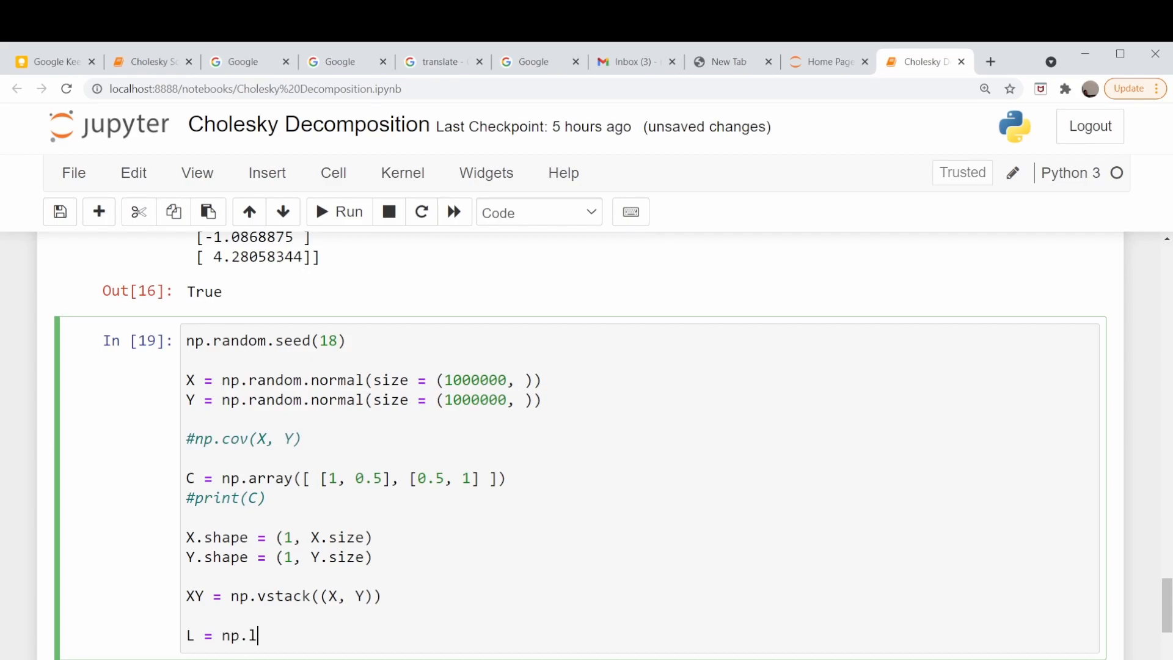
pyautogui.write('inalg')
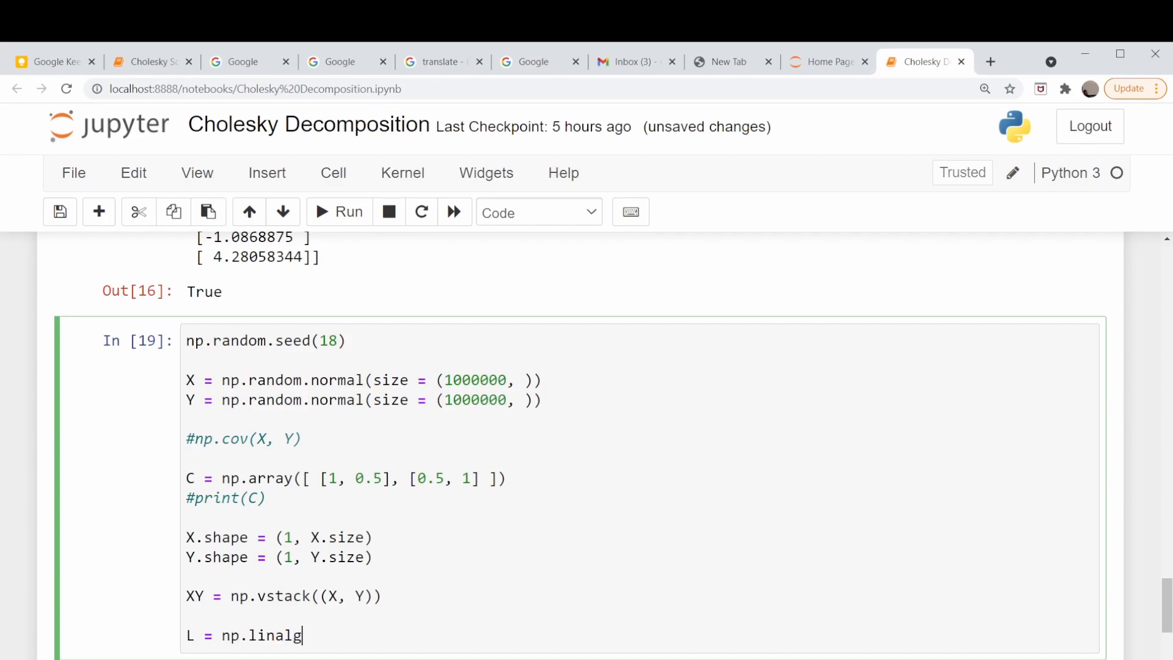
pyautogui.write('.cholesky')
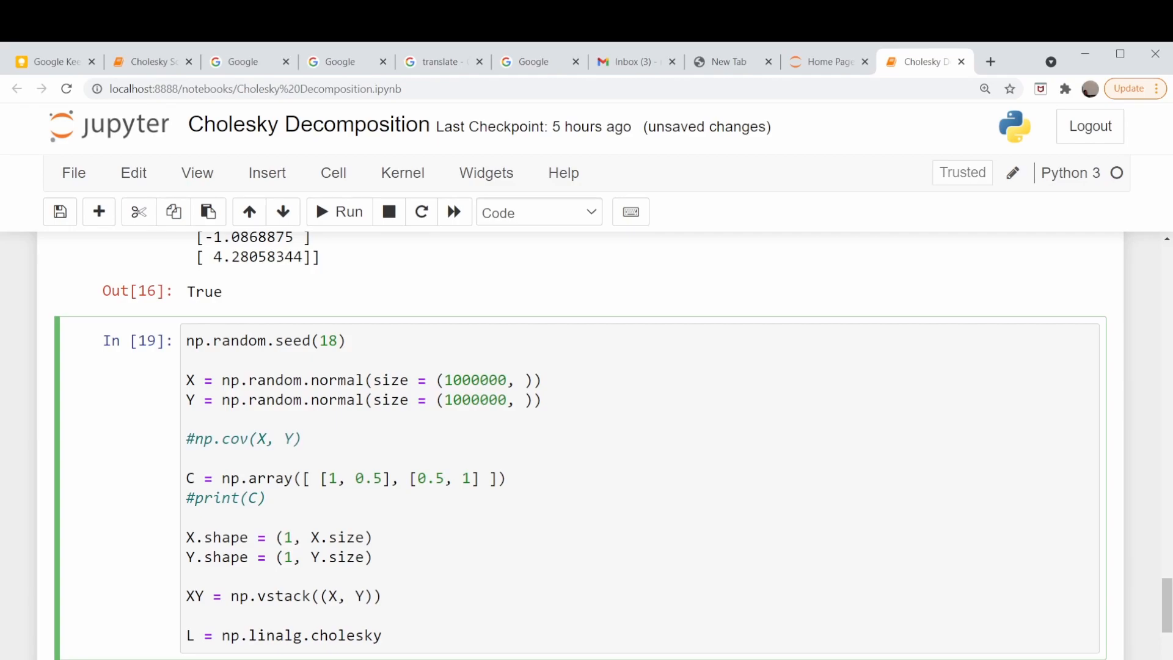
pyautogui.write('(C)')
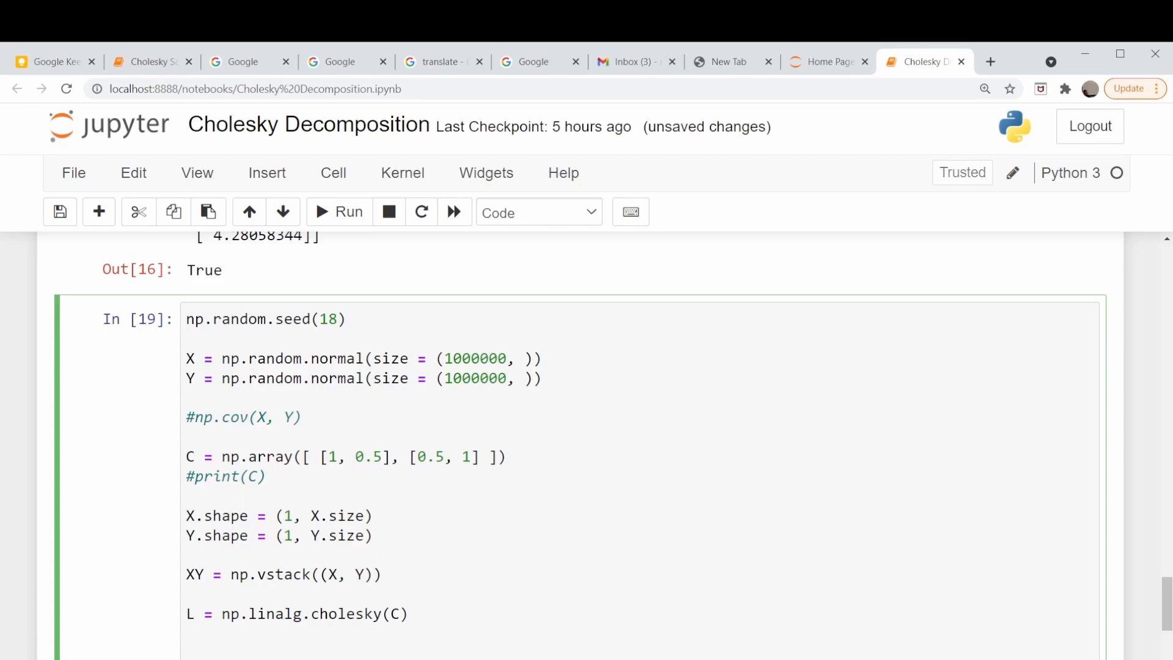
# Step: Form the correlated samples UV = L @ XY
pyautogui.write('UV =')
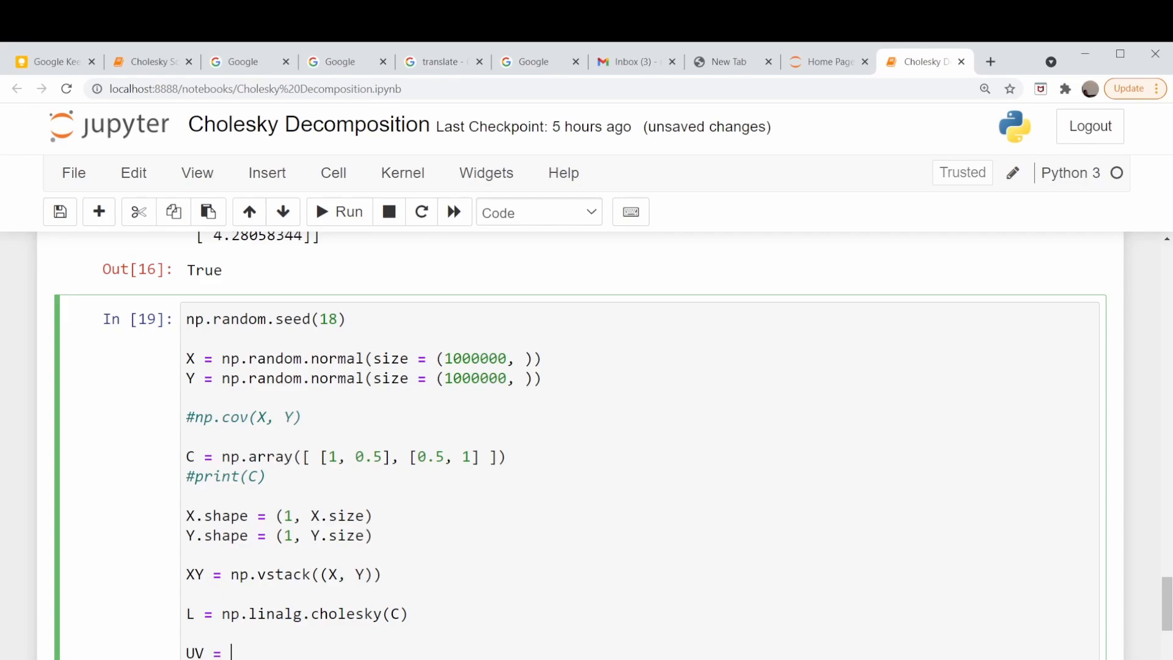
pyautogui.write('L')
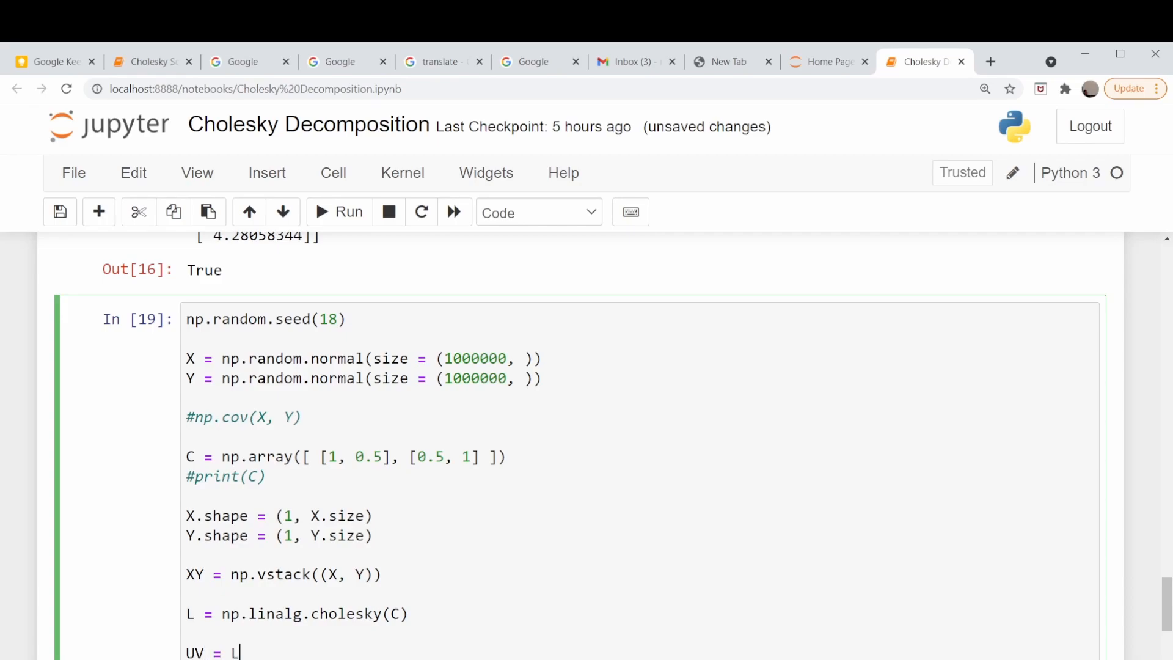
pyautogui.write('@')
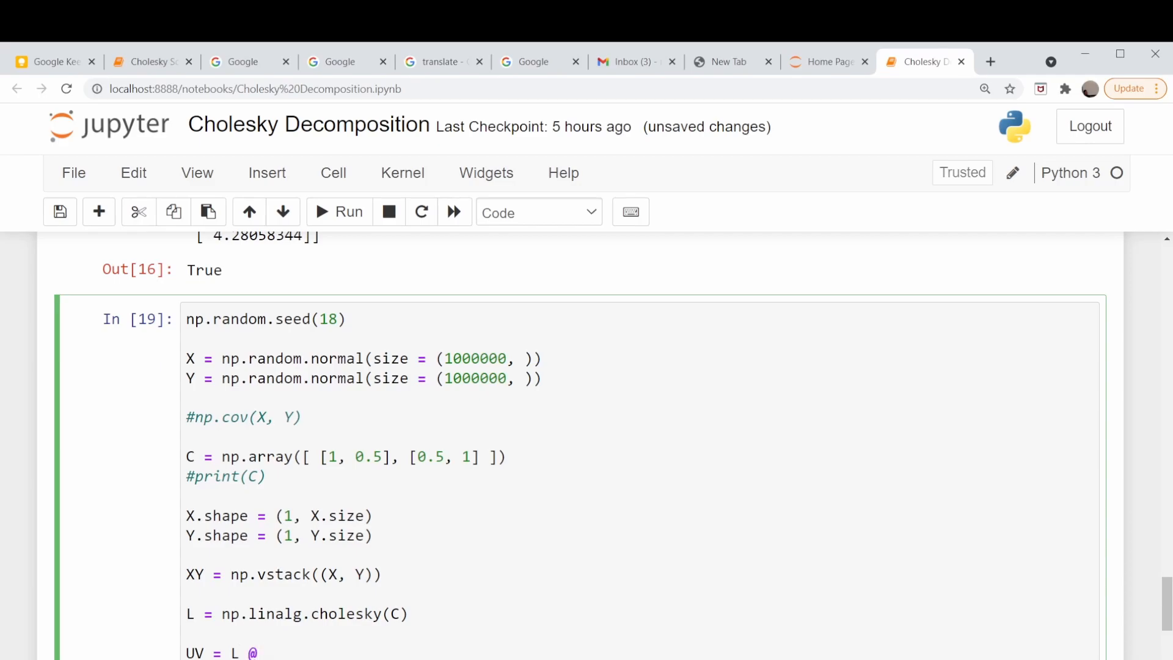
pyautogui.write('XY')
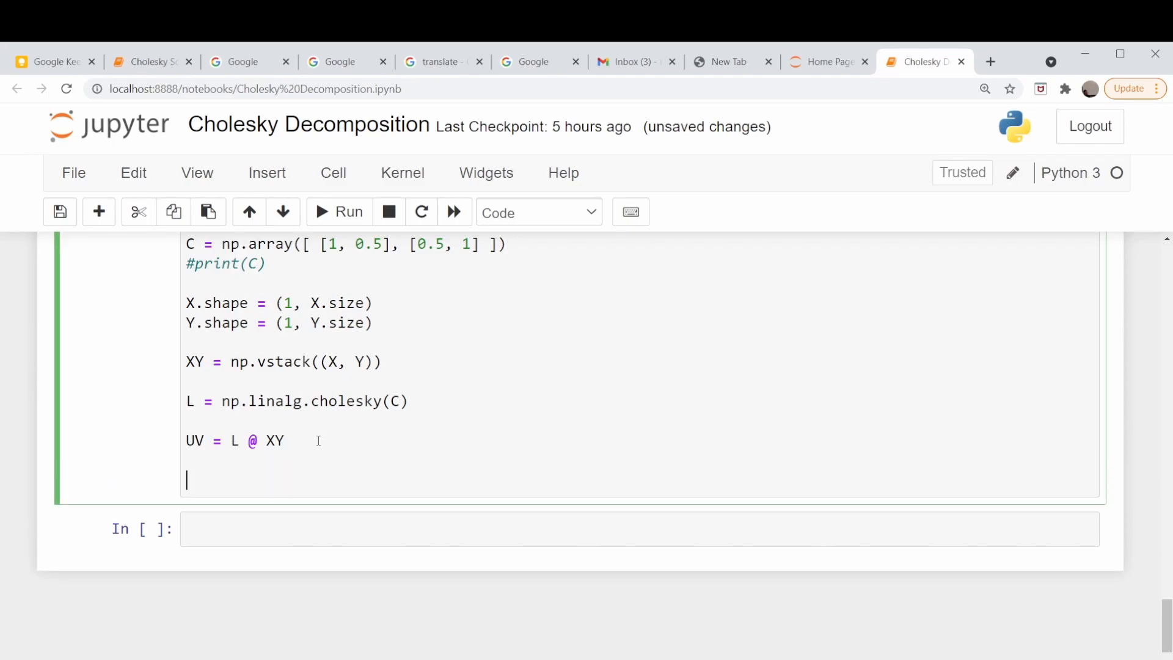
# Step: Split UV into U = UV[0,:] and V = UV[1,:] and print np.cov(U, V), close to C
pyautogui.write('U = UV[0,:]')
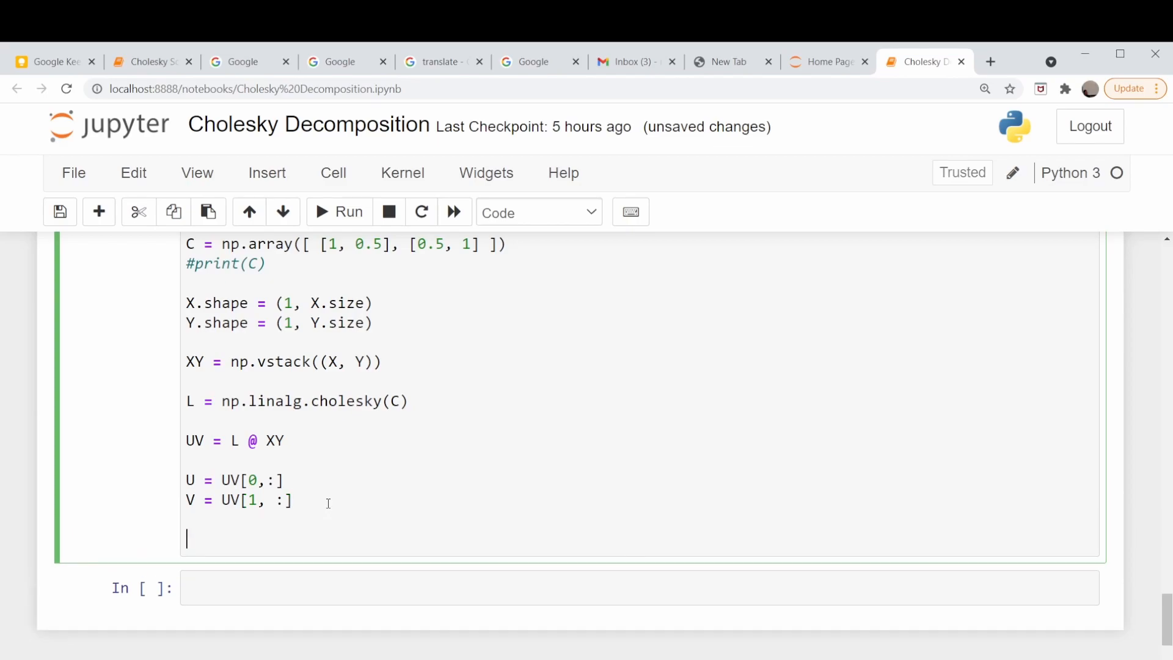
pyautogui.write('print()')
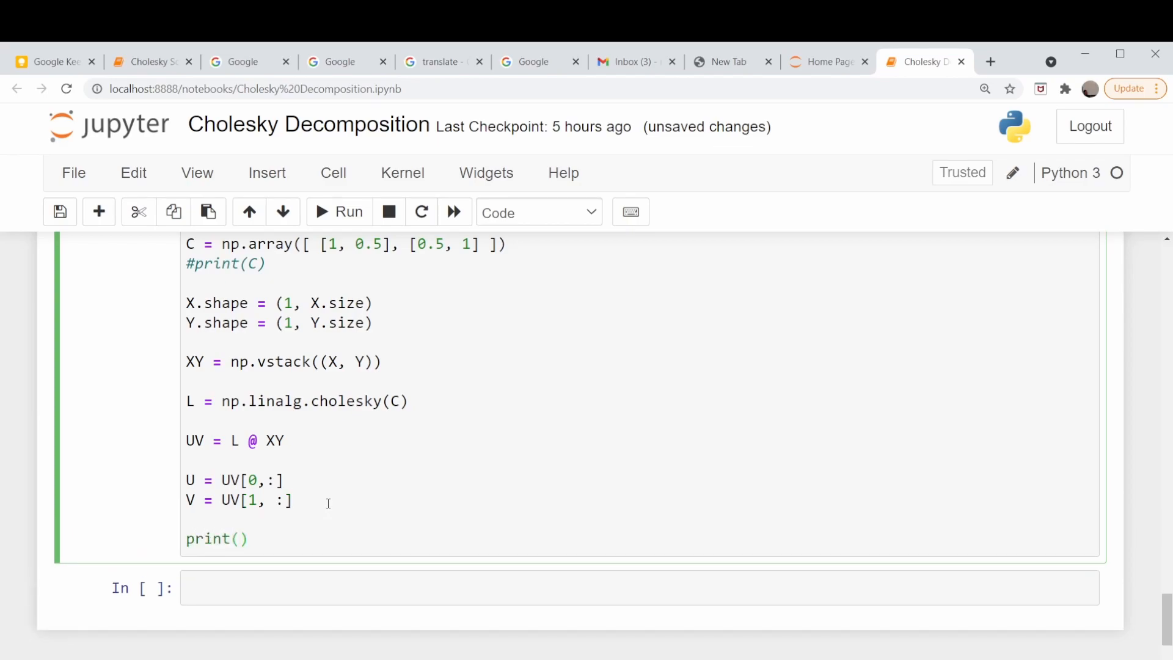
pyautogui.write('np.cov()')
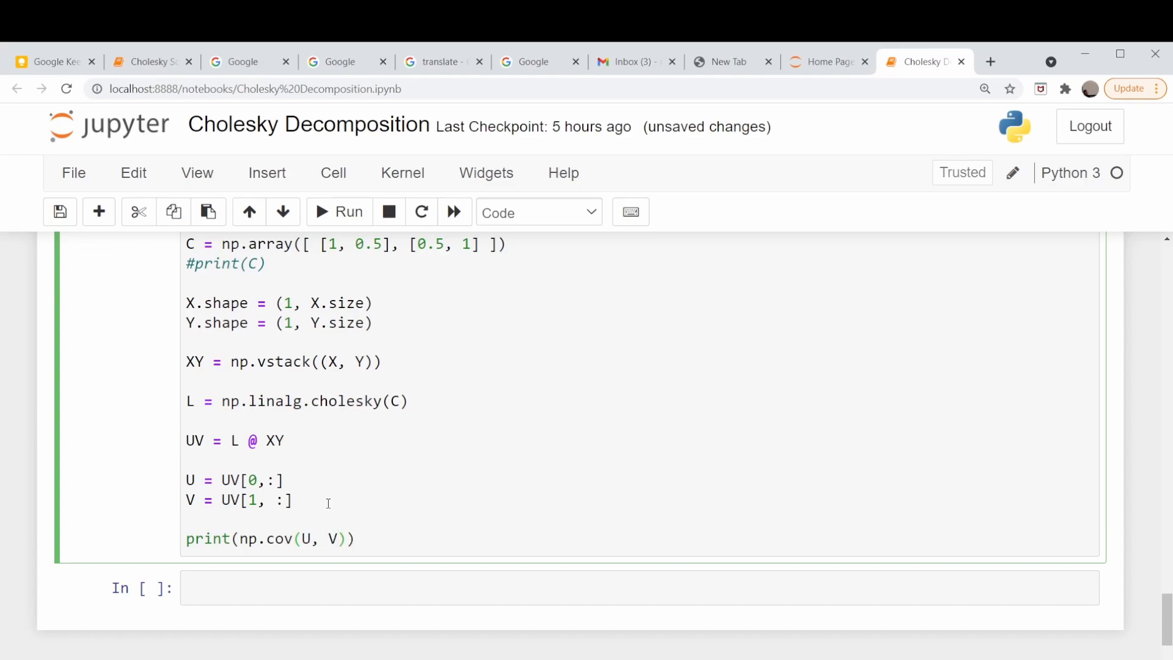
pyautogui.click(338, 538)
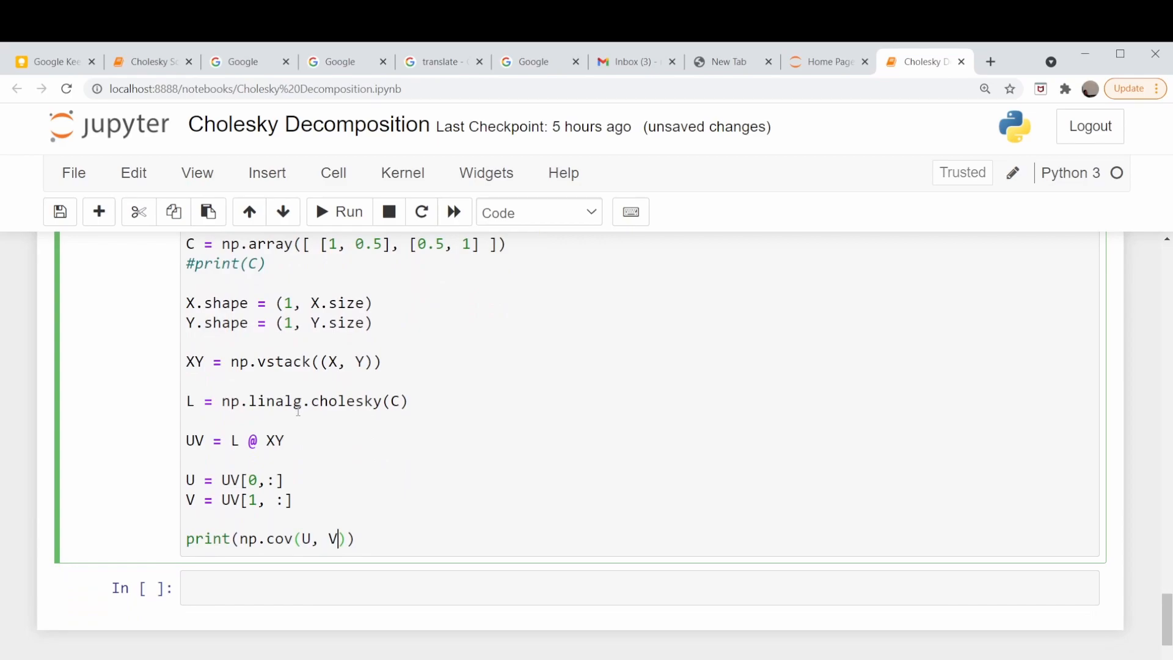
pyautogui.click(338, 212)
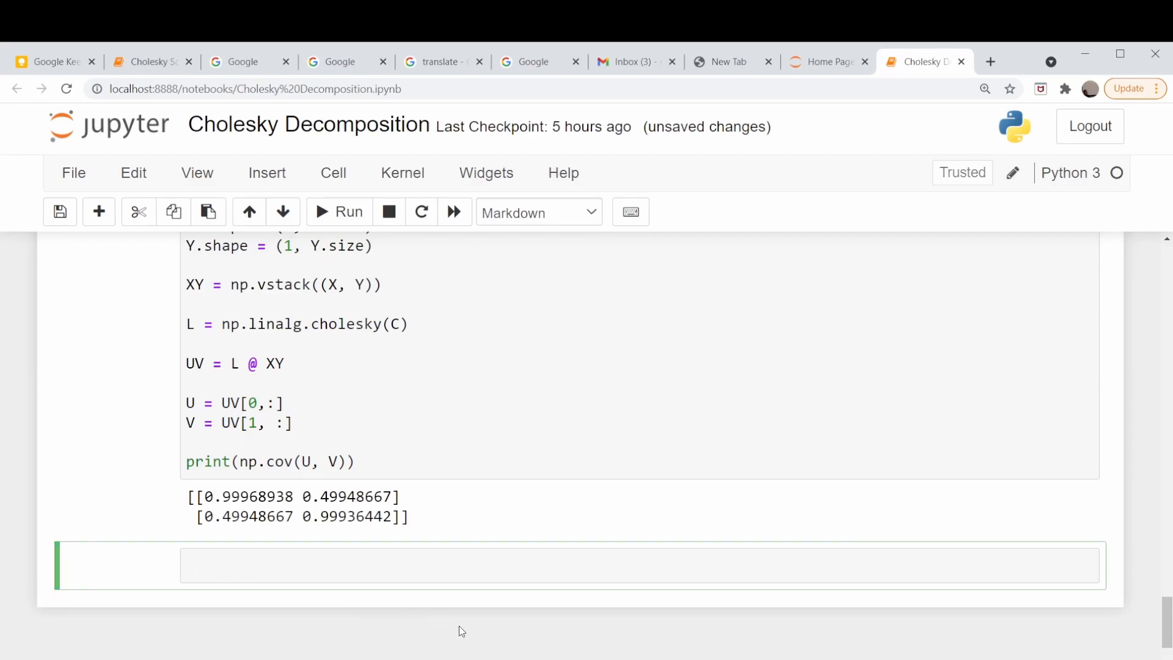
pyautogui.moveTo(554, 652)
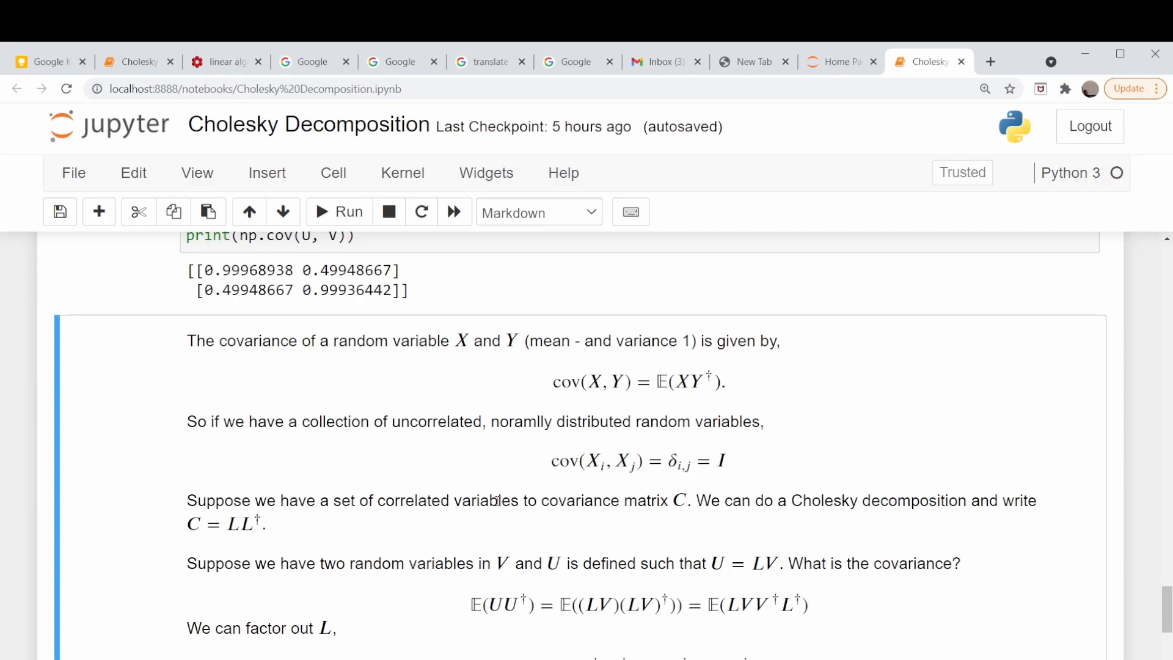
pyautogui.moveTo(358, 483)
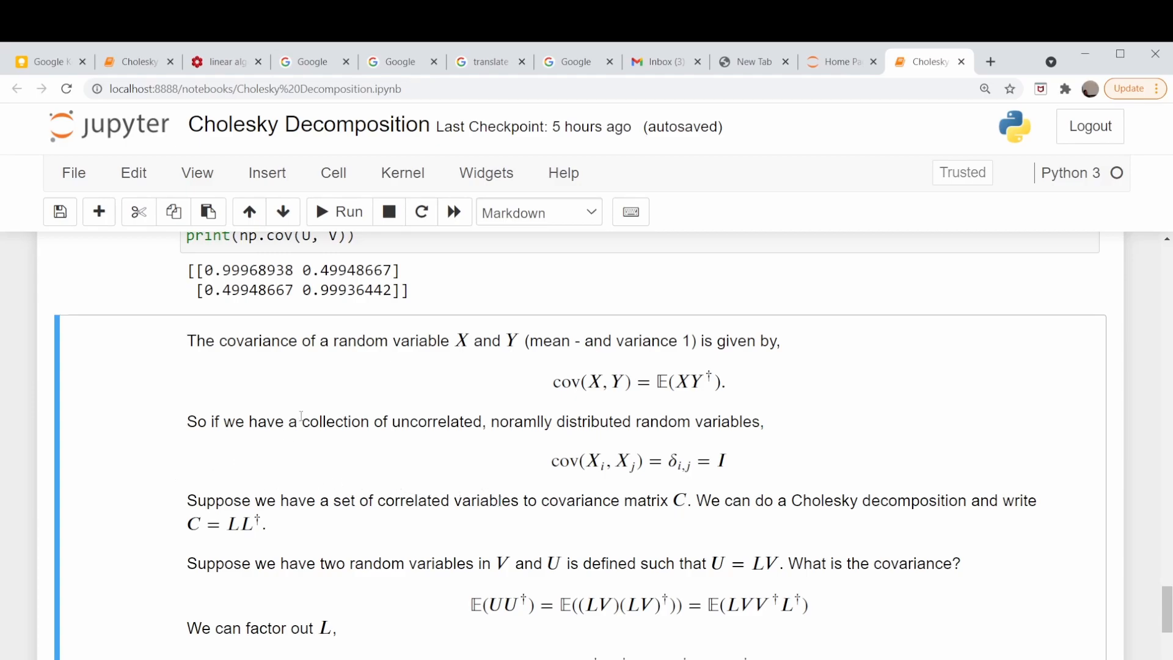
pyautogui.moveTo(292, 394)
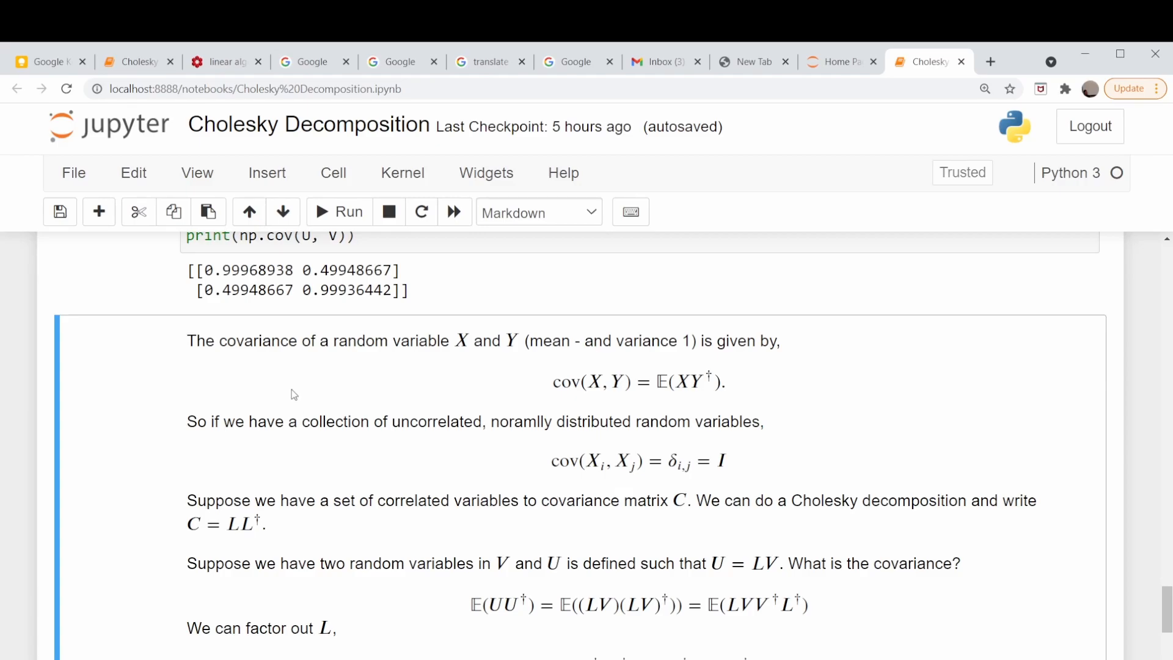
pyautogui.moveTo(867, 515)
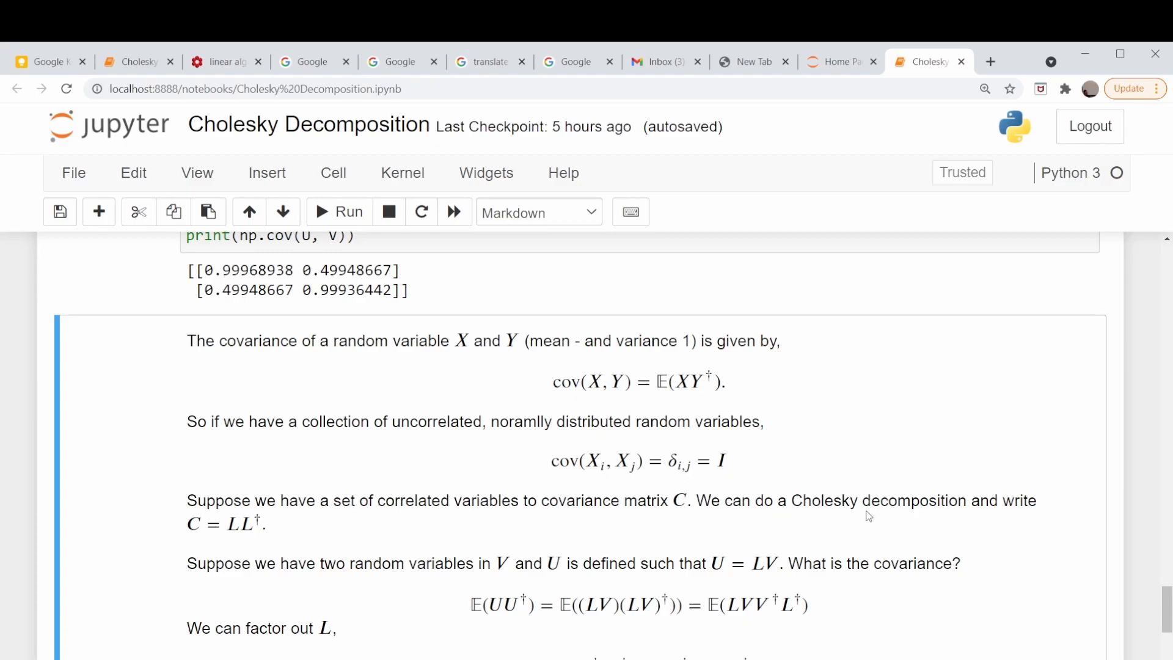
pyautogui.moveTo(329, 436)
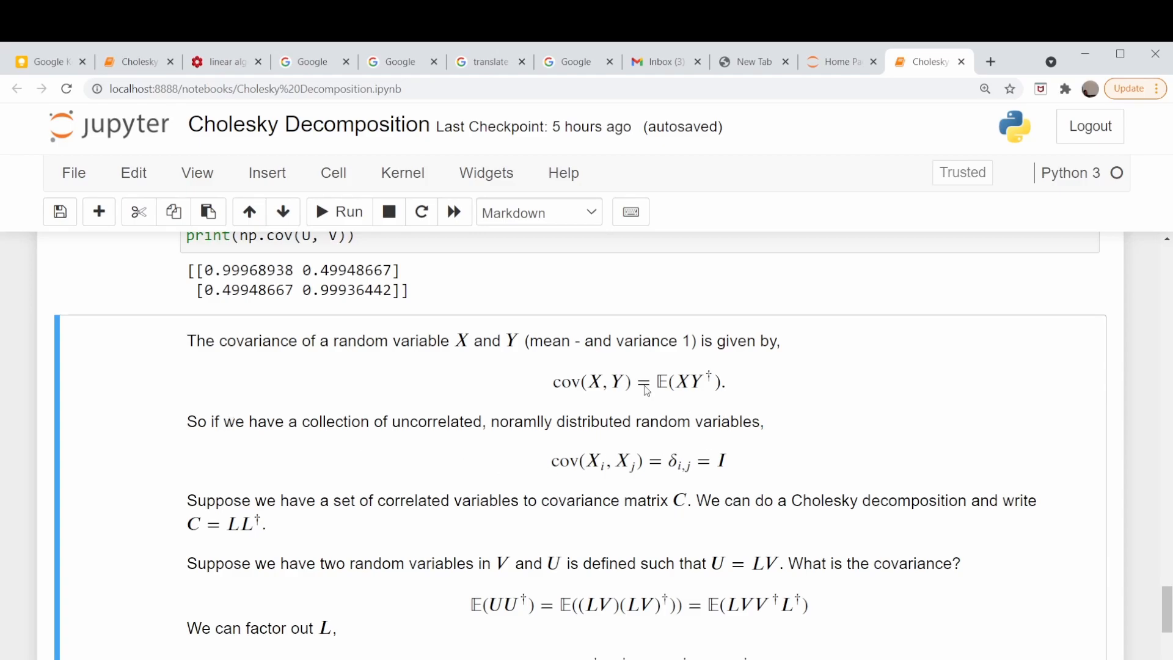
pyautogui.moveTo(493, 369)
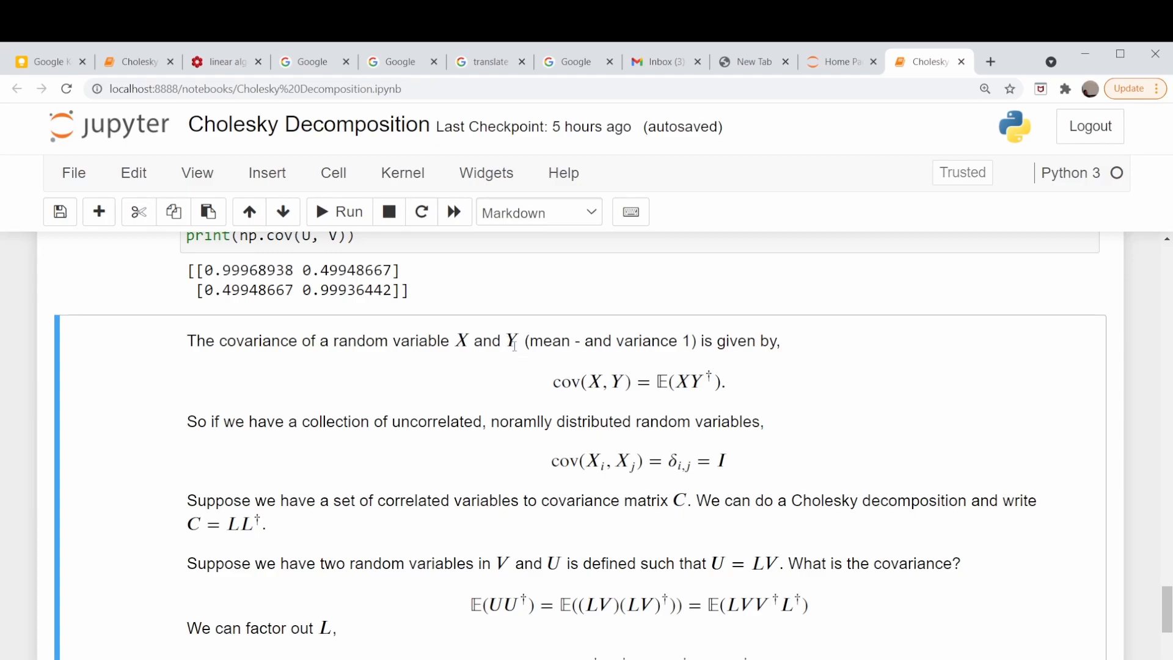
pyautogui.moveTo(521, 348)
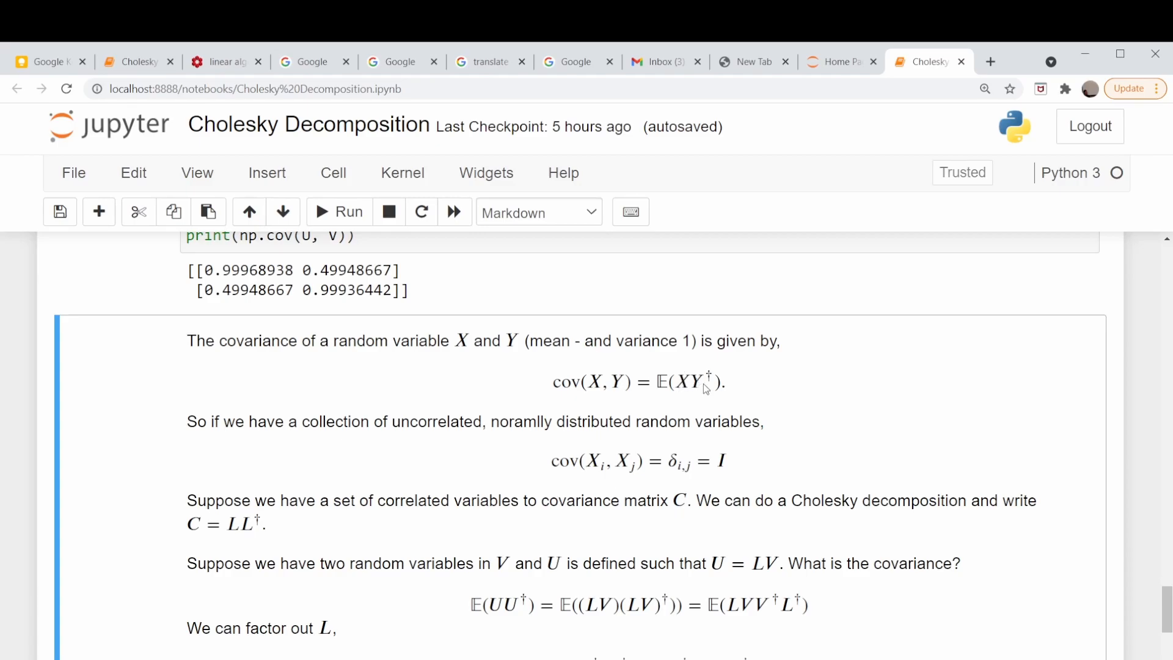
pyautogui.moveTo(703, 385)
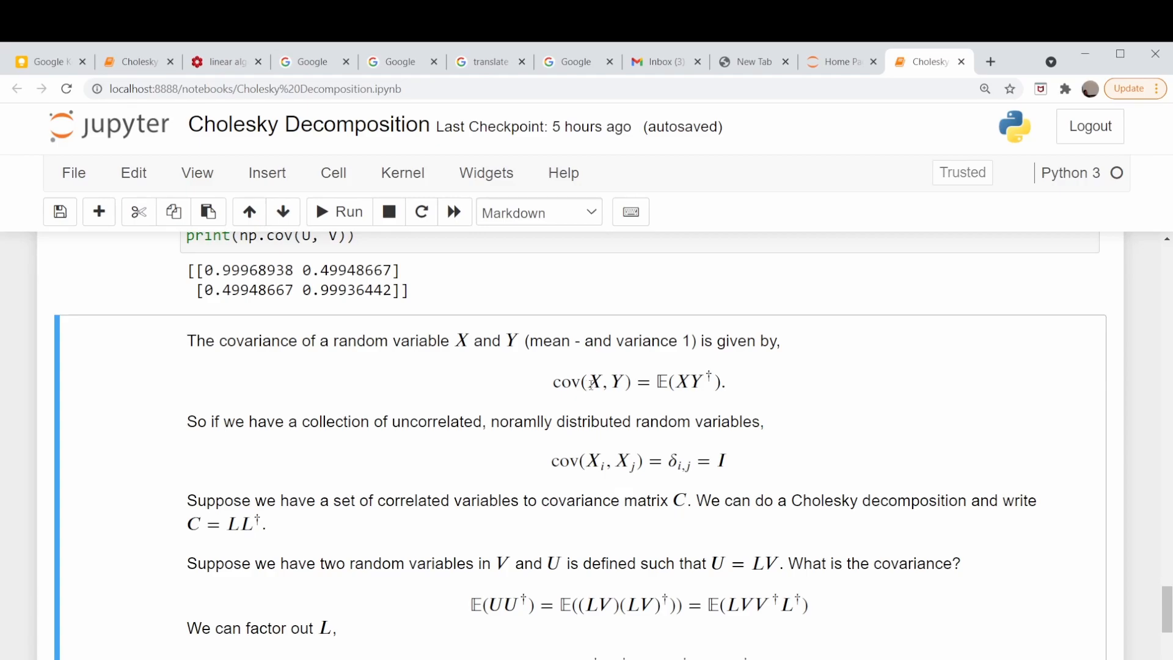
pyautogui.moveTo(638, 493)
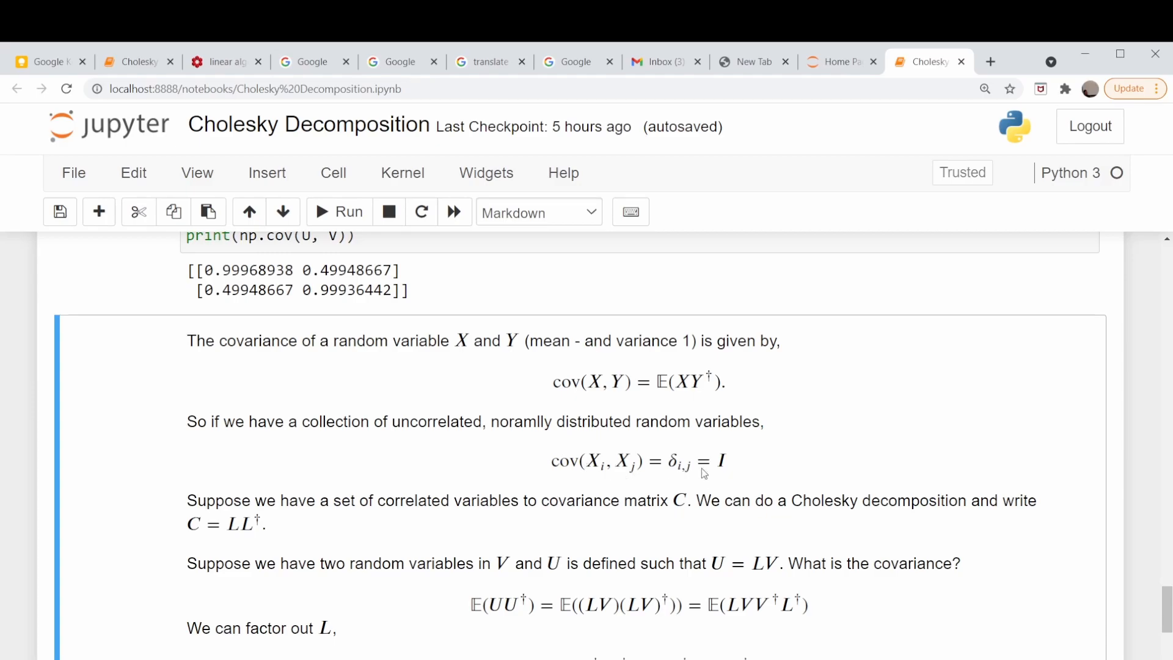
pyautogui.moveTo(676, 452)
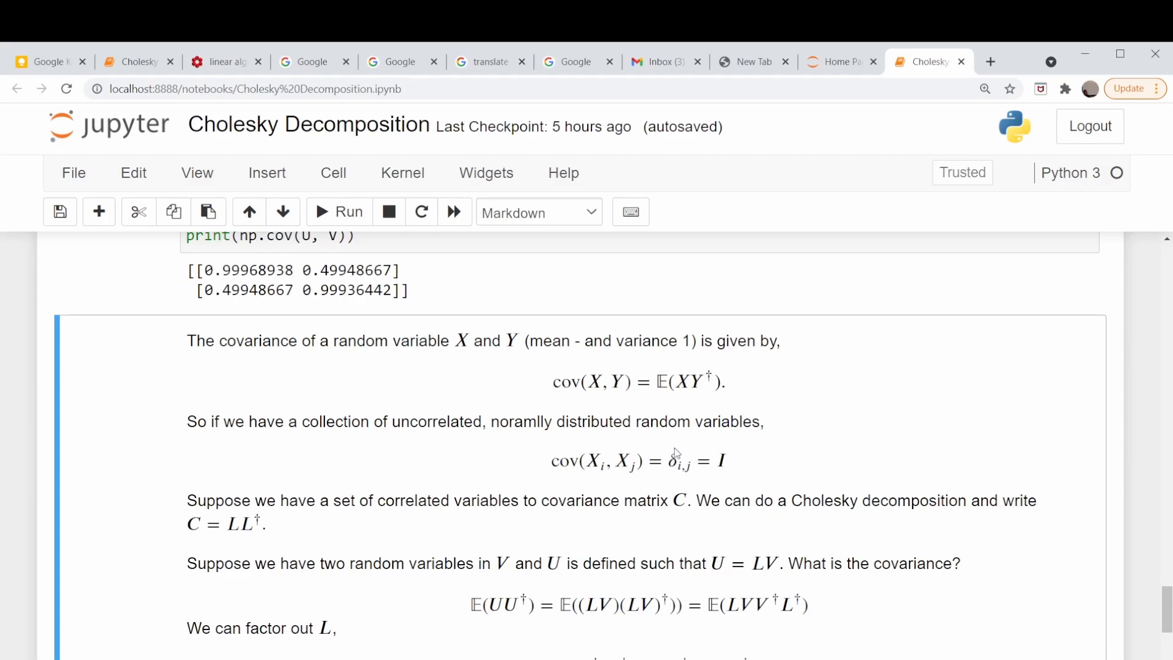
pyautogui.moveTo(478, 440)
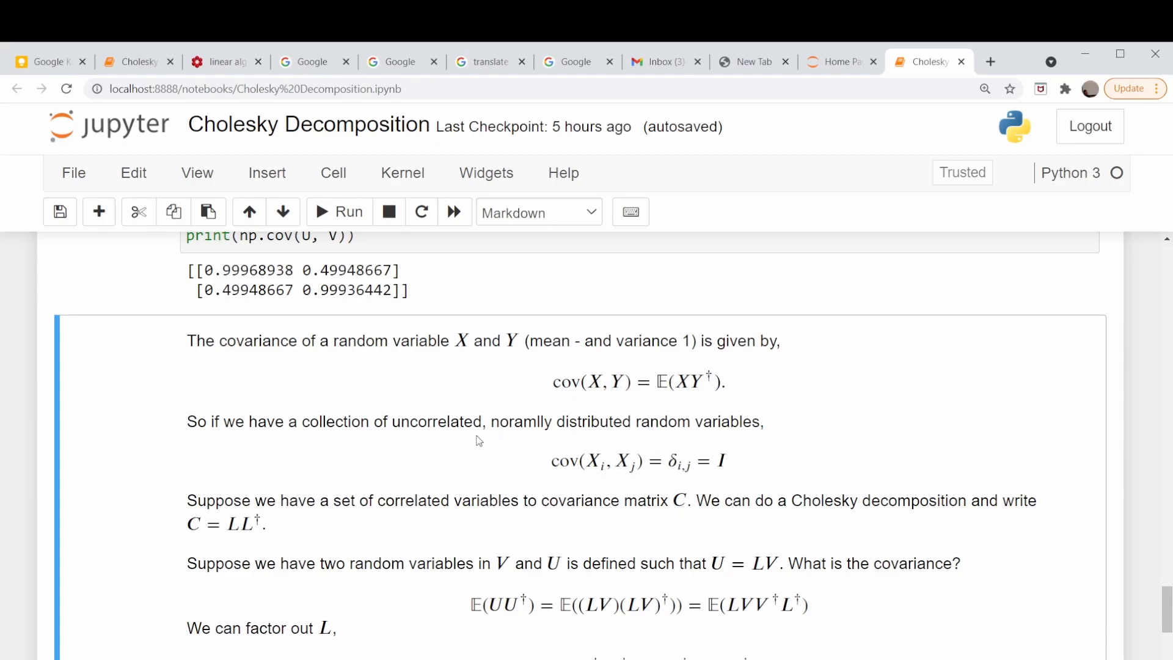
pyautogui.moveTo(125, 406)
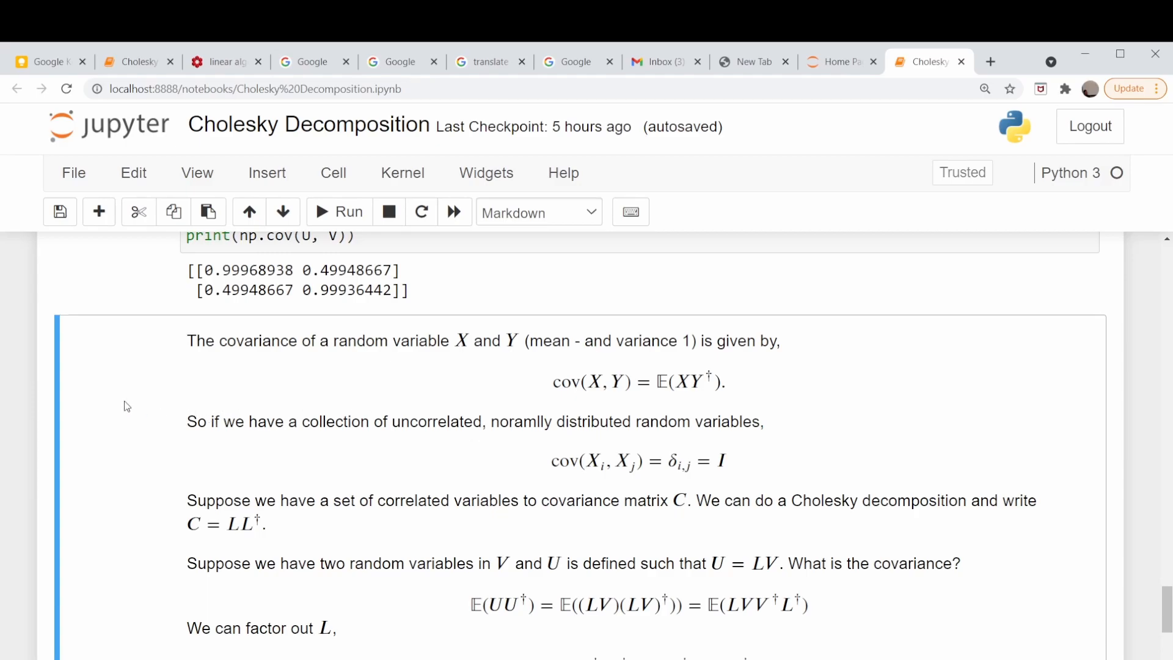
pyautogui.scroll(-3)
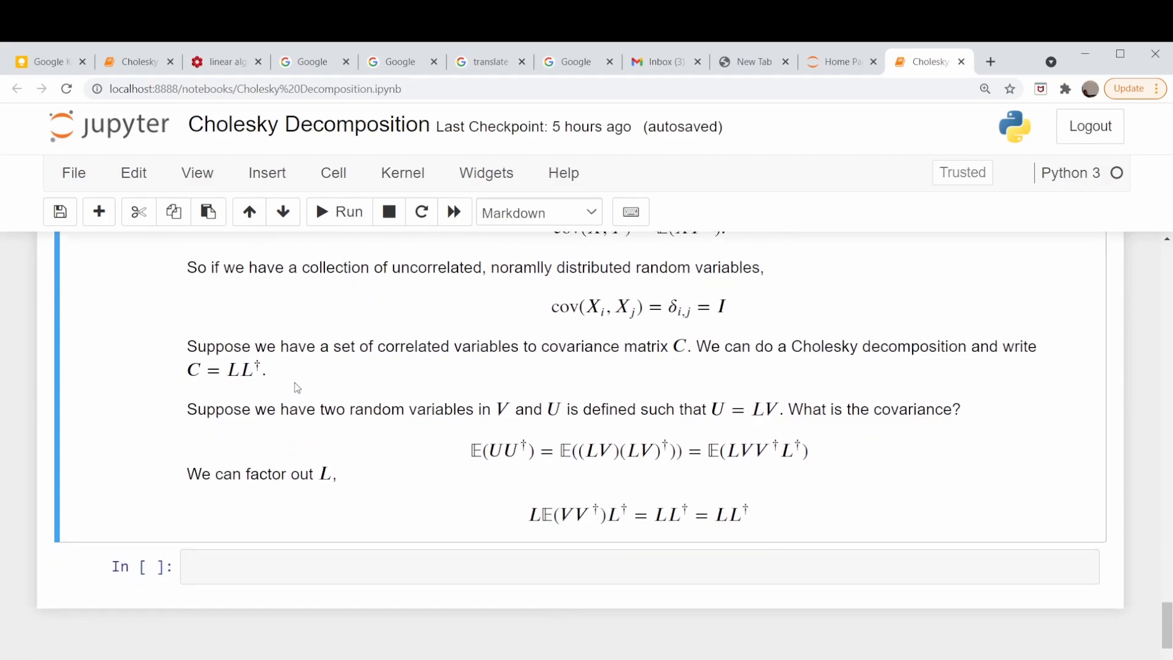
pyautogui.moveTo(675, 355)
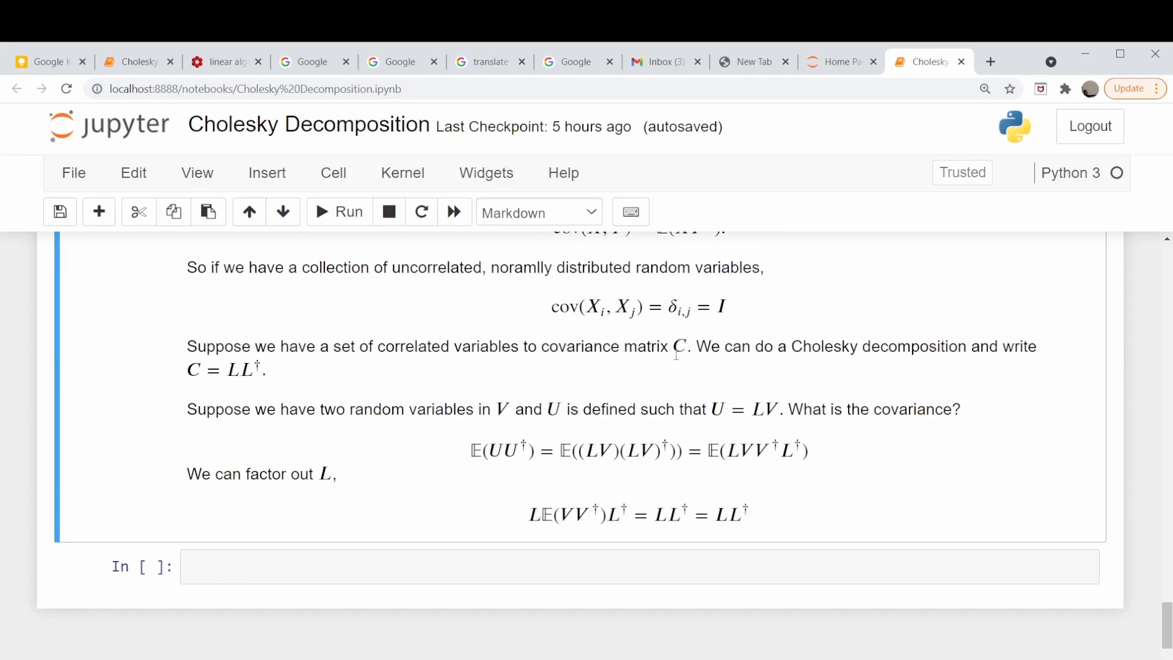
pyautogui.moveTo(90, 449)
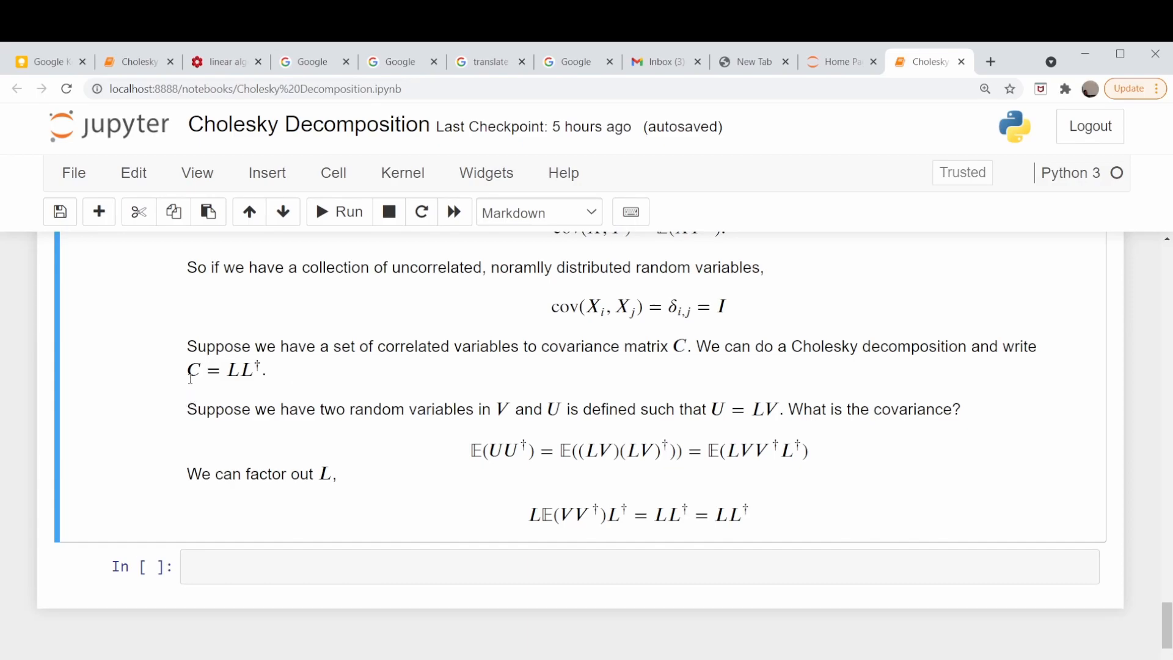
pyautogui.moveTo(316, 394)
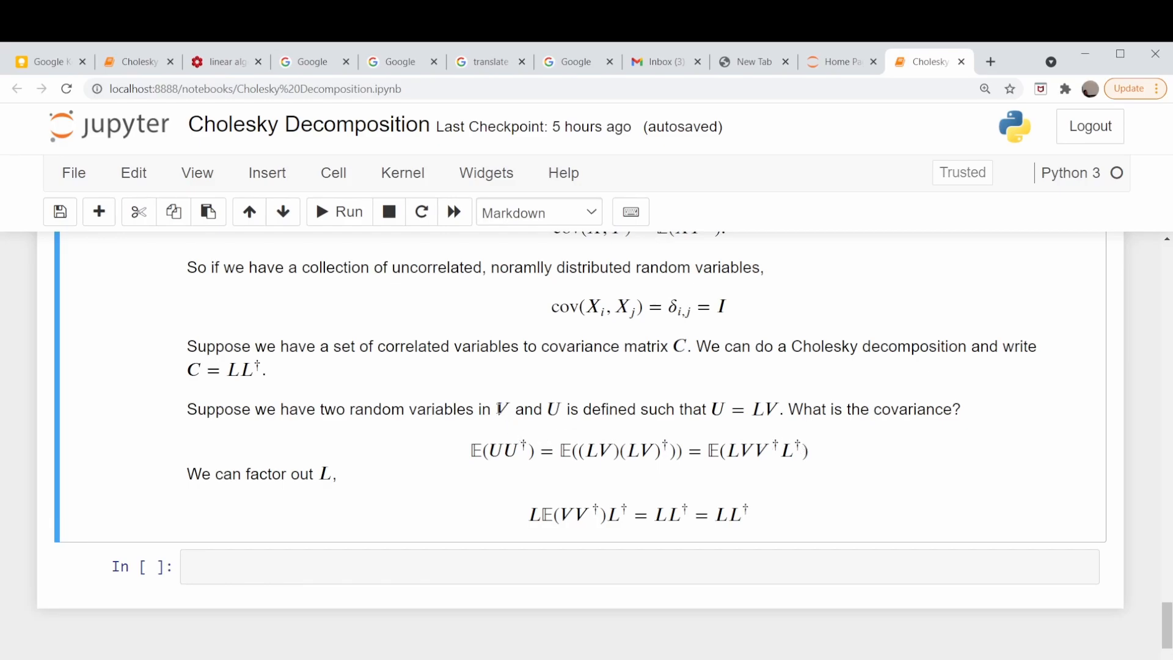
pyautogui.moveTo(510, 408)
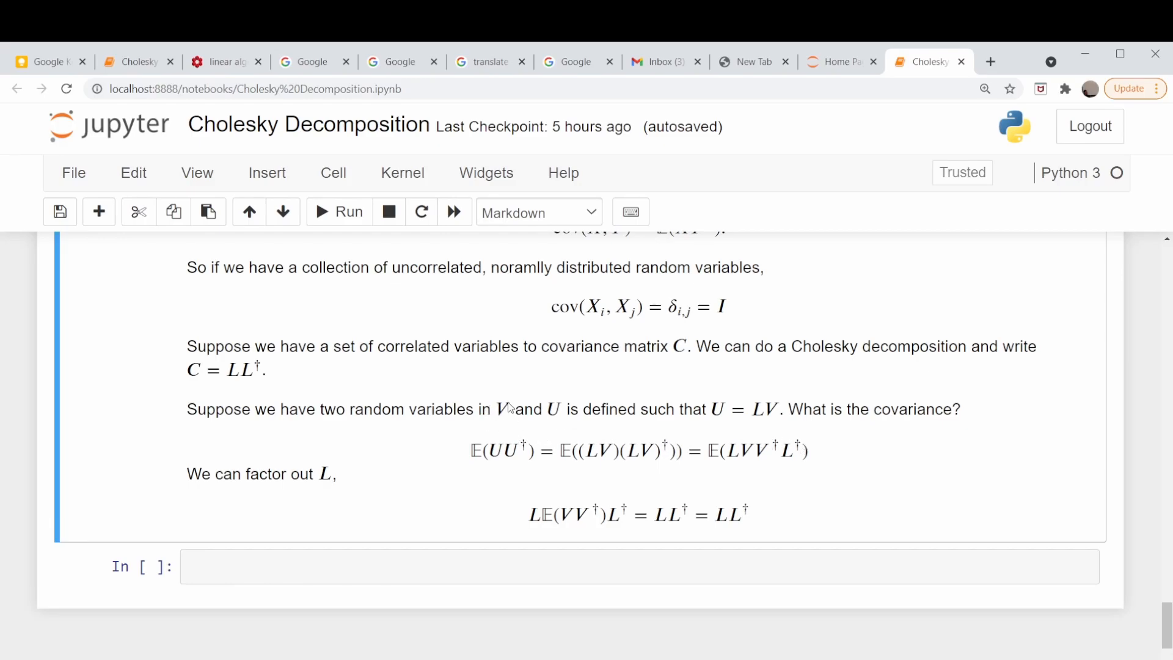
pyautogui.moveTo(500, 419)
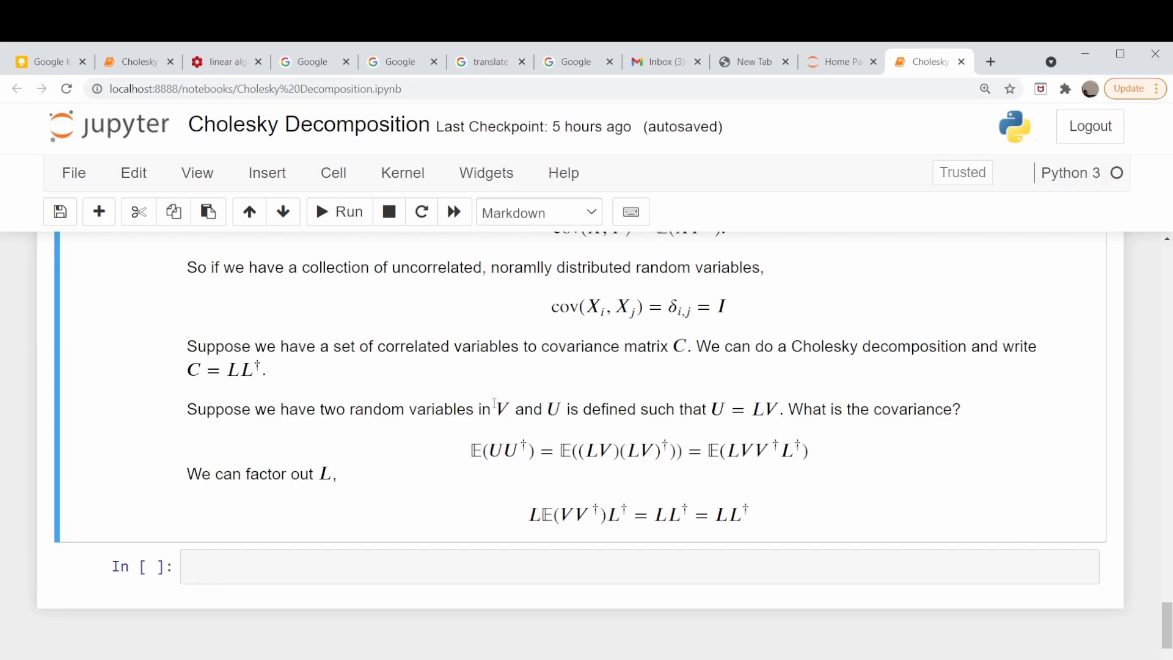
pyautogui.moveTo(553, 404)
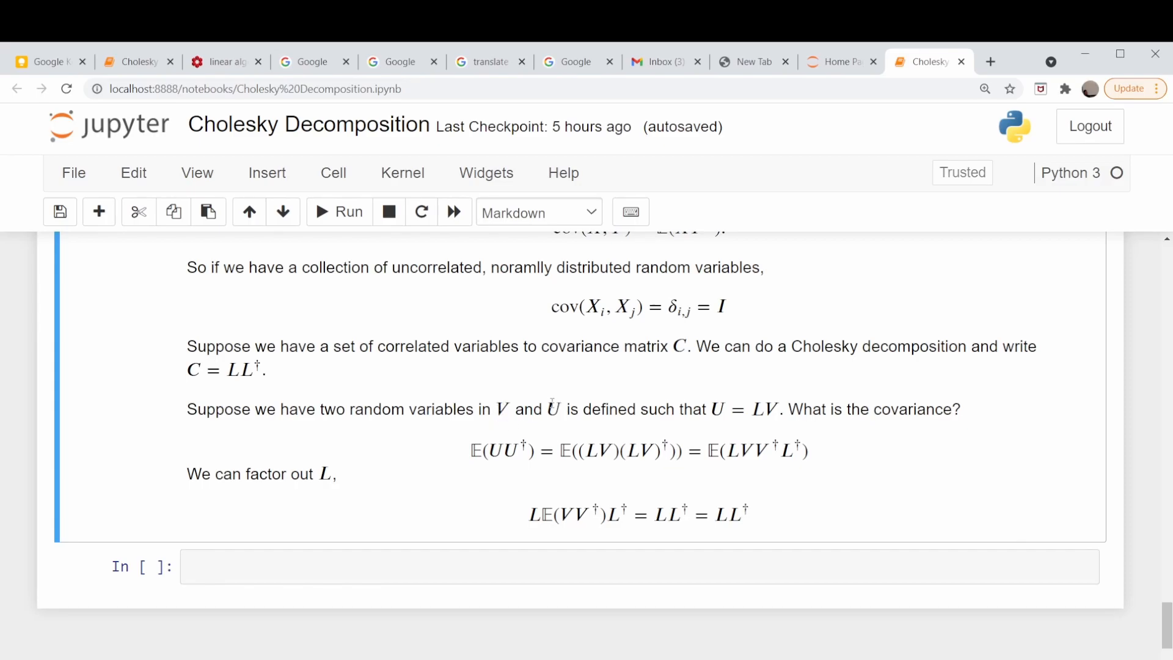
pyautogui.moveTo(774, 404)
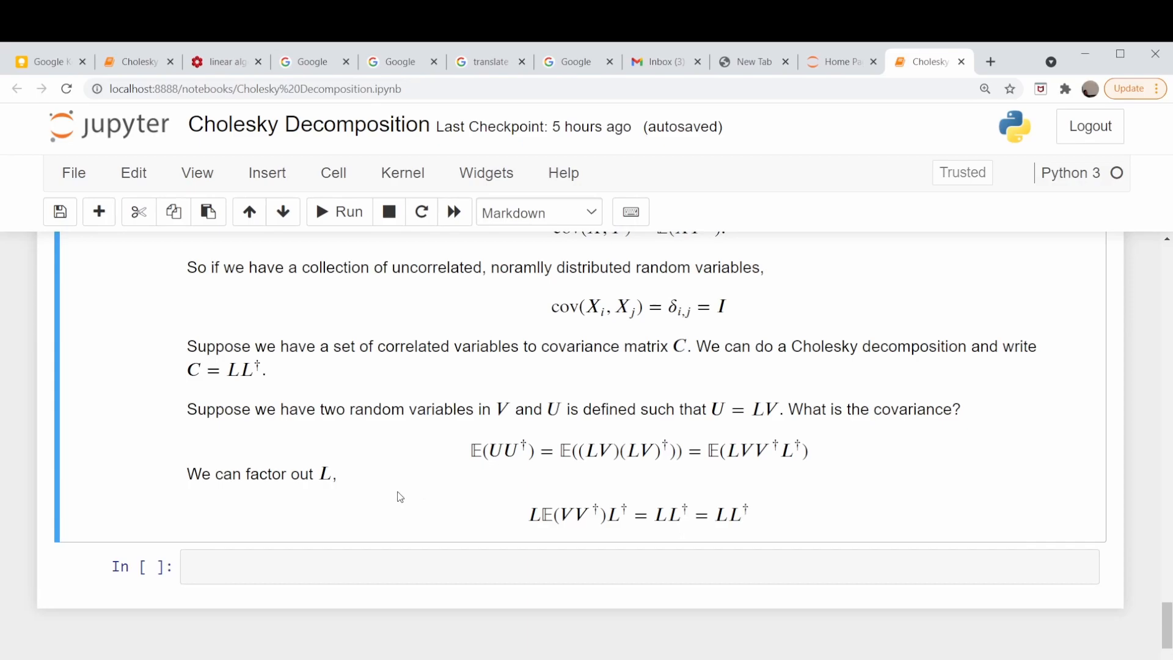
pyautogui.moveTo(579, 469)
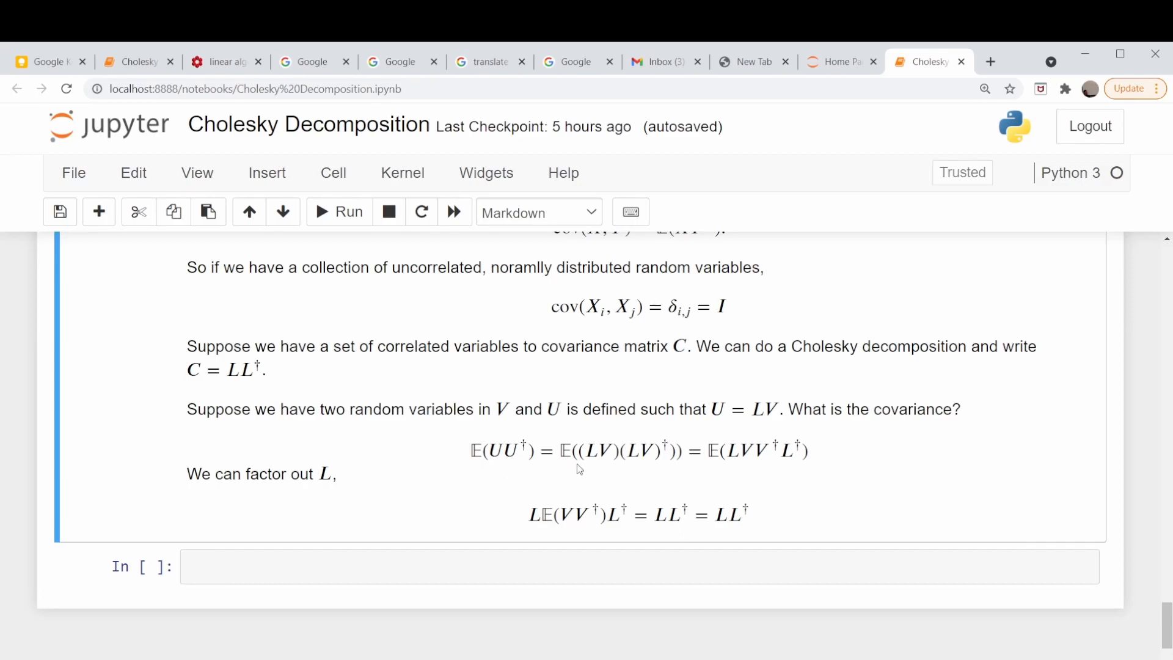
pyautogui.moveTo(575, 461)
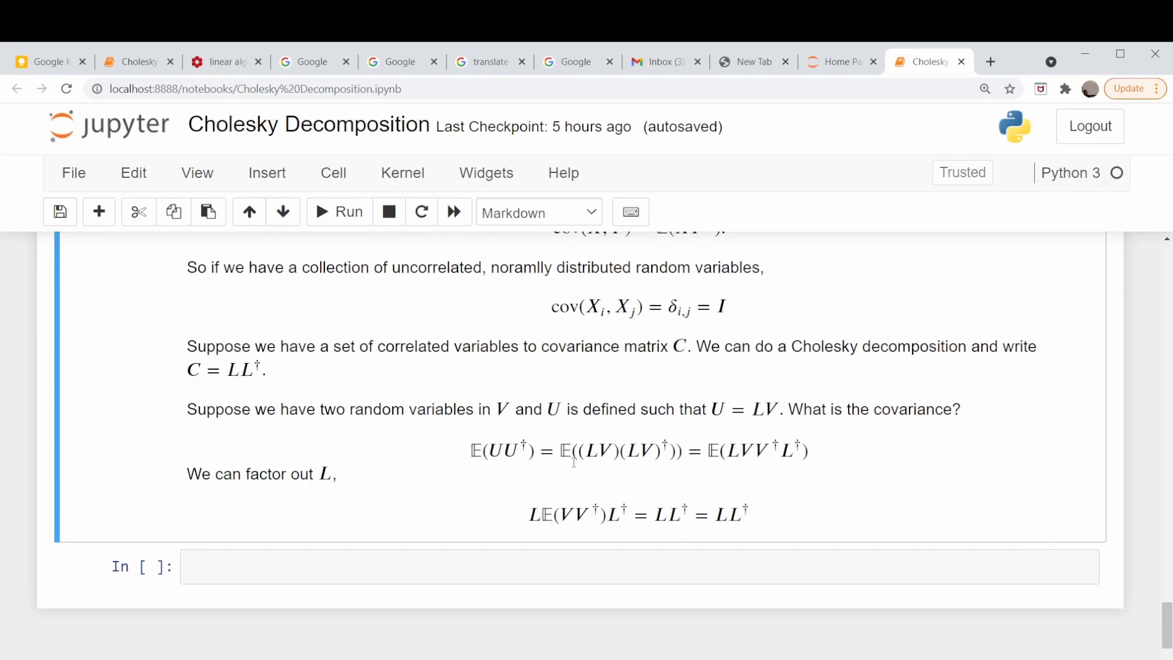
pyautogui.moveTo(612, 468)
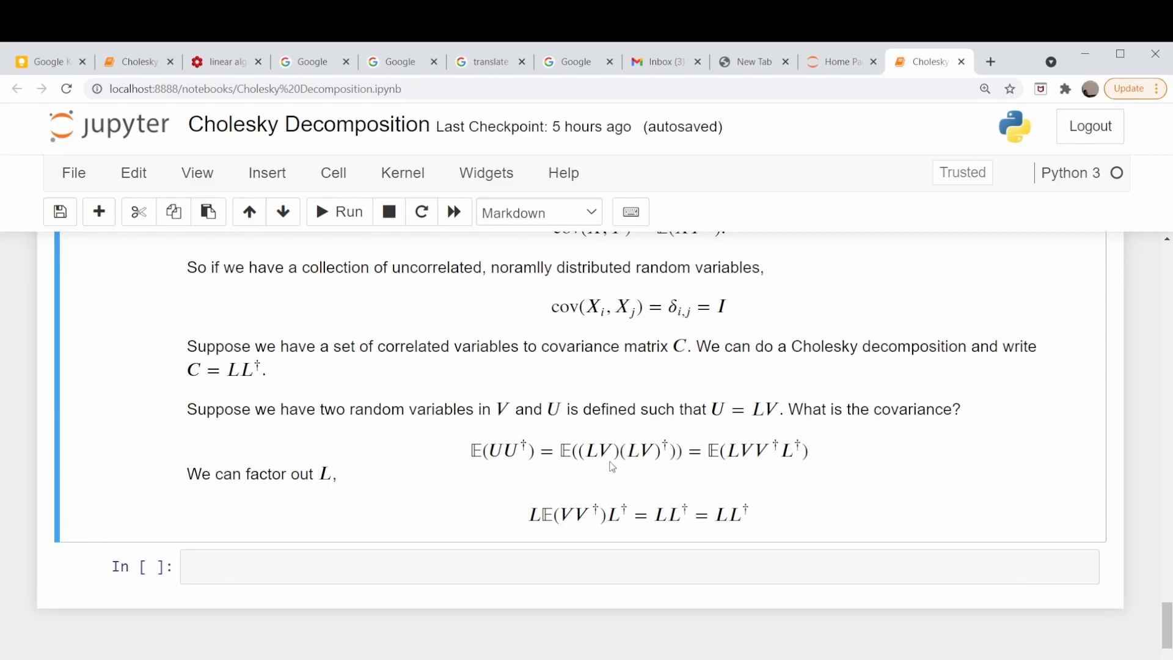
pyautogui.moveTo(641, 462)
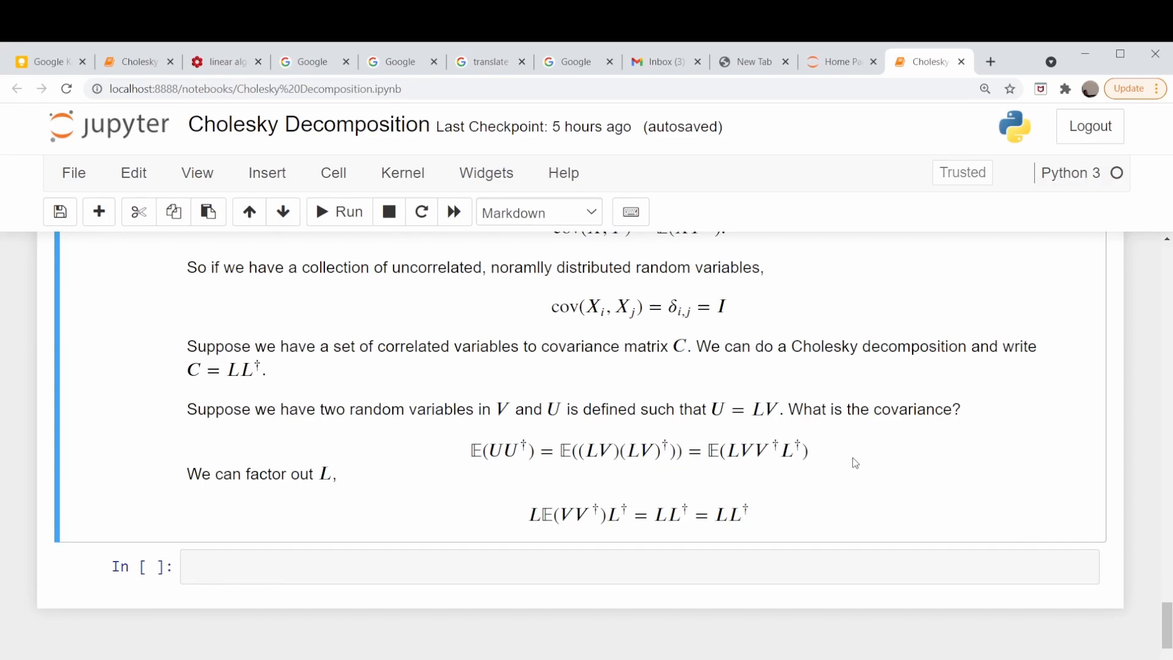
pyautogui.moveTo(793, 469)
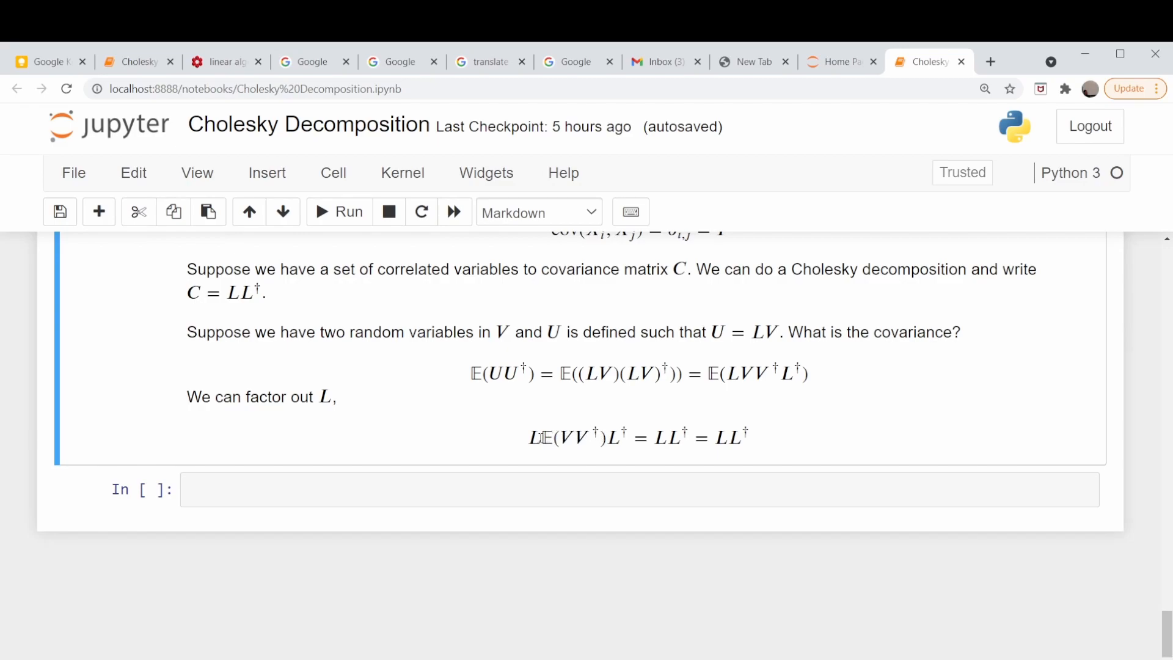
pyautogui.moveTo(631, 441)
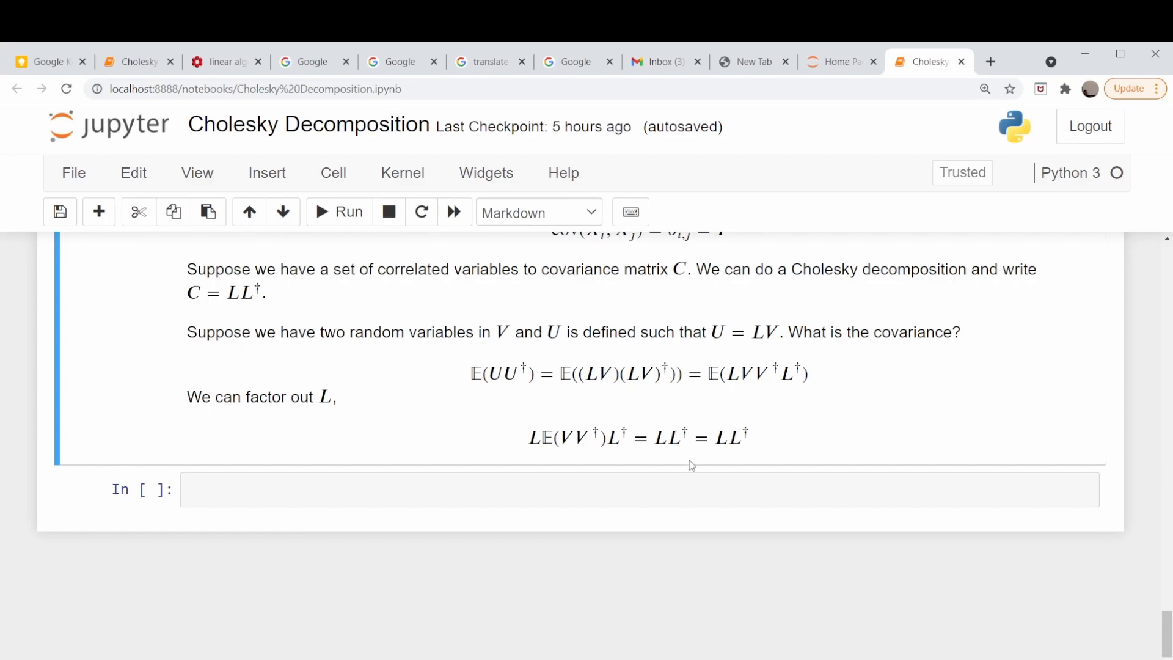
# Step: Edit the derivation's last line to read L E(VVᵀ) Lᵀ = L I Lᵀ = L Lᵀ
pyautogui.doubleClick(524, 337)
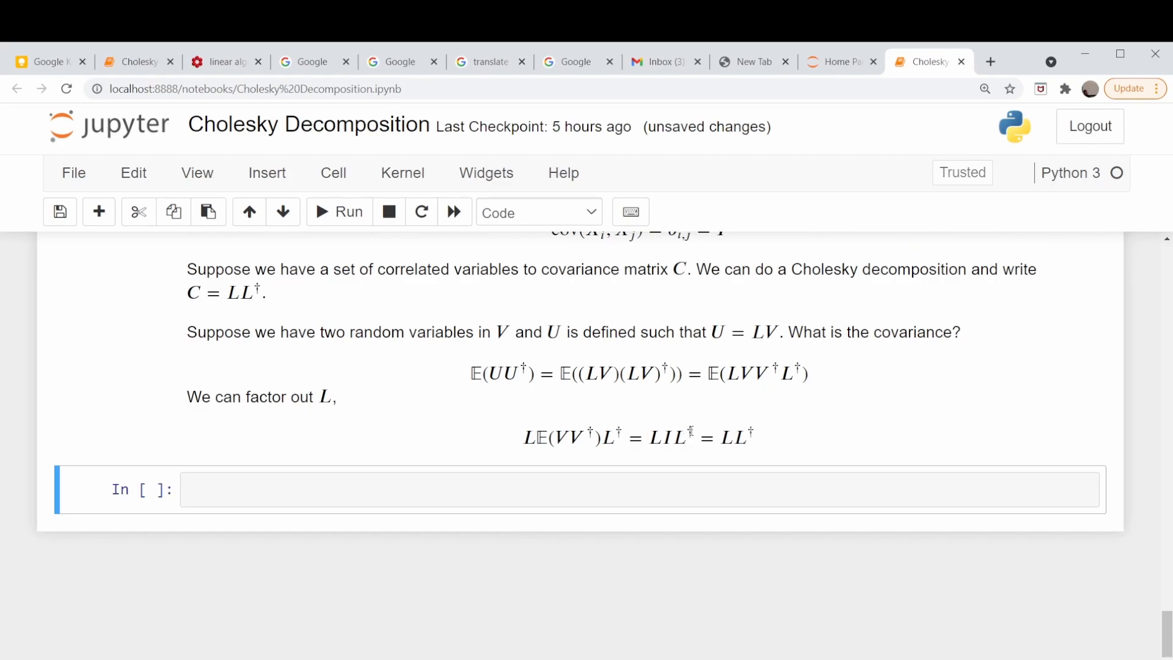
pyautogui.moveTo(718, 436)
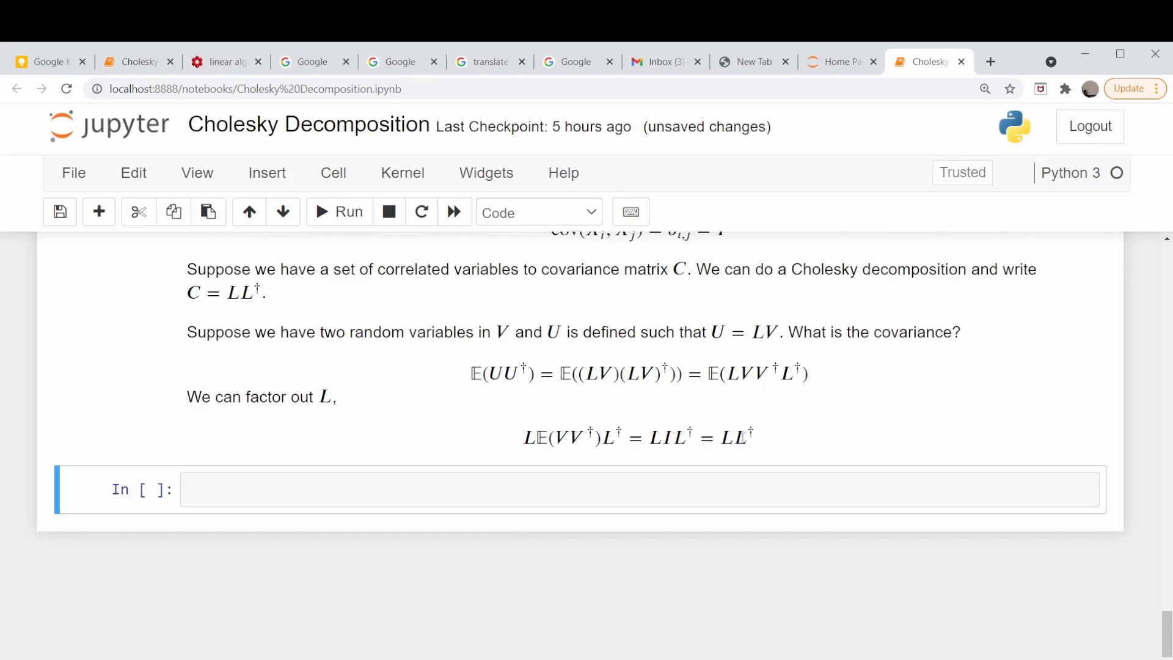